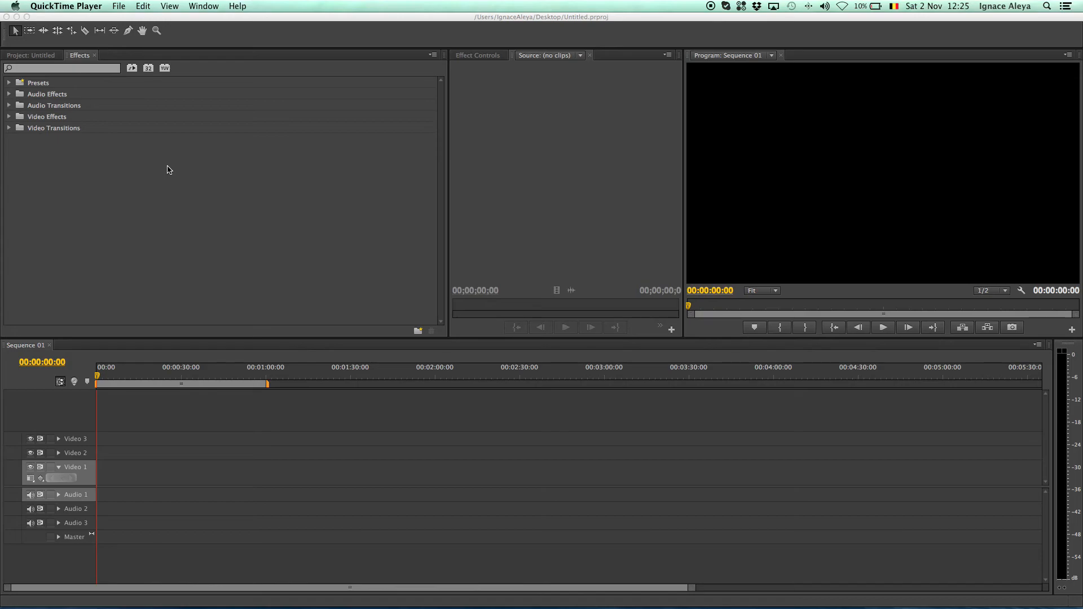
mouse_move(202, 44)
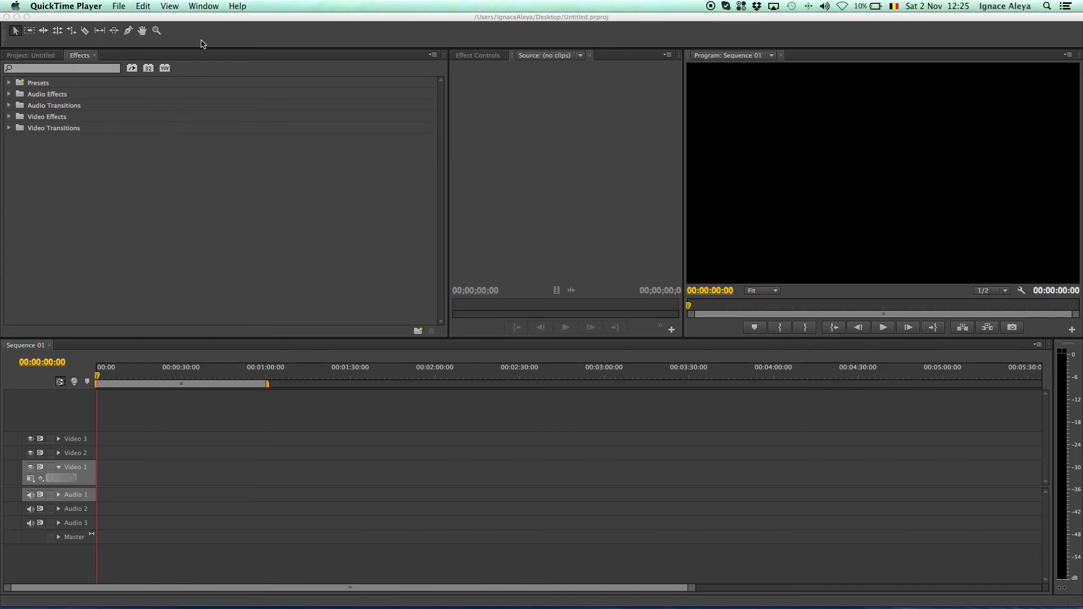
mouse_move(222, 74)
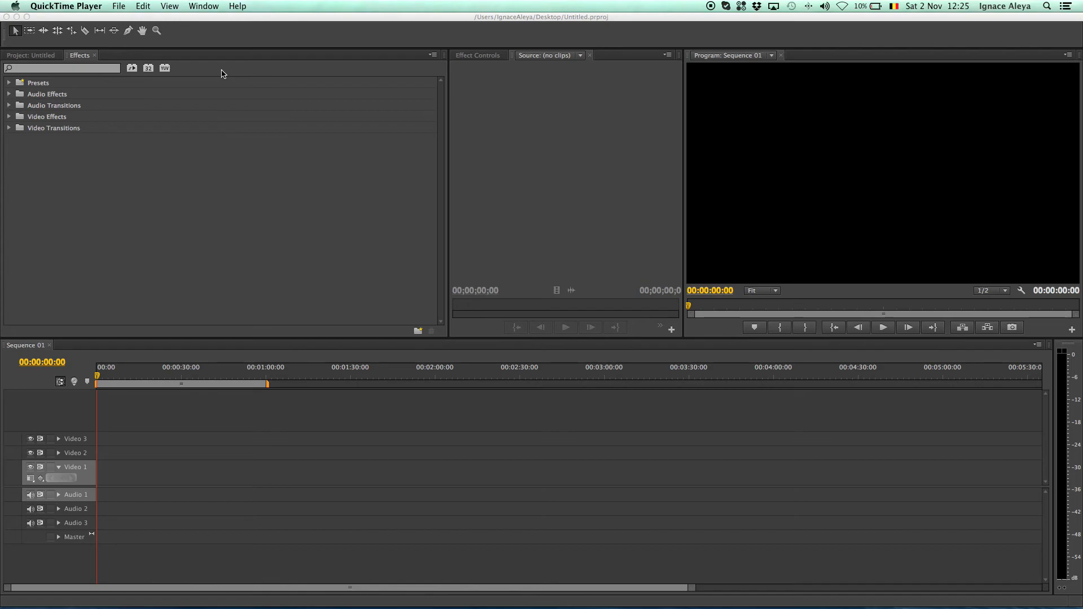
mouse_move(125, 39)
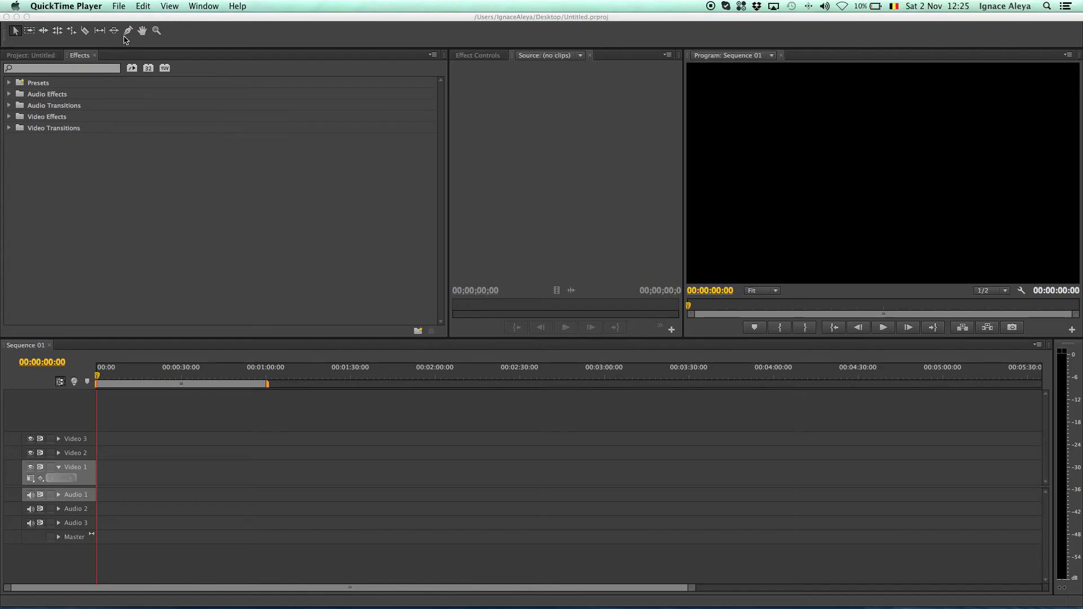
mouse_move(118, 43)
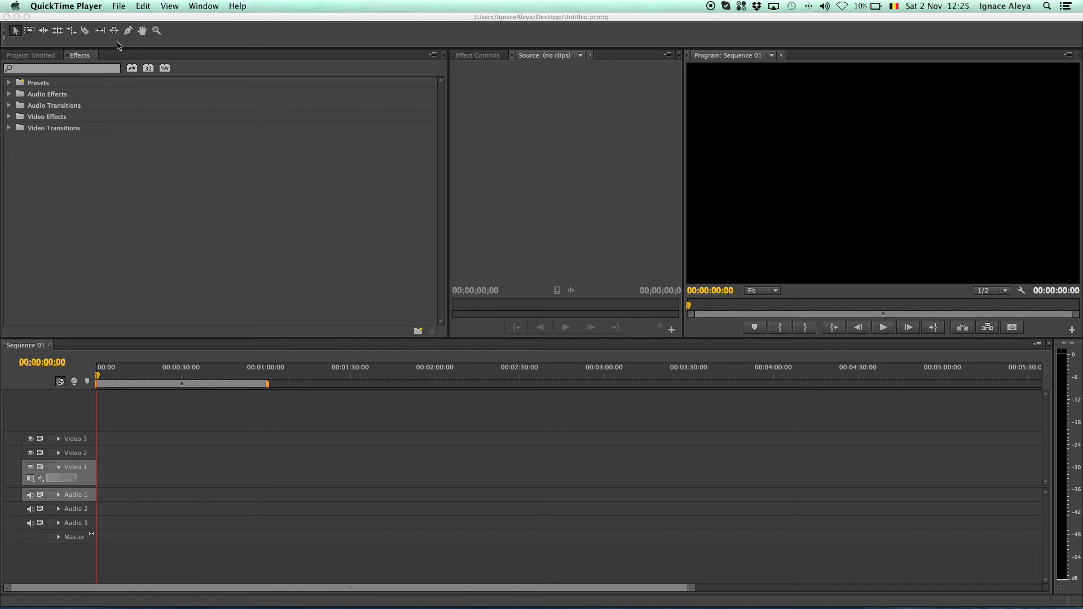
Apply the Editing workspace preset from Window > Workspace.
click(203, 6)
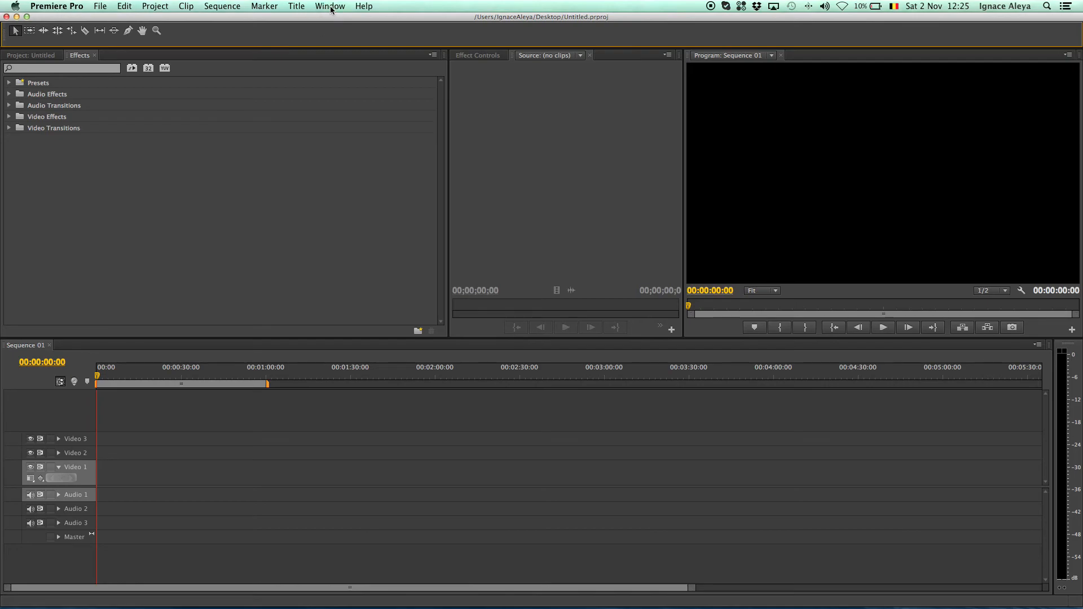
click(329, 6)
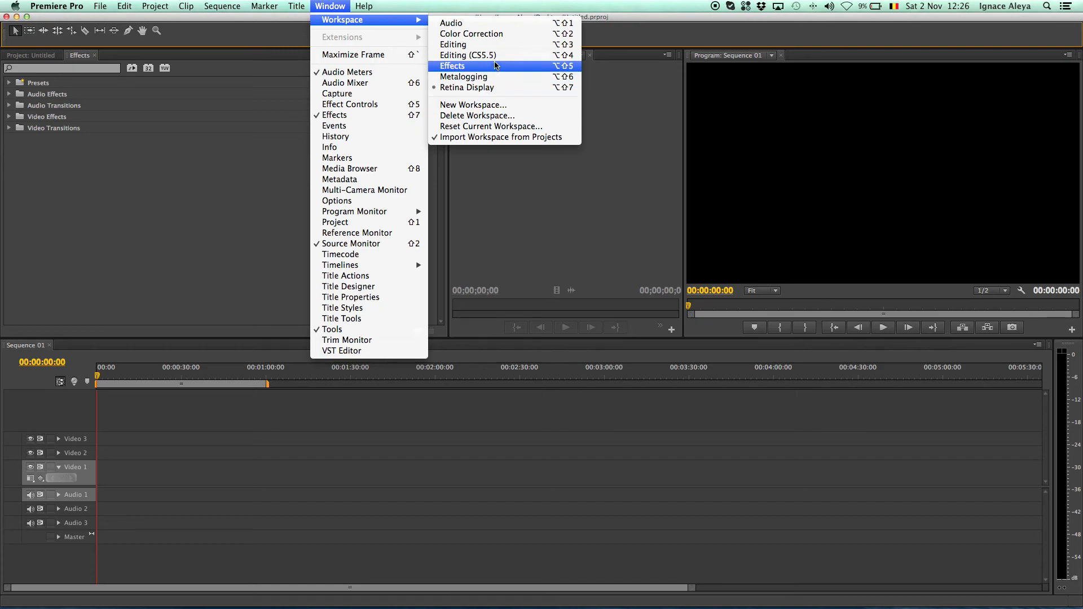
click(452, 65)
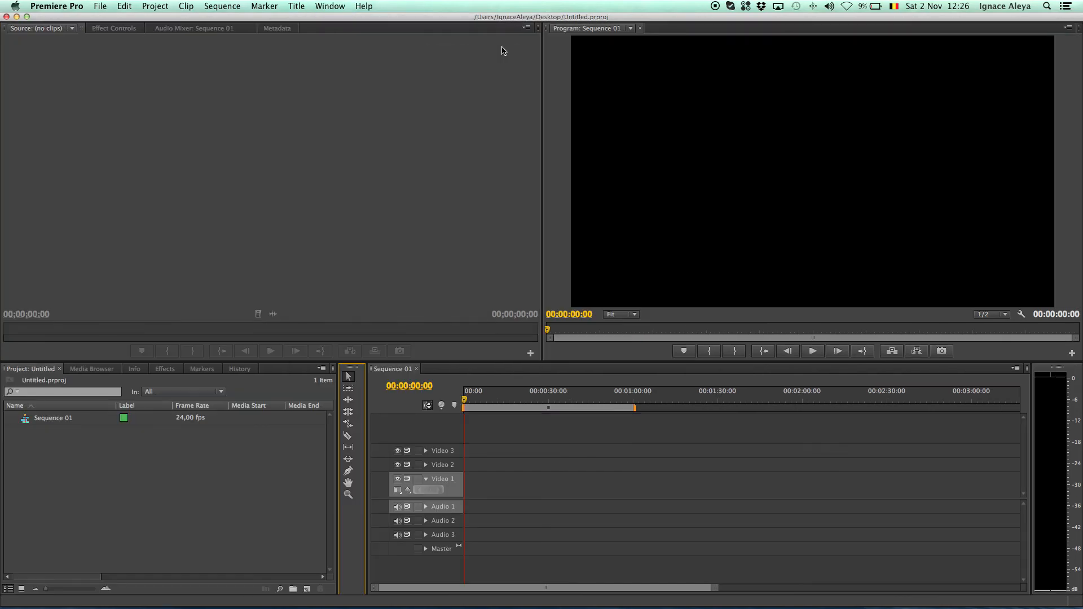
mouse_move(475, 217)
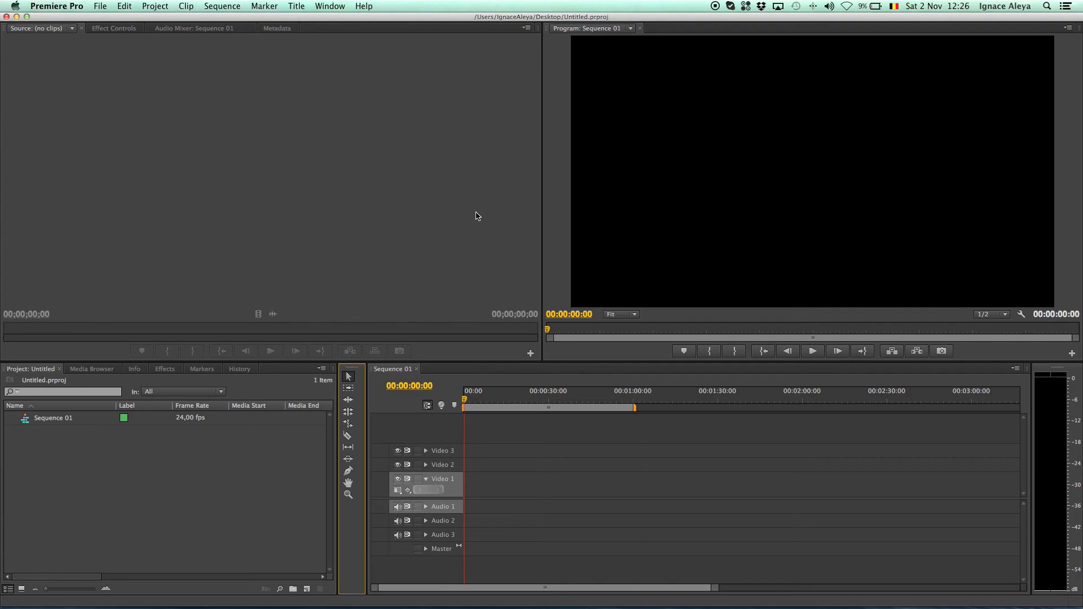
mouse_move(481, 222)
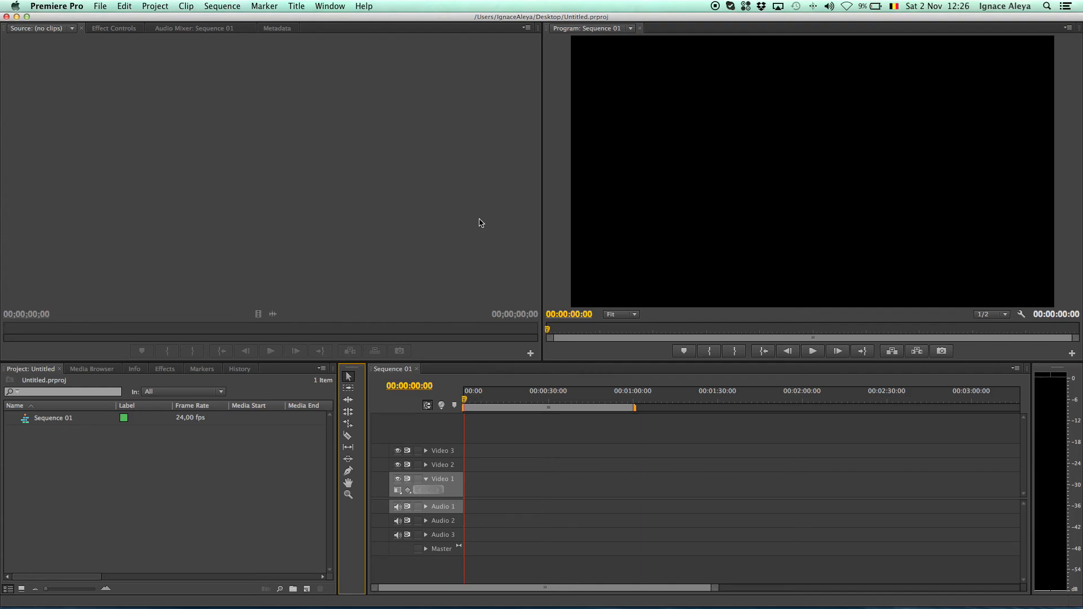
Dock the Source monitor as its own panel beside the Program monitor, then show the Audio Mixer.
click(114, 27)
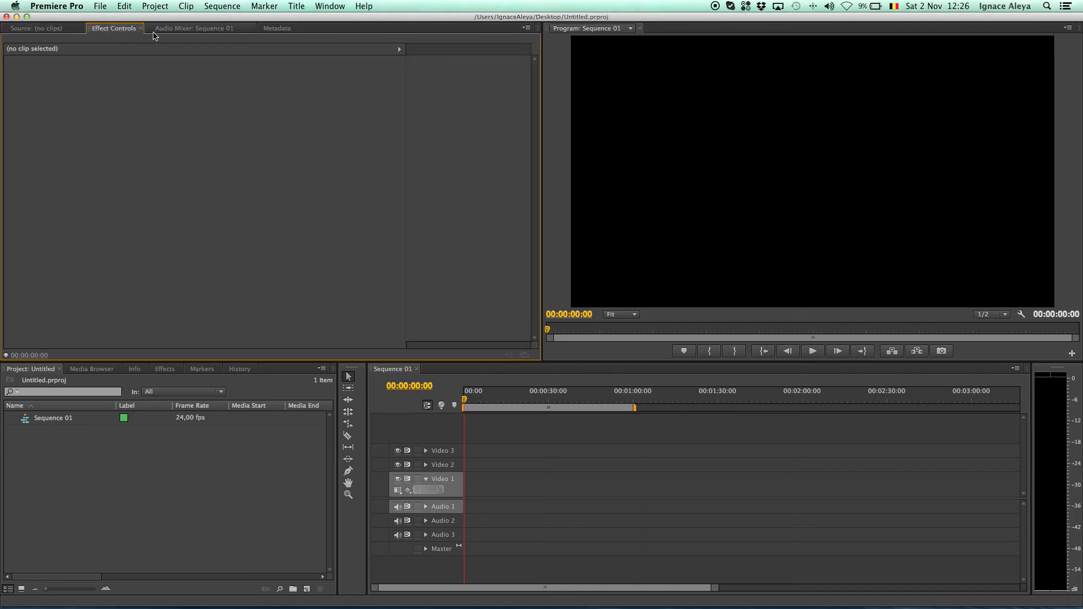
click(38, 28)
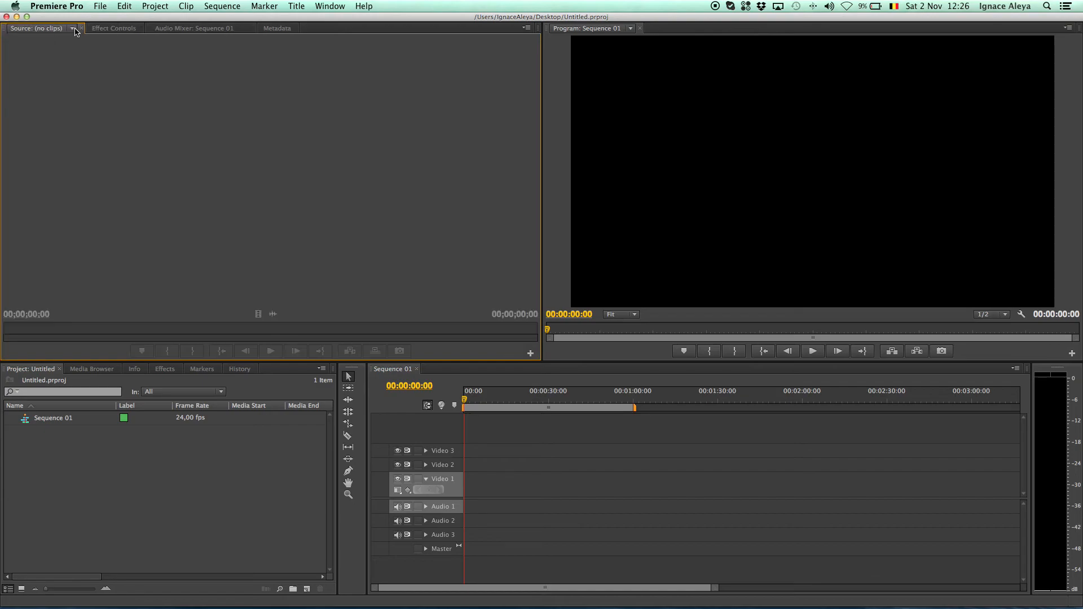
mouse_move(44, 32)
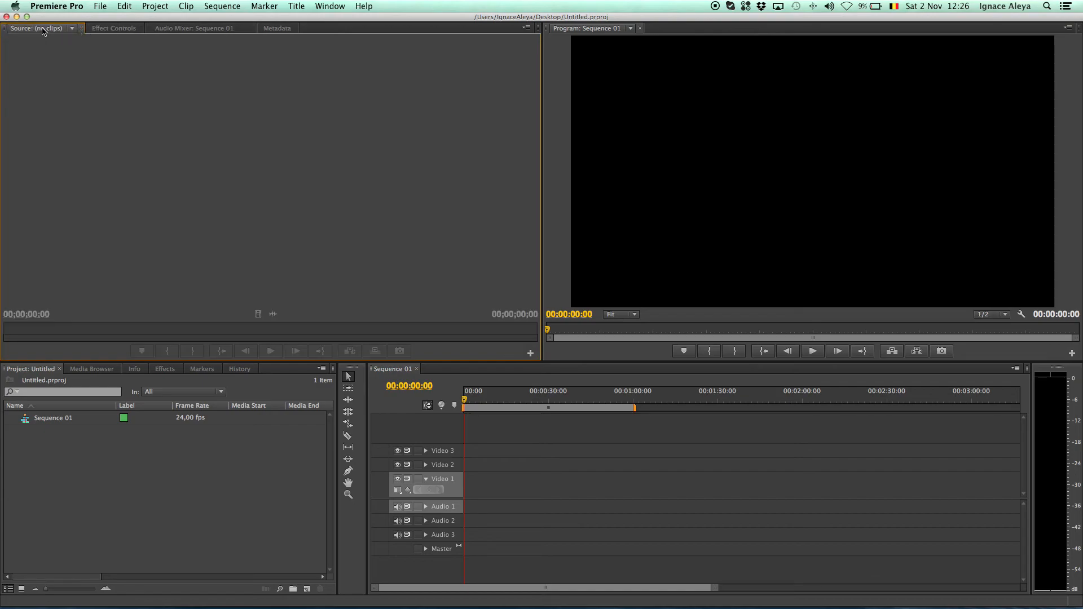
click(72, 27)
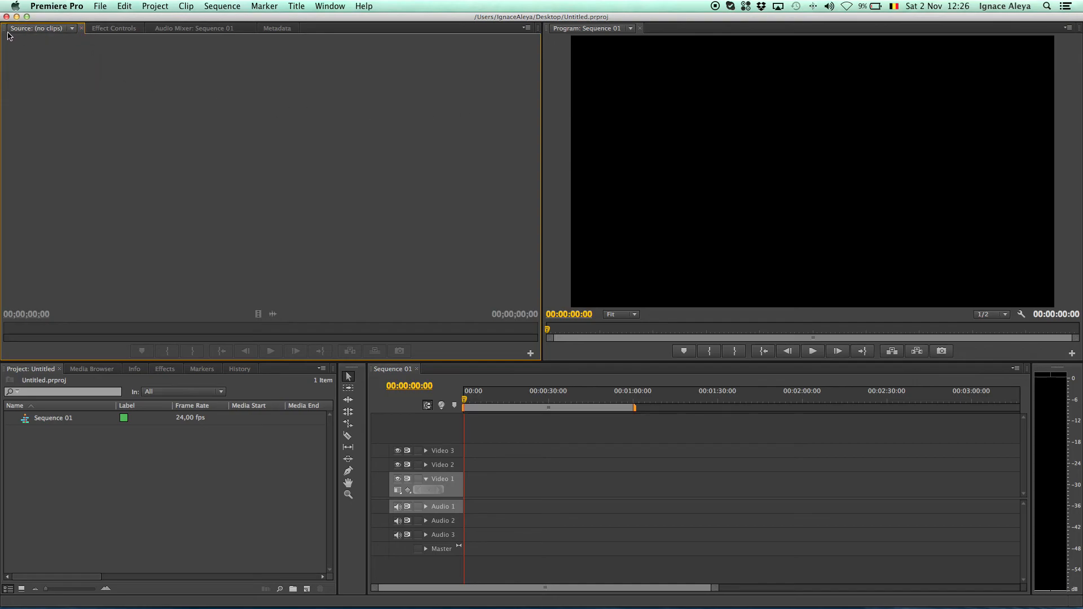
mouse_move(540, 99)
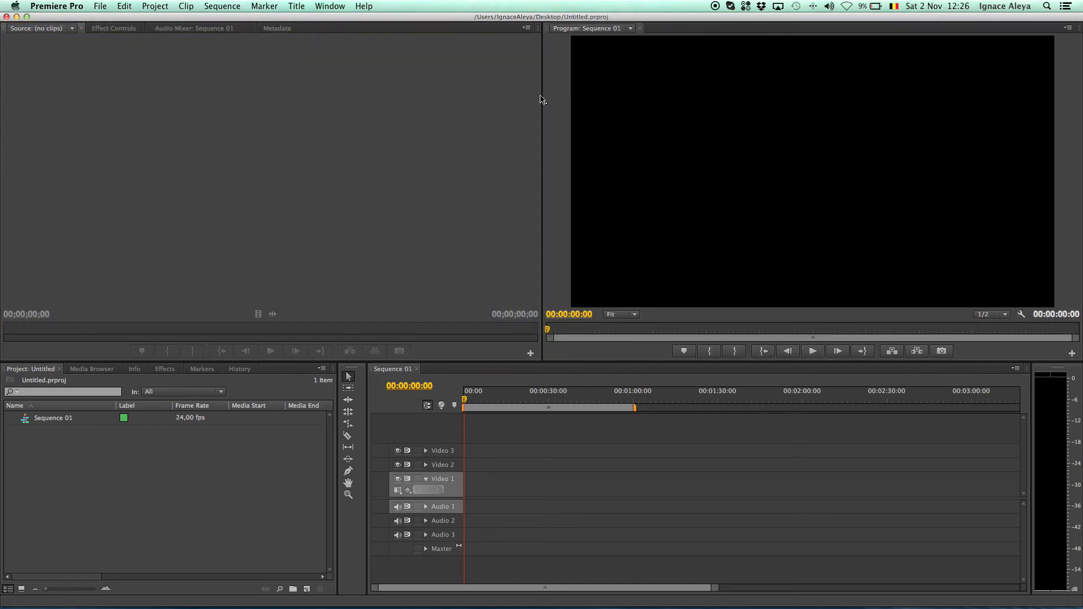
click(112, 27)
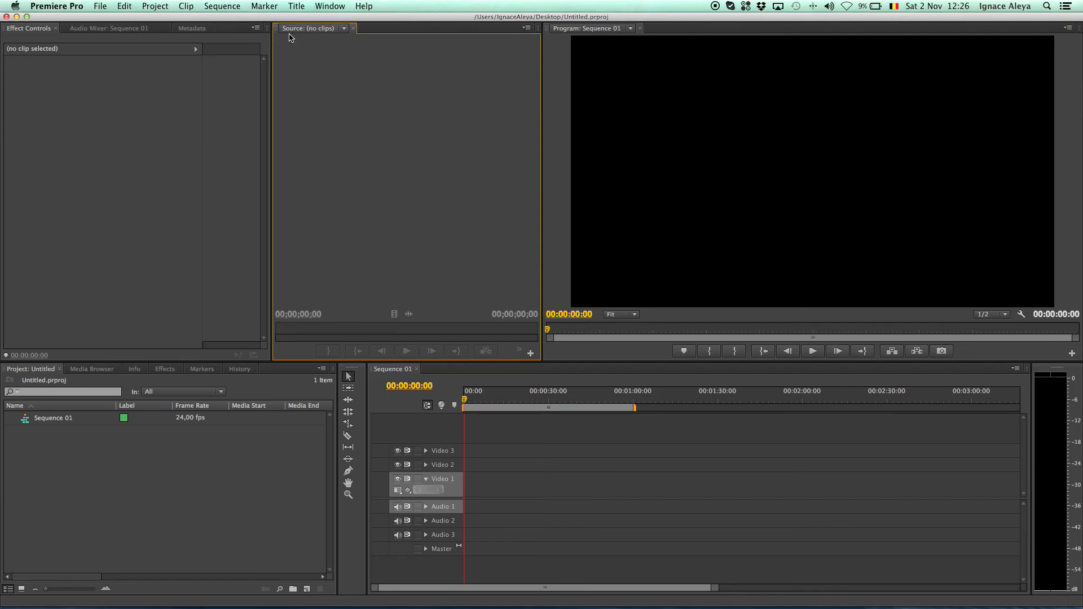
mouse_move(37, 46)
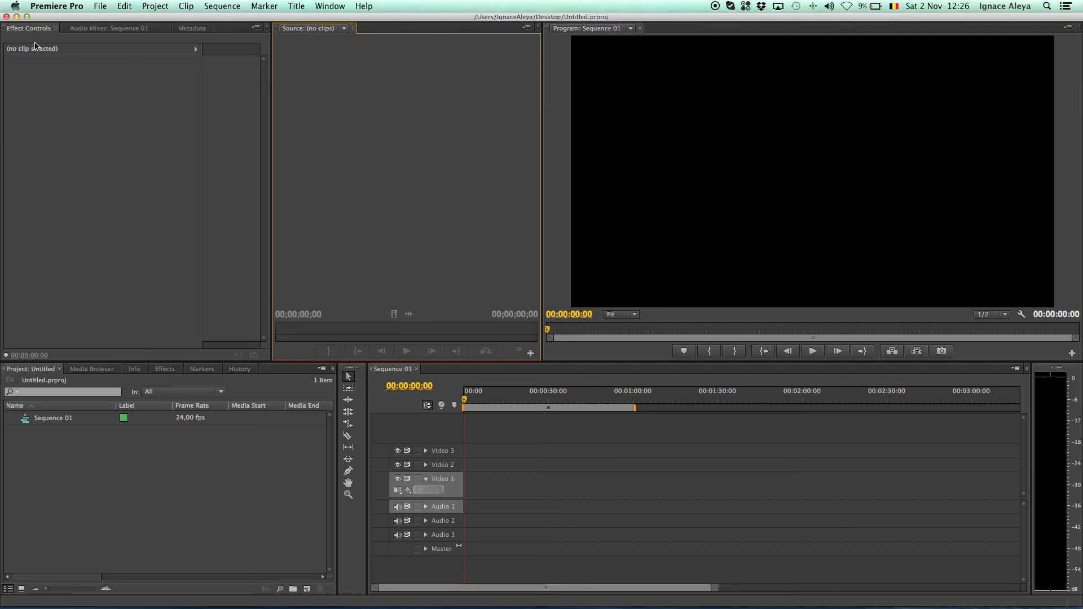
click(108, 27)
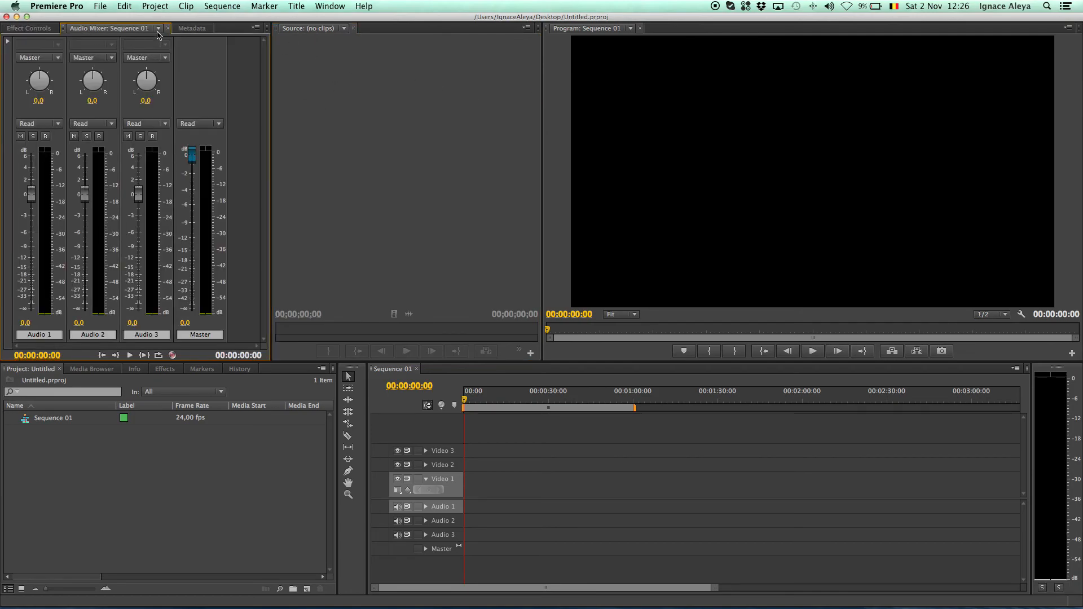
Close the Audio Mixer panel from the top-left group.
click(191, 27)
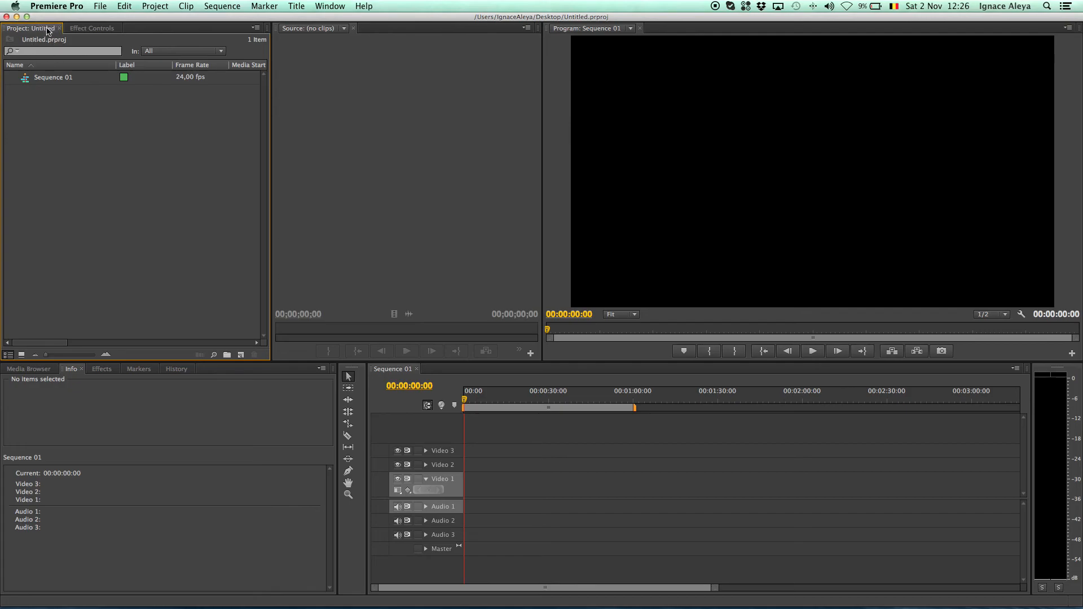
mouse_move(68, 165)
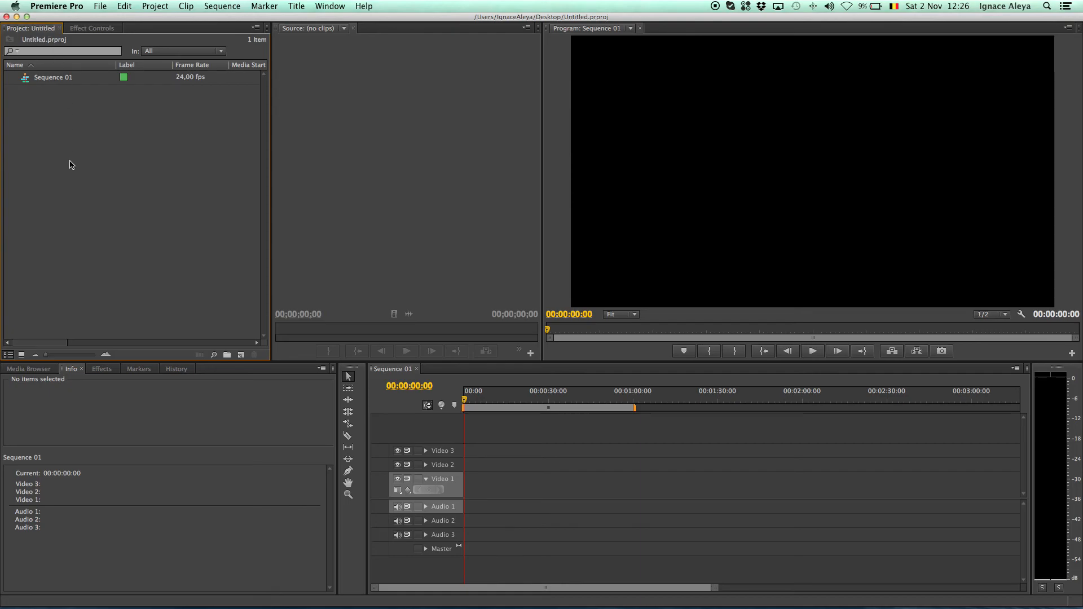
mouse_move(90, 66)
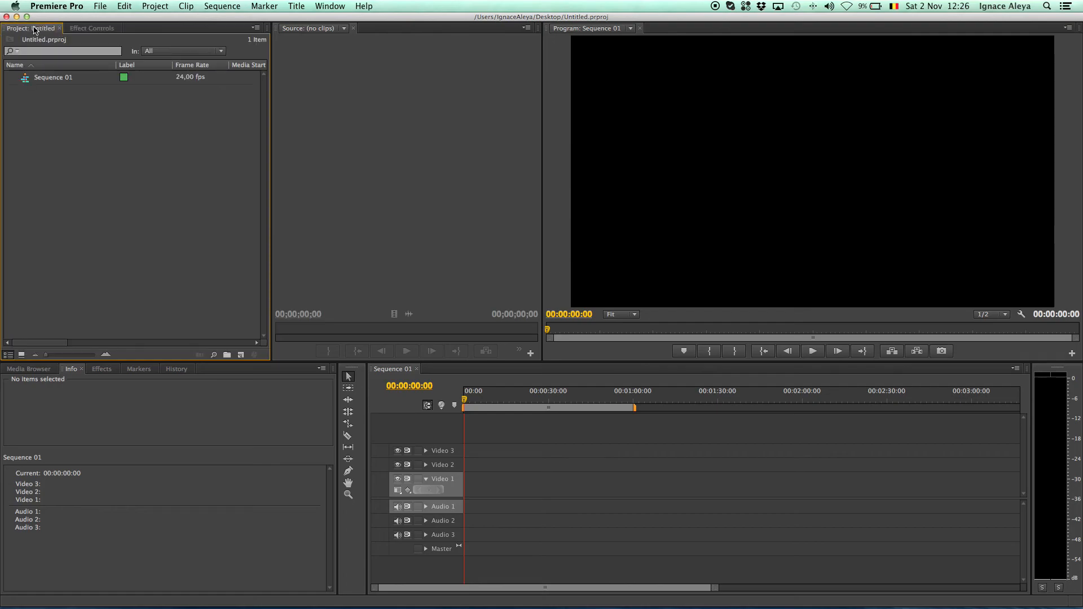
mouse_move(105, 65)
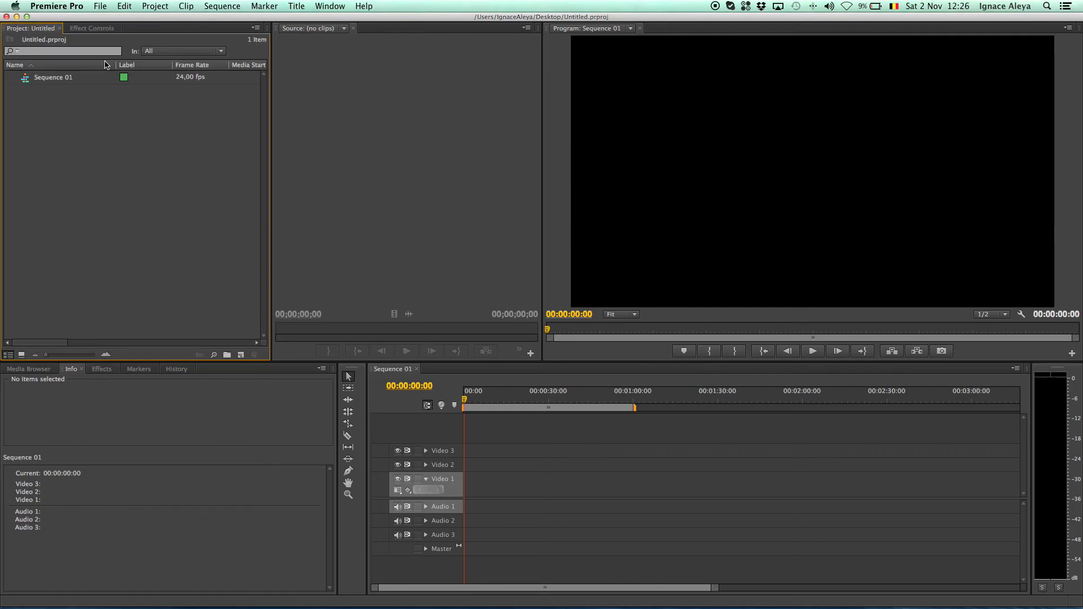
Dock Effect Controls beside the Source monitor and move Effects into the Project panel group.
click(91, 27)
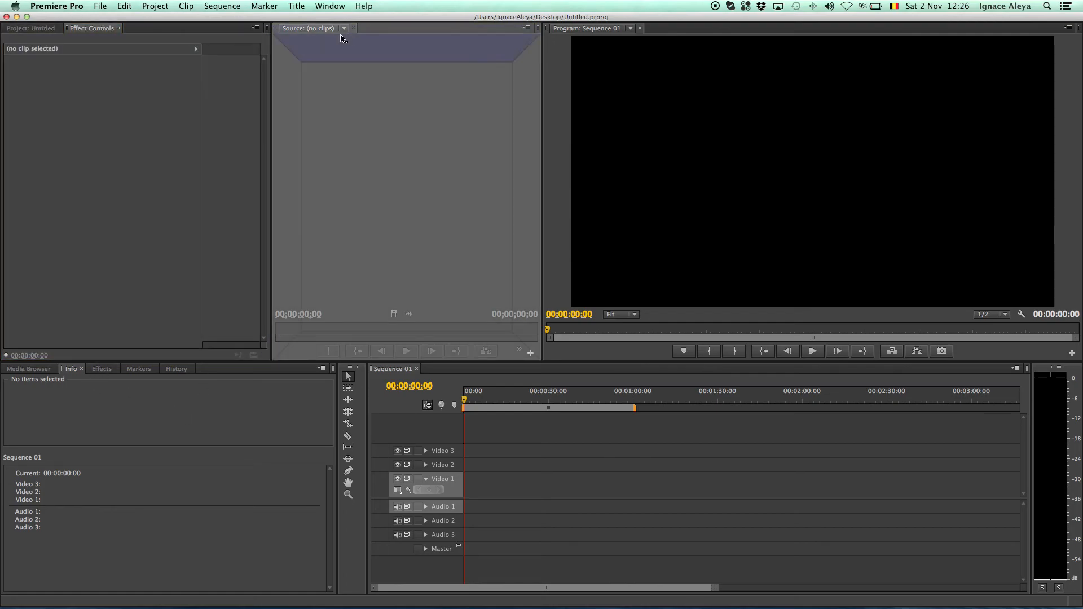
click(30, 27)
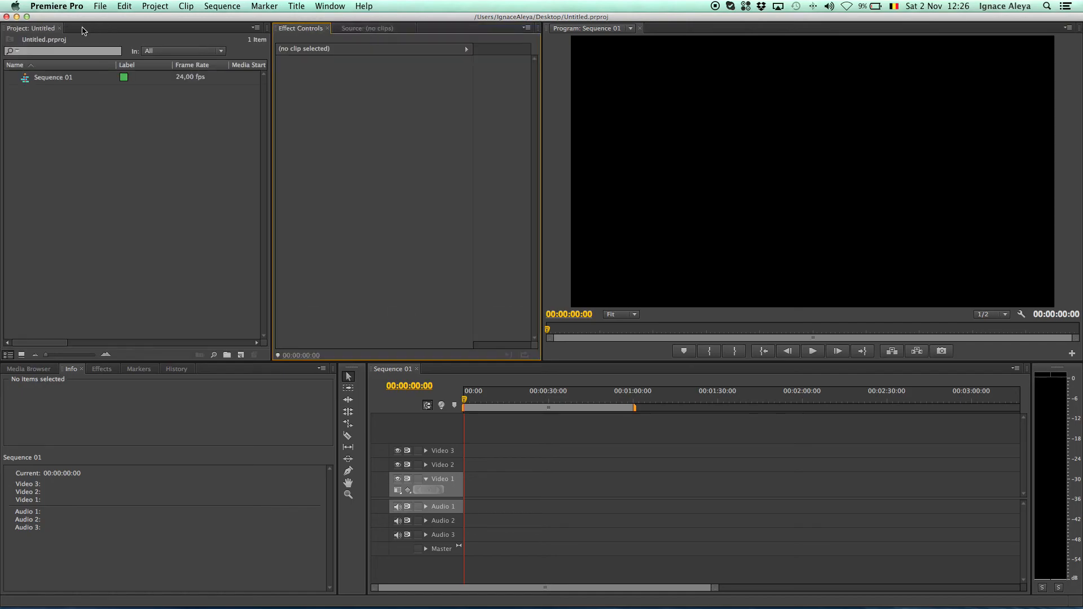
click(101, 368)
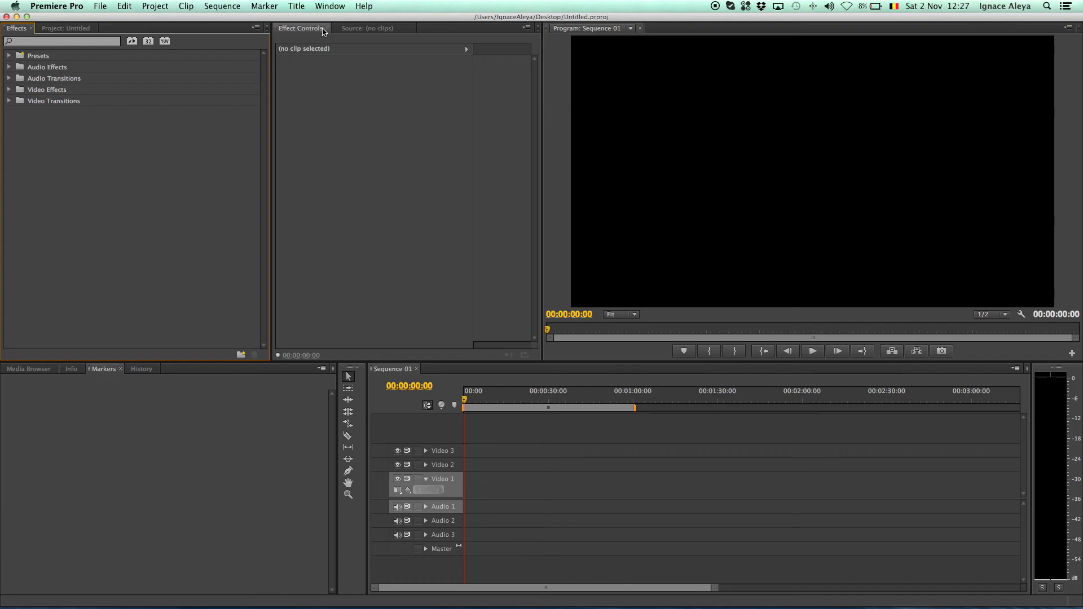
mouse_move(329, 19)
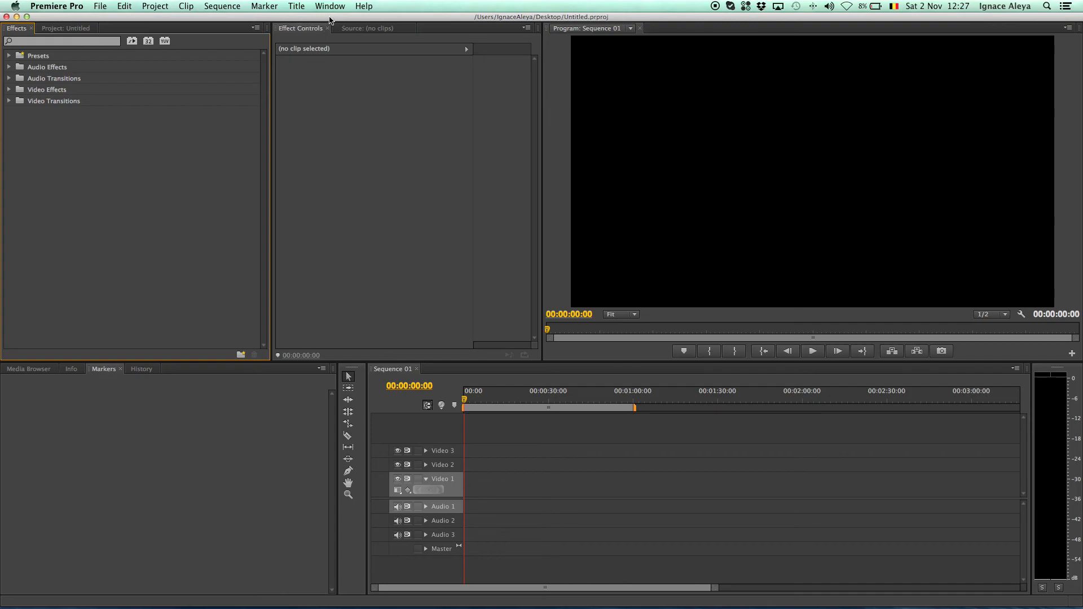
Review open panels in the Window menu, then close the Media Browser panel.
click(329, 6)
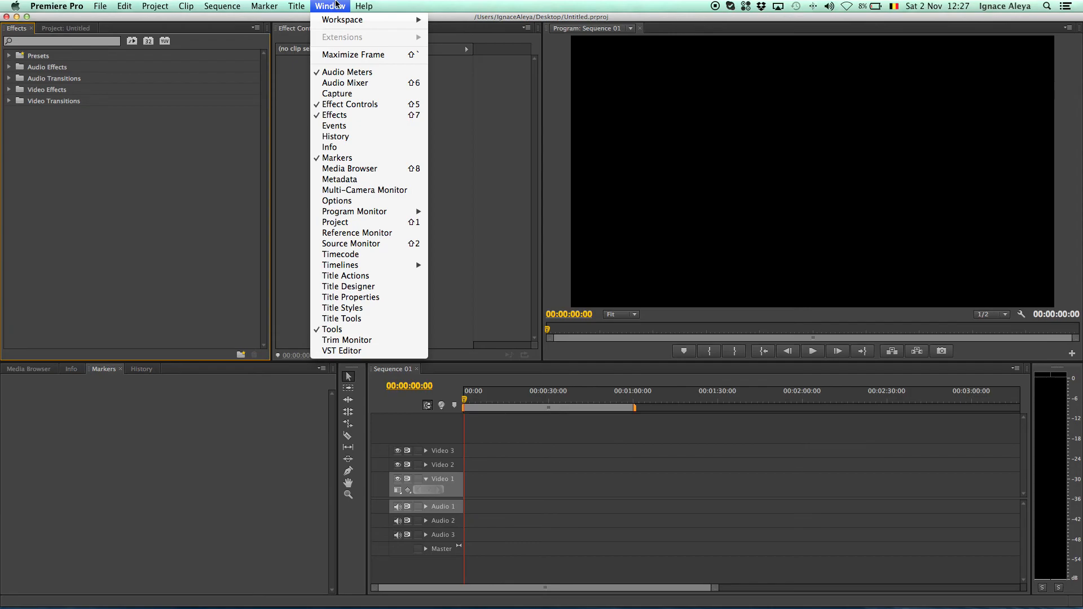
mouse_move(345, 82)
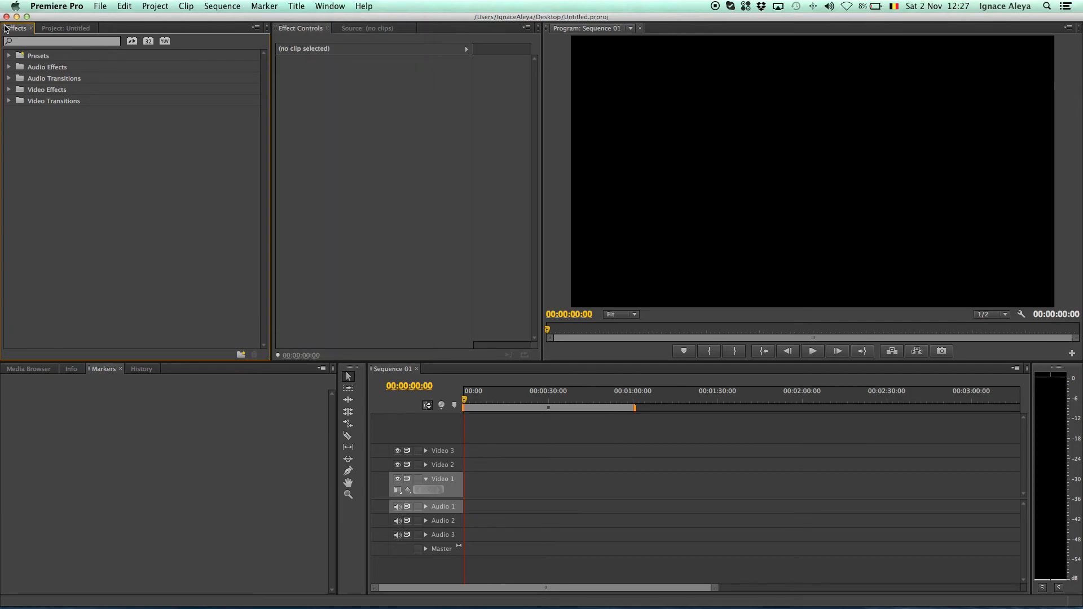
click(329, 6)
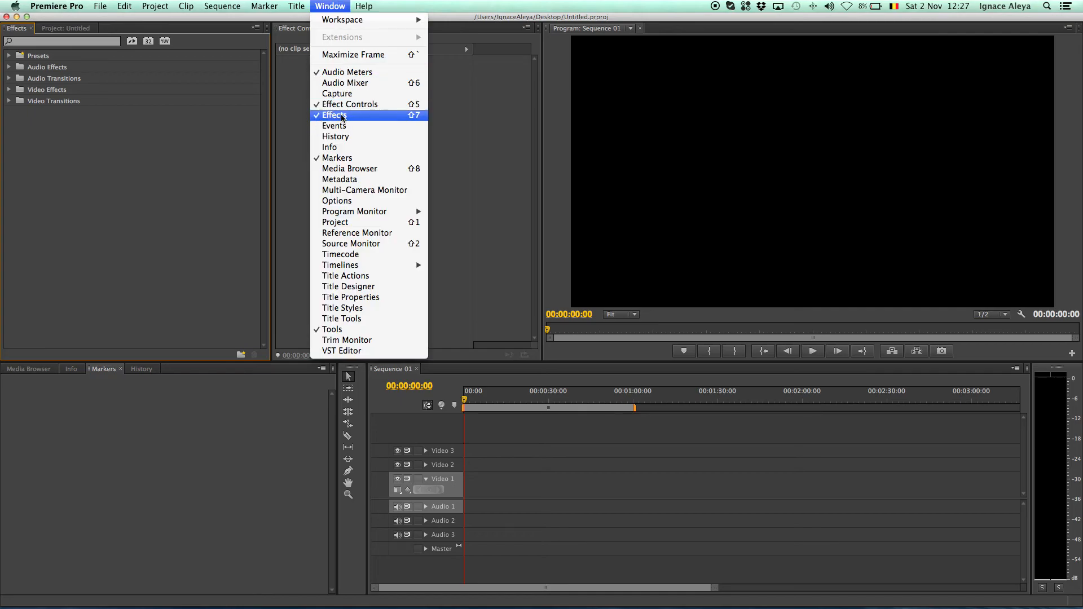
mouse_move(127, 32)
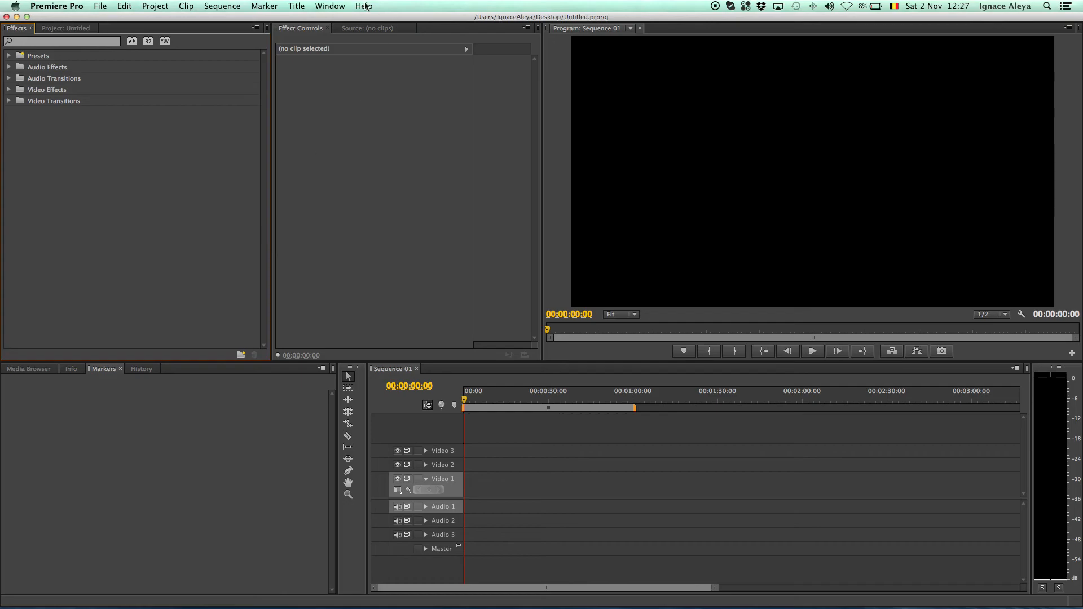
mouse_move(39, 371)
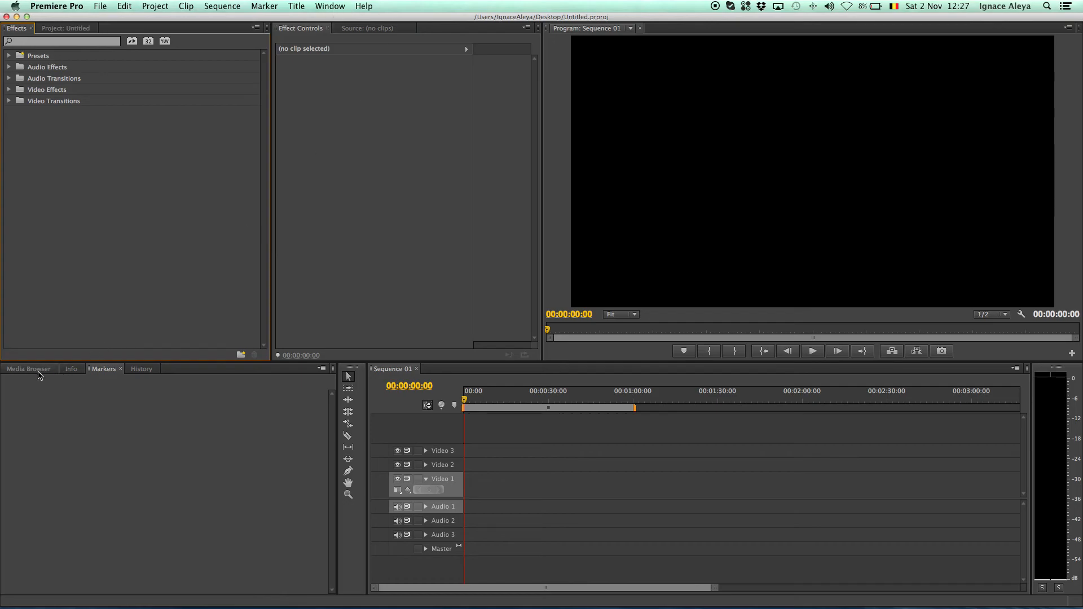
click(70, 367)
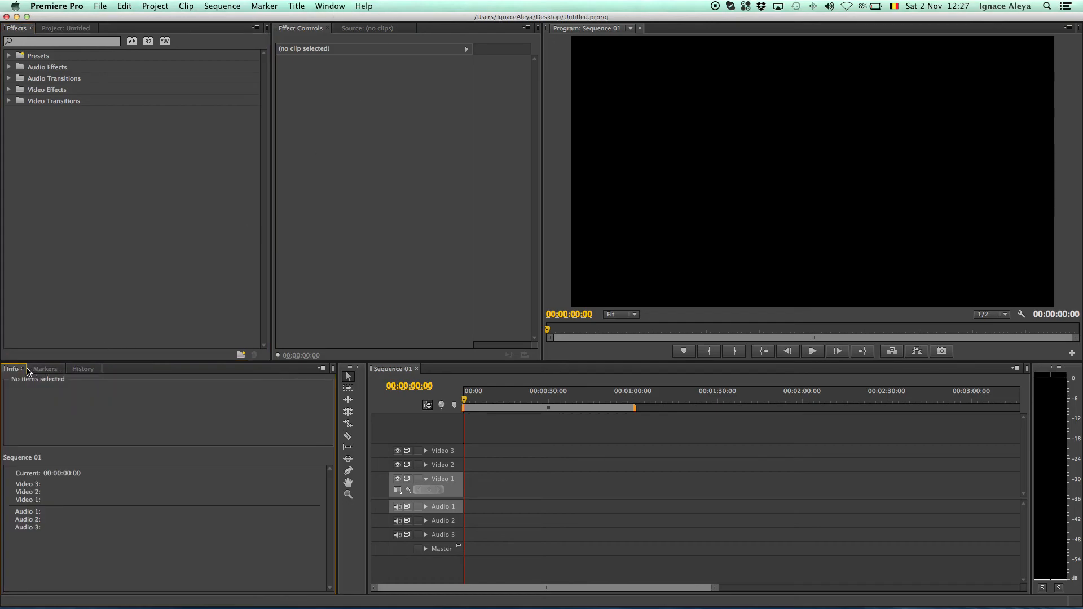
click(83, 368)
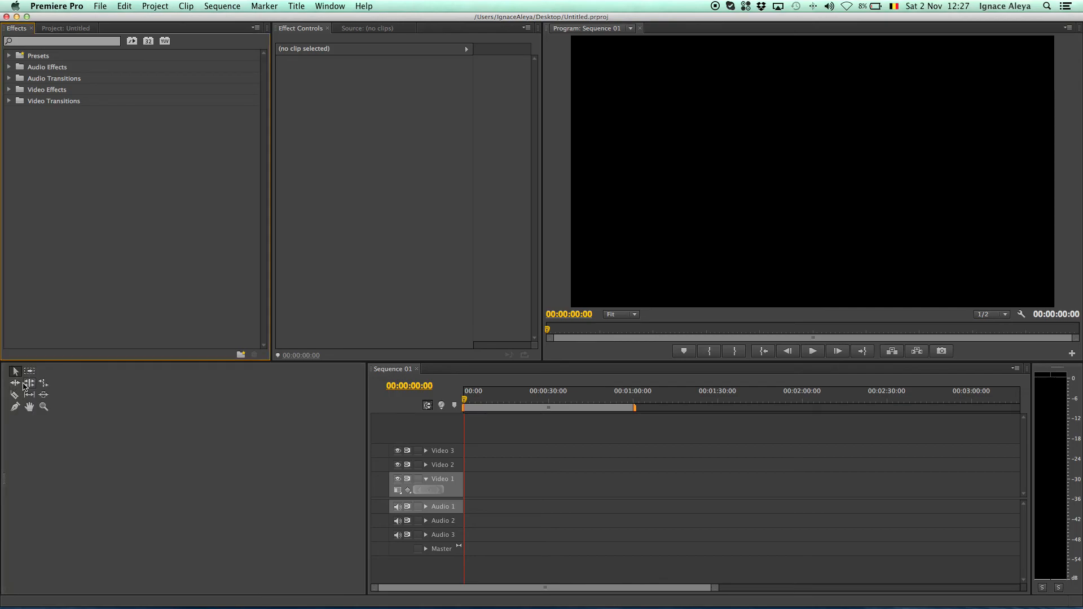
mouse_move(30, 383)
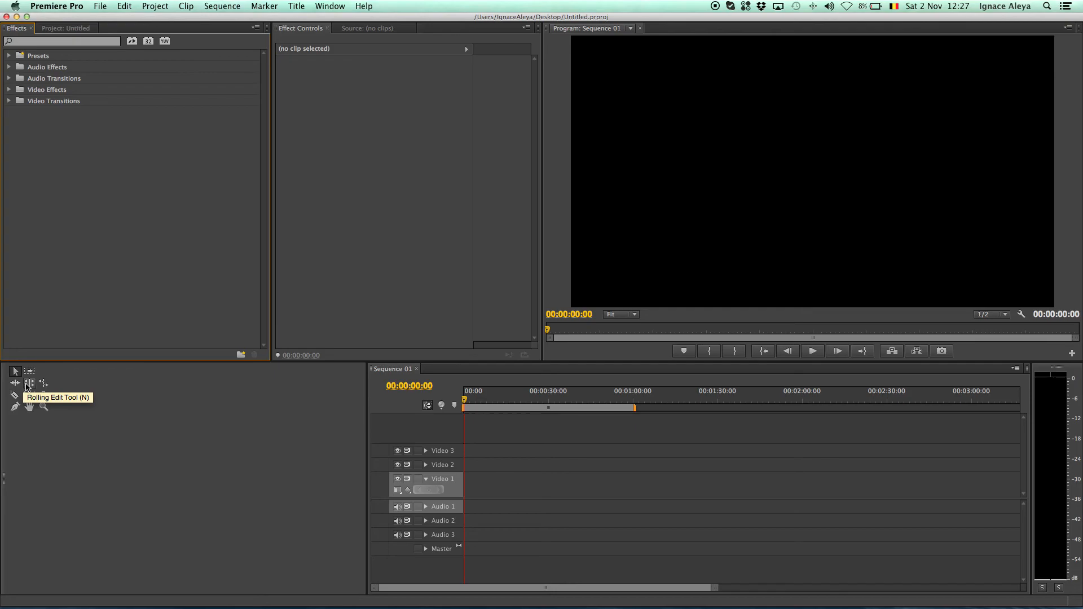
mouse_move(29, 395)
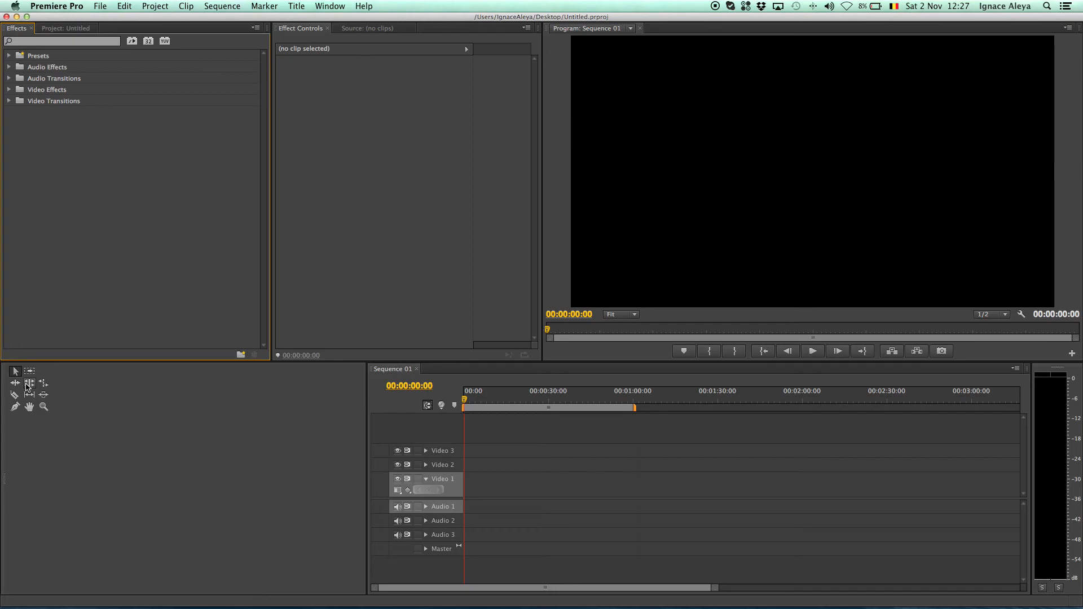
mouse_move(27, 383)
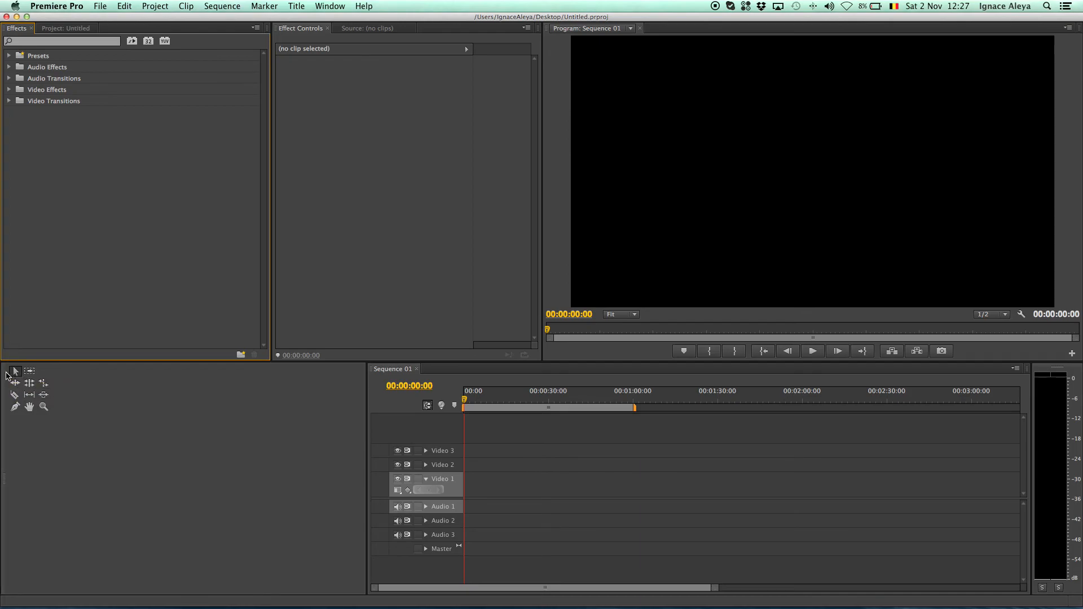
mouse_move(36, 416)
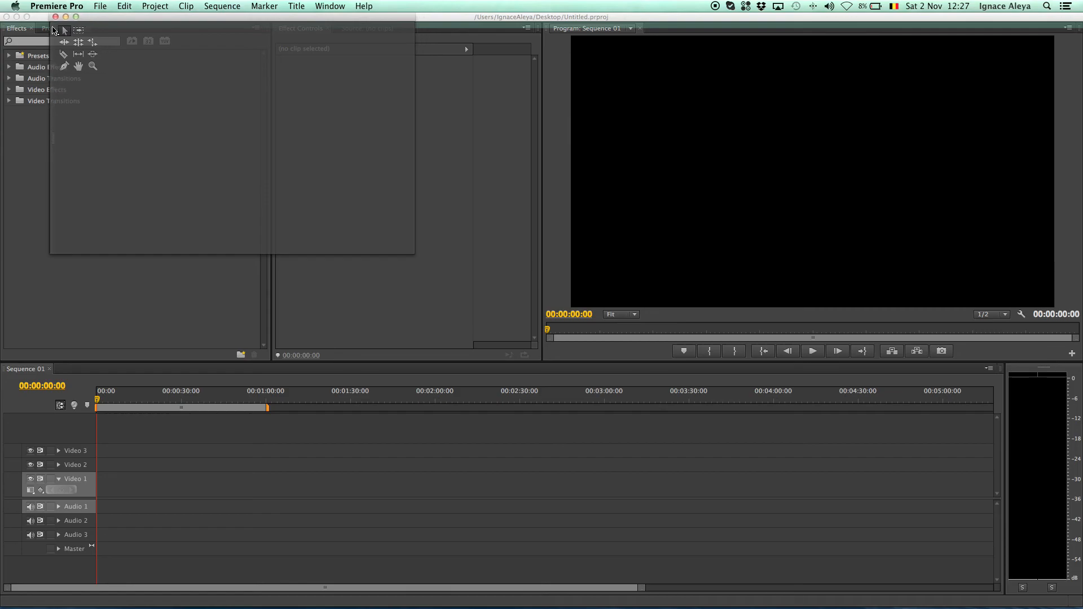
Dock the Tools panel across the top so the timeline spans the full width.
click(48, 27)
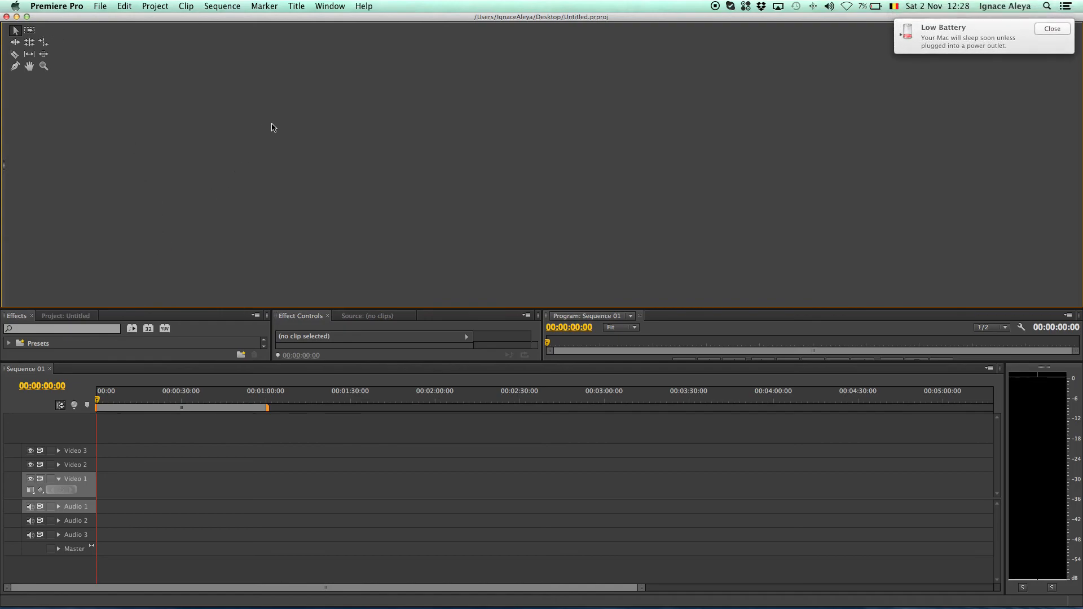
mouse_move(222, 131)
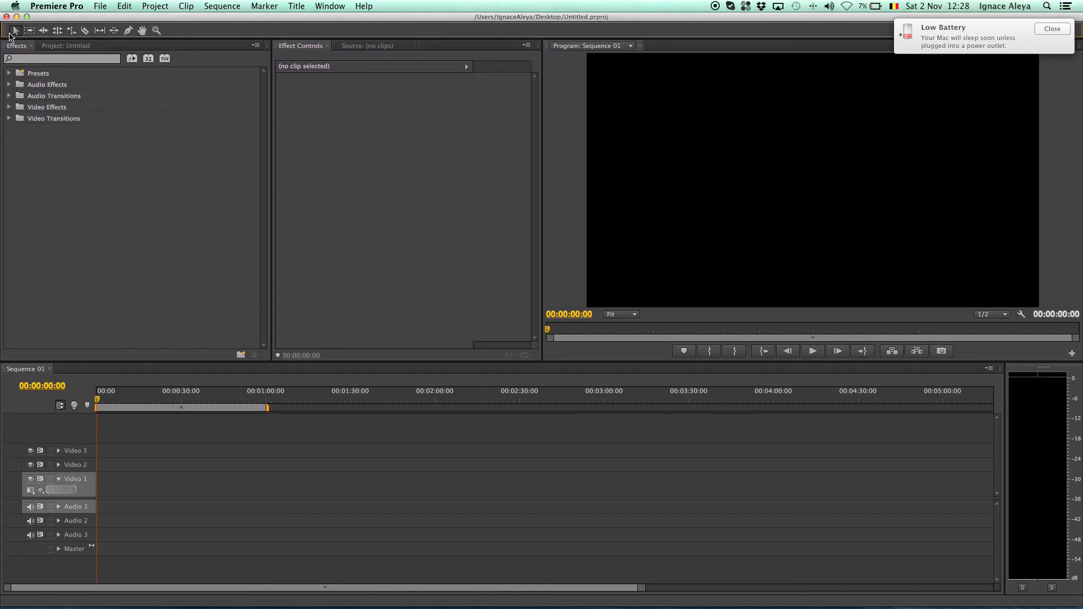
mouse_move(125, 130)
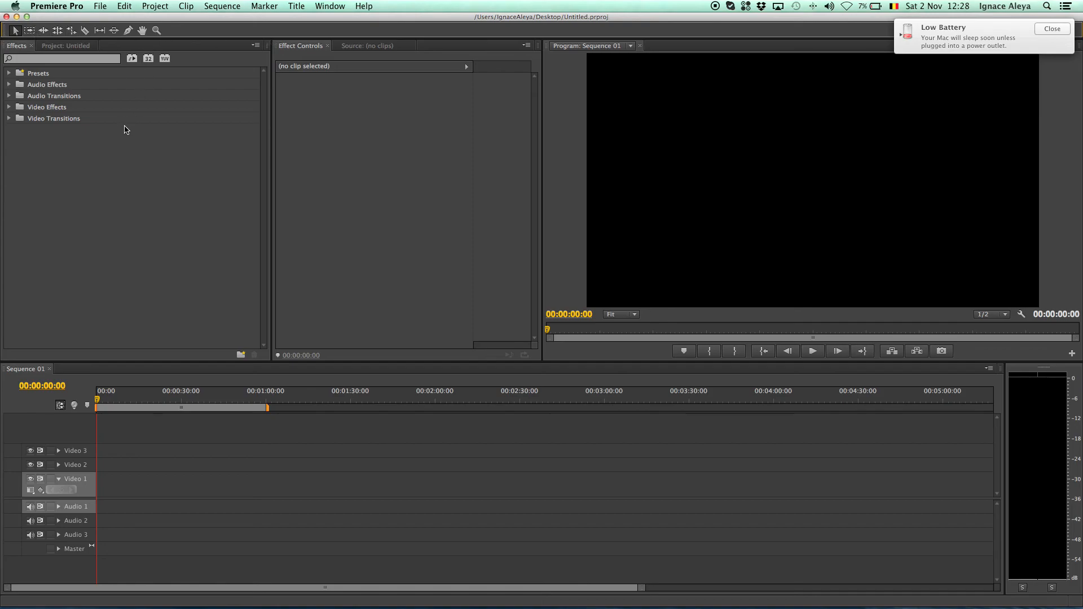
mouse_move(126, 184)
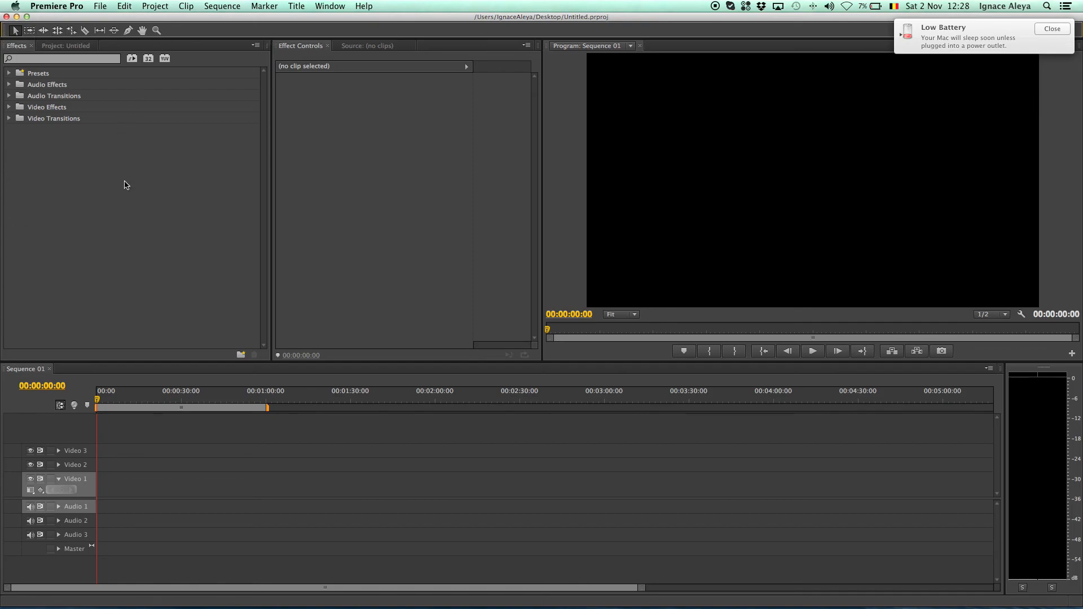
mouse_move(179, 34)
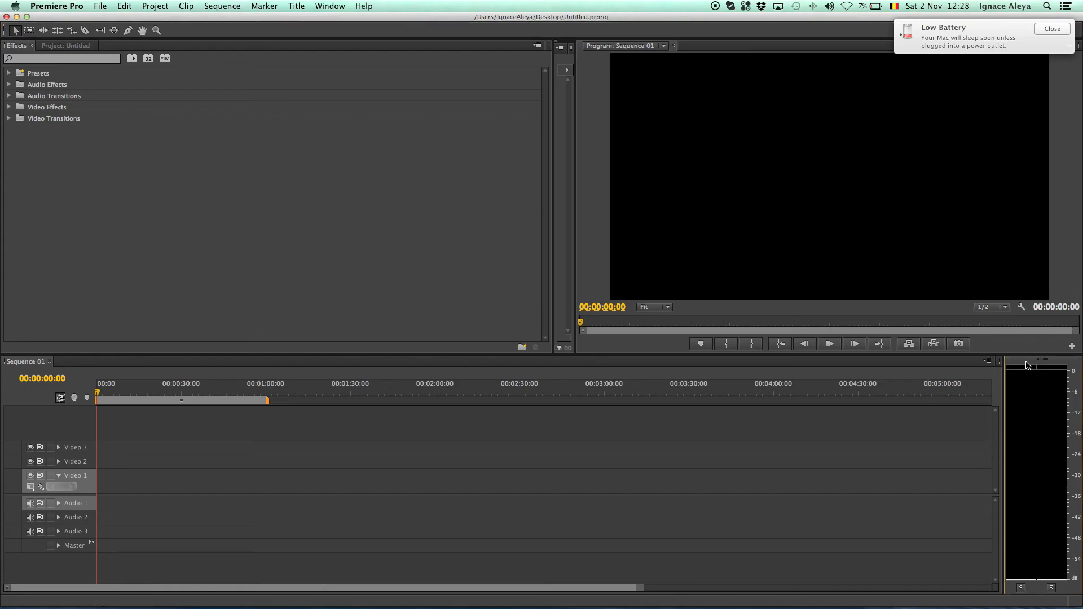
mouse_move(1031, 365)
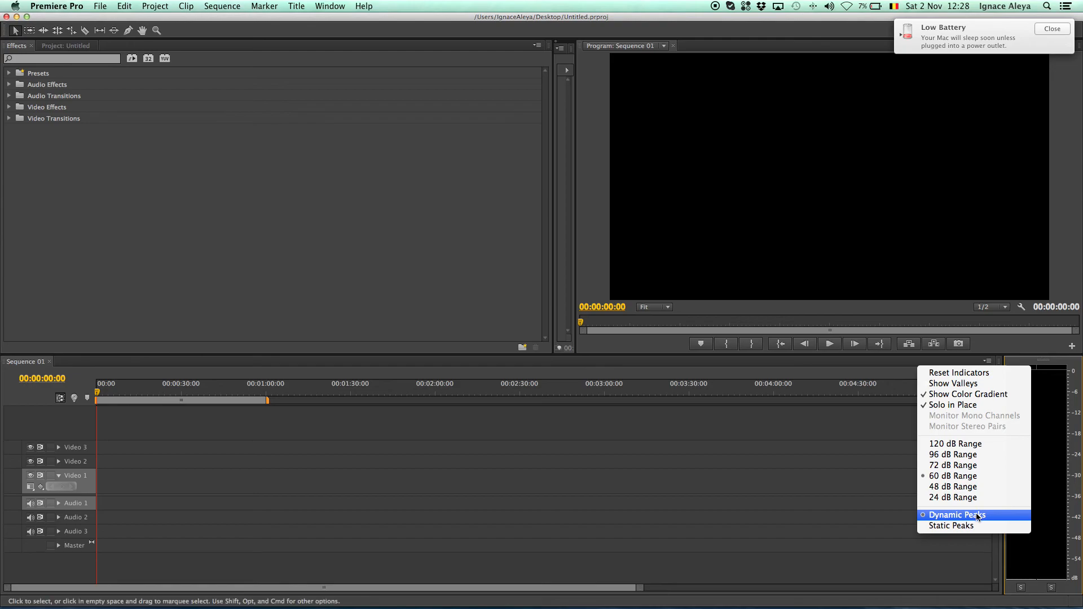
Keep the meters on dynamic peaks, check their options, and dock them as a column at the right edge.
click(956, 514)
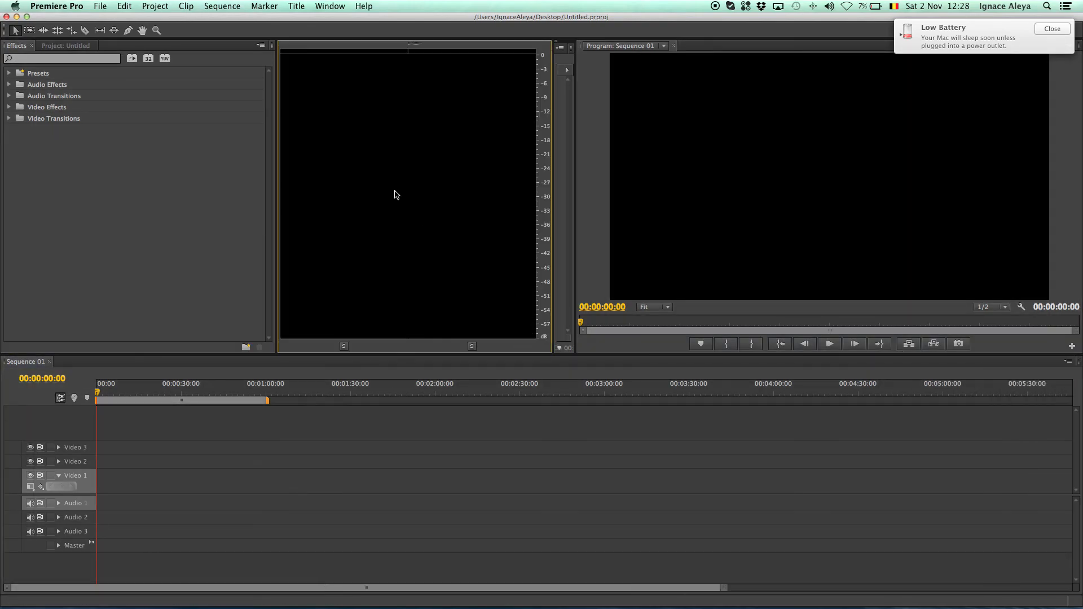
right_click(545, 193)
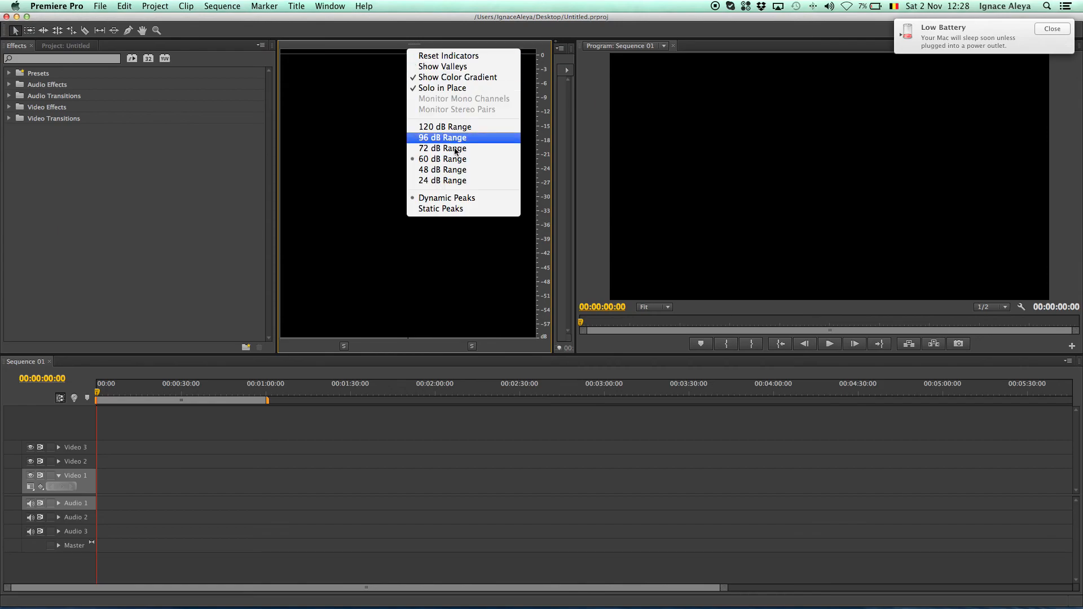
click(442, 138)
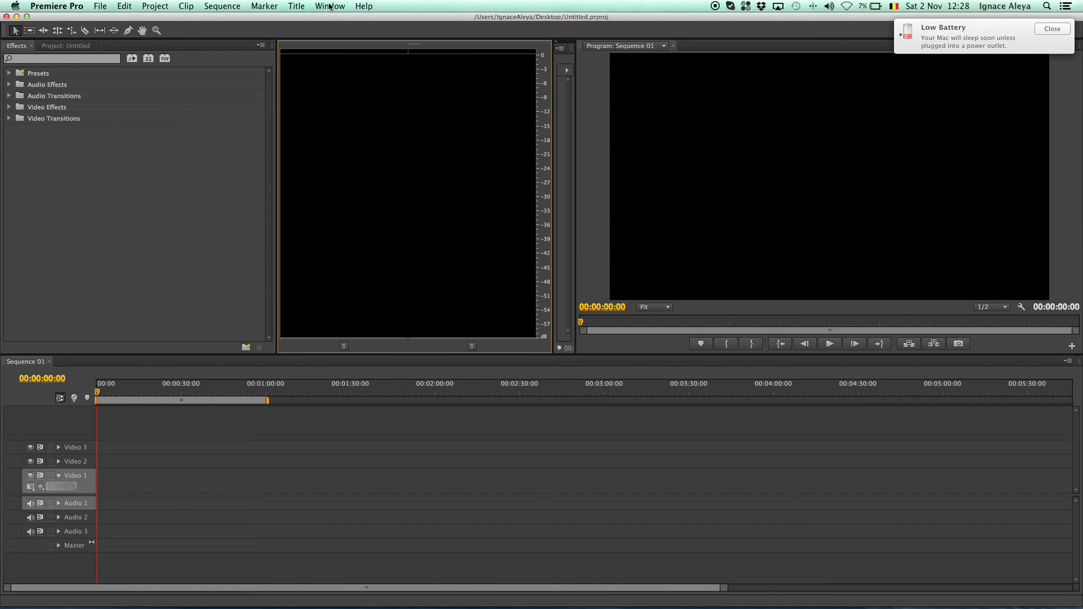
click(329, 5)
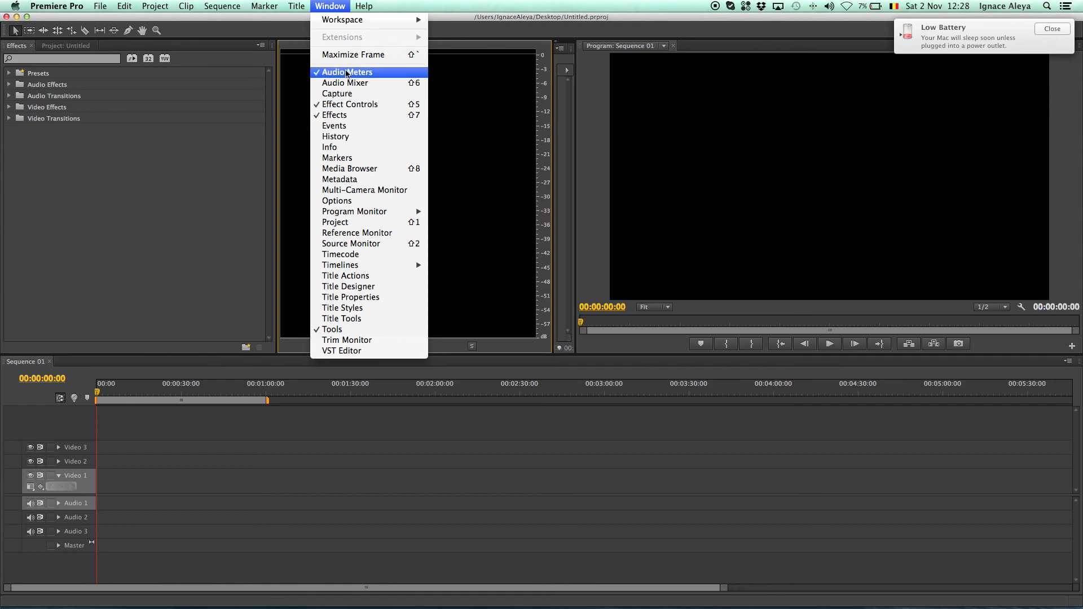
mouse_move(353, 54)
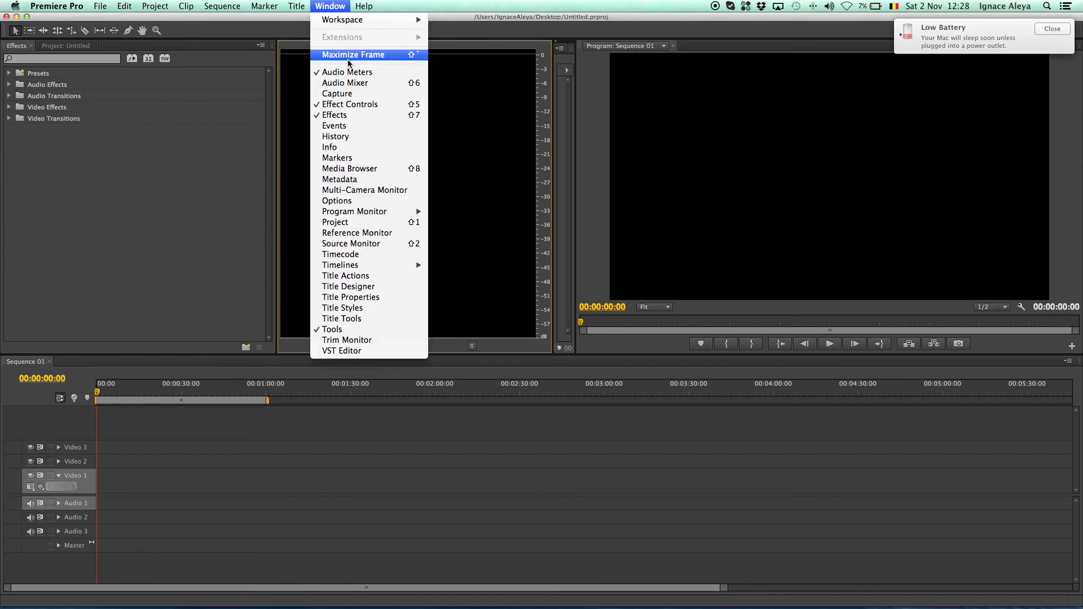
click(353, 54)
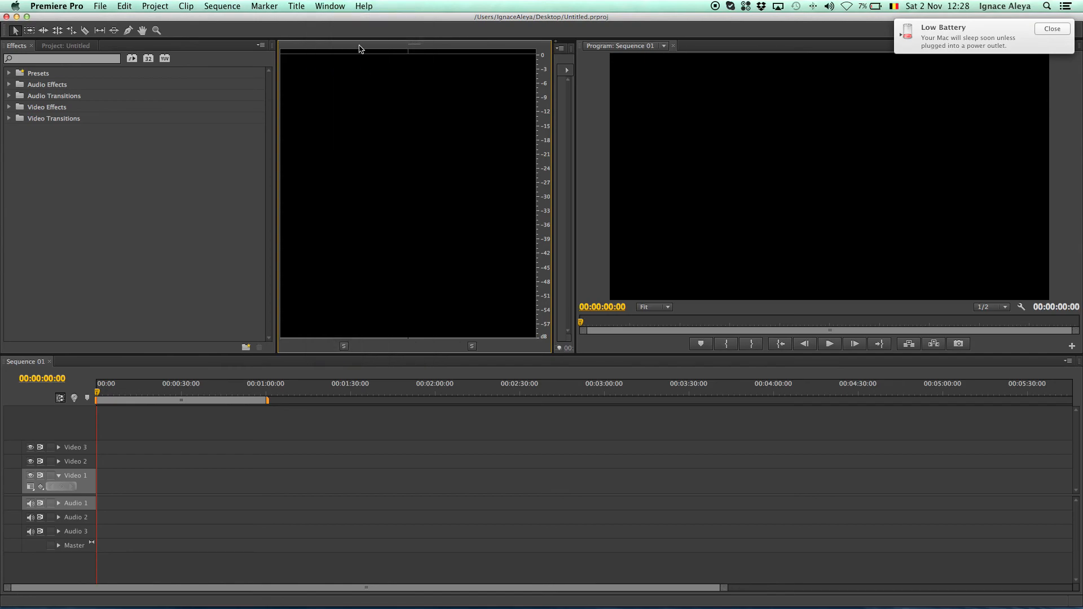
mouse_move(455, 50)
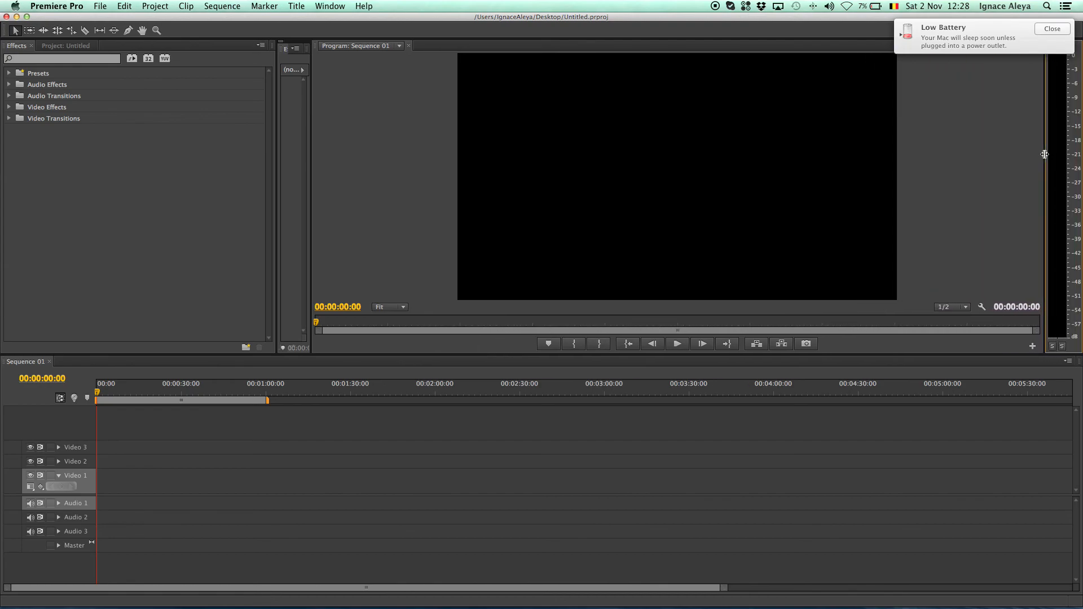
click(1051, 28)
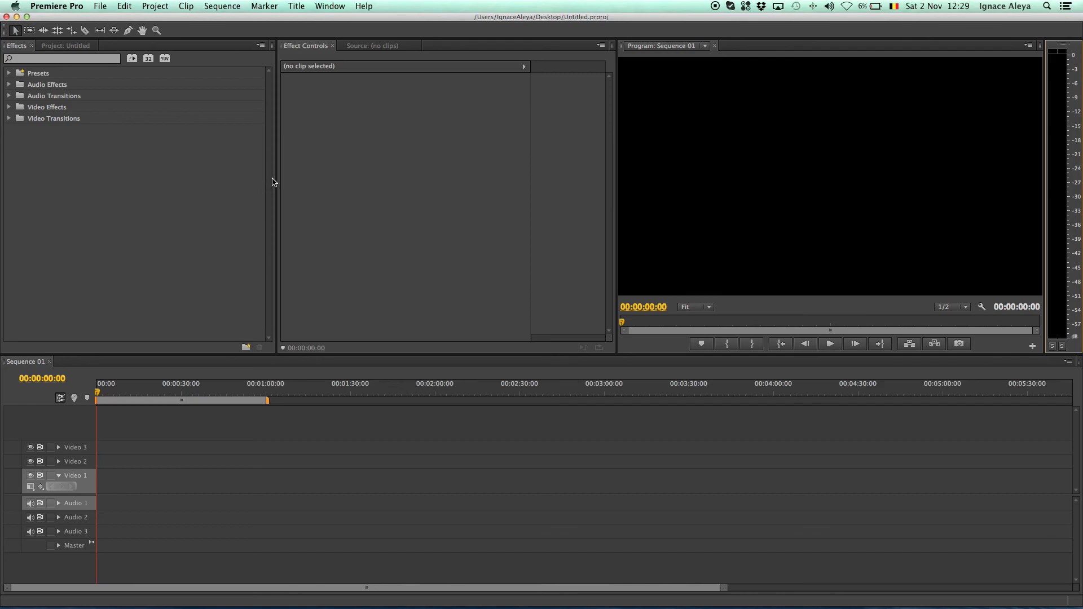
Bring the Source monitor forward in the middle and the Project panel forward on the left.
click(374, 45)
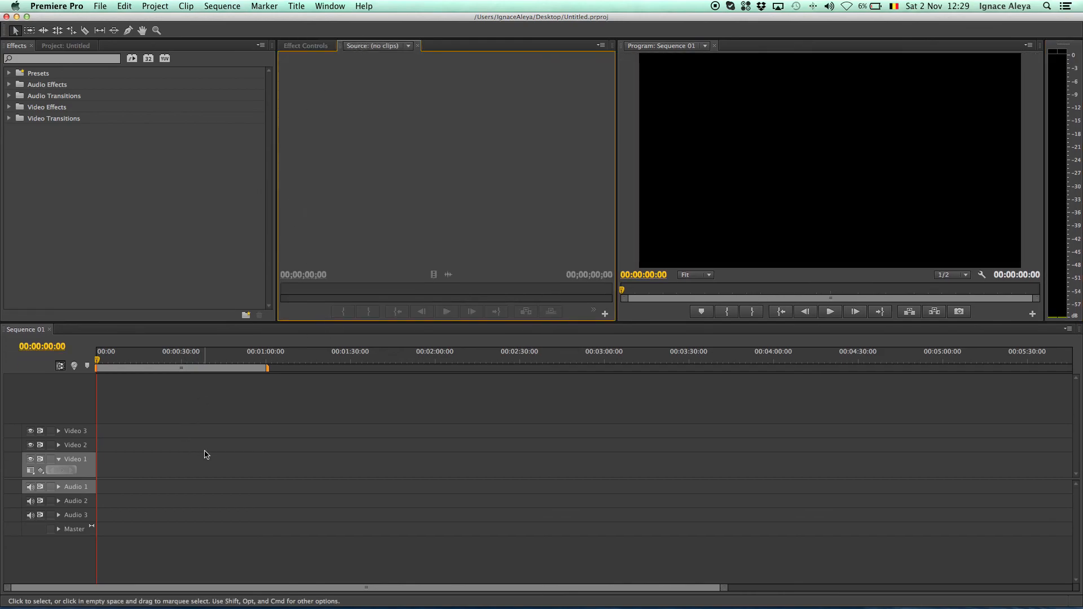
click(65, 46)
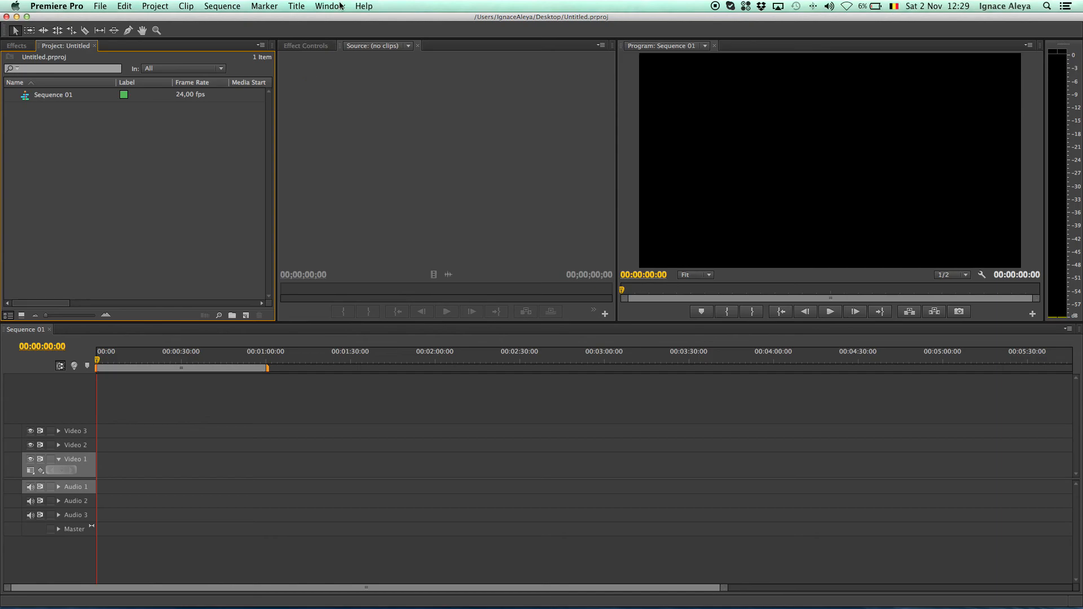
Apply the Retina Display workspace preset from the Window menu.
click(329, 6)
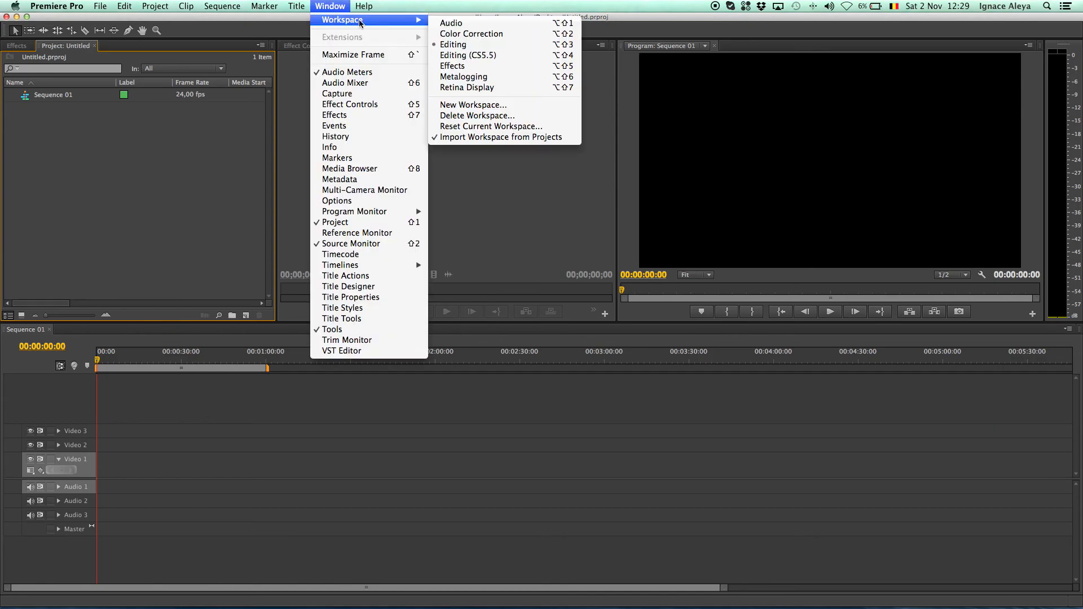
mouse_move(472, 105)
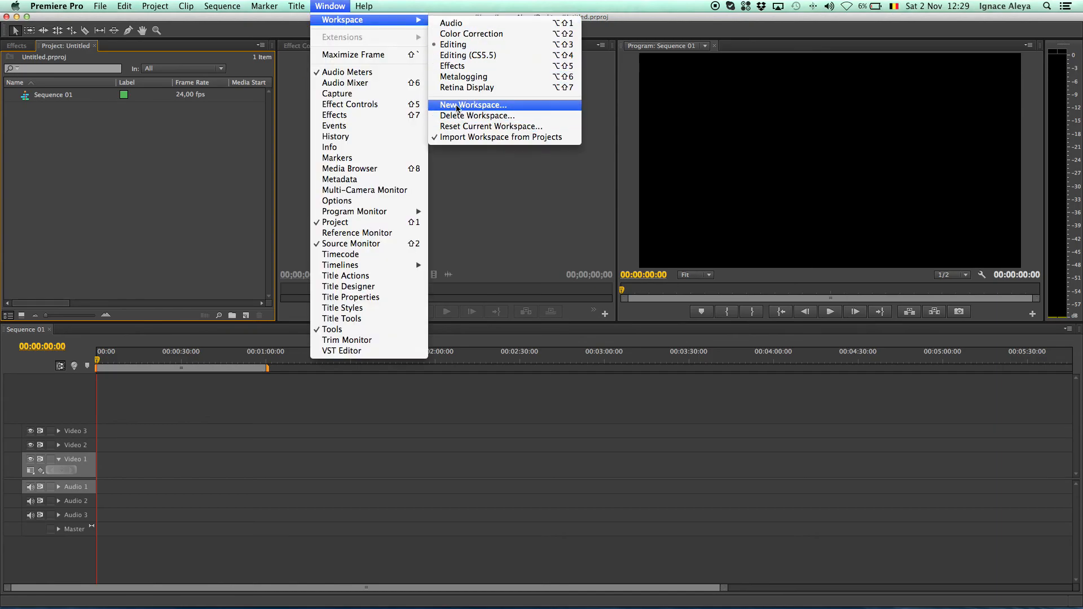
mouse_move(466, 87)
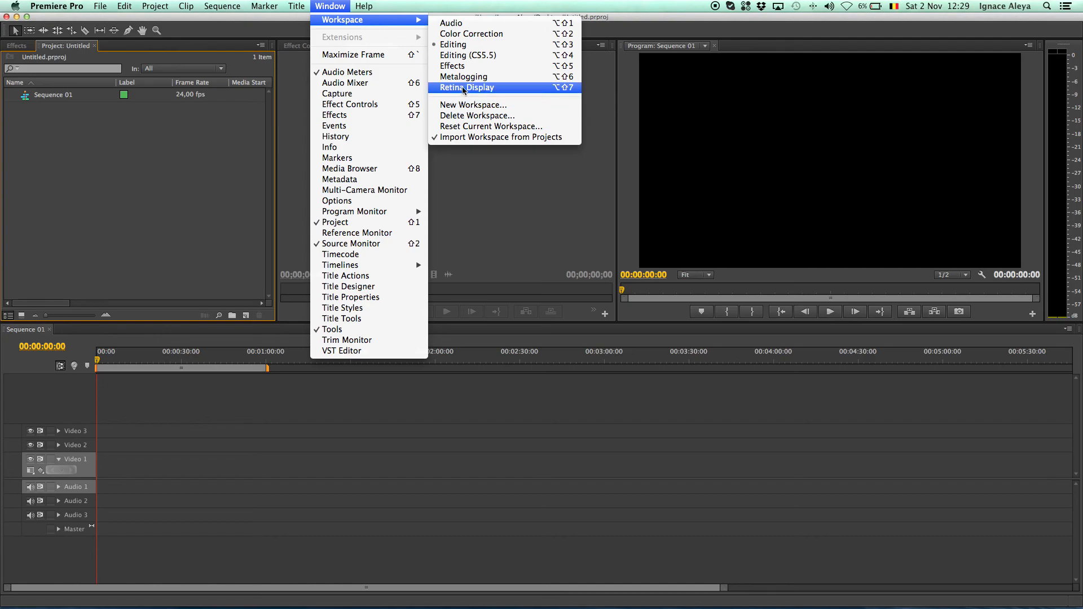
click(467, 86)
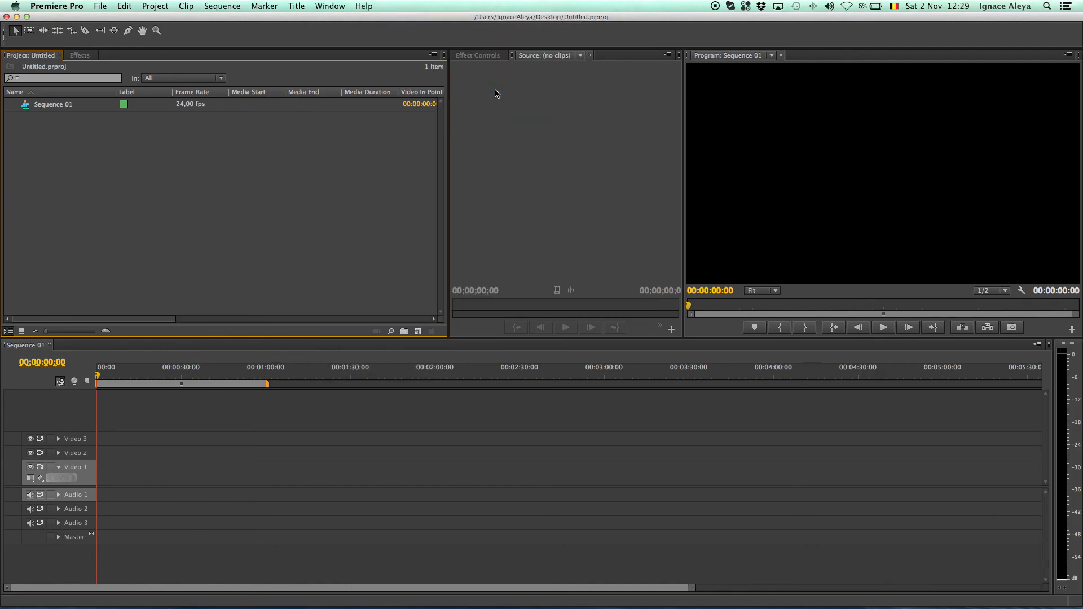
mouse_move(963, 253)
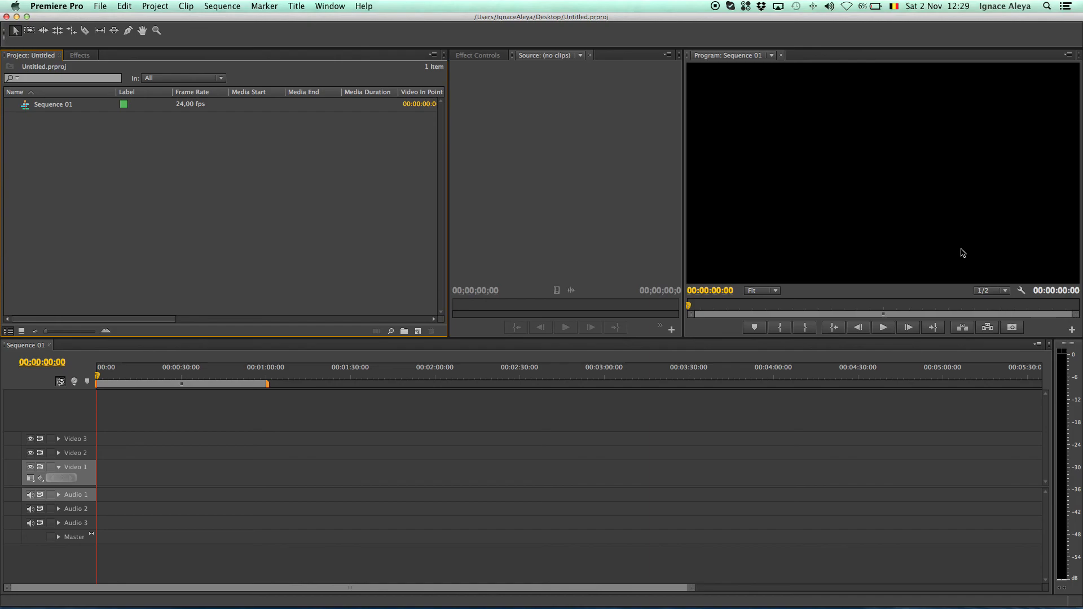
mouse_move(962, 278)
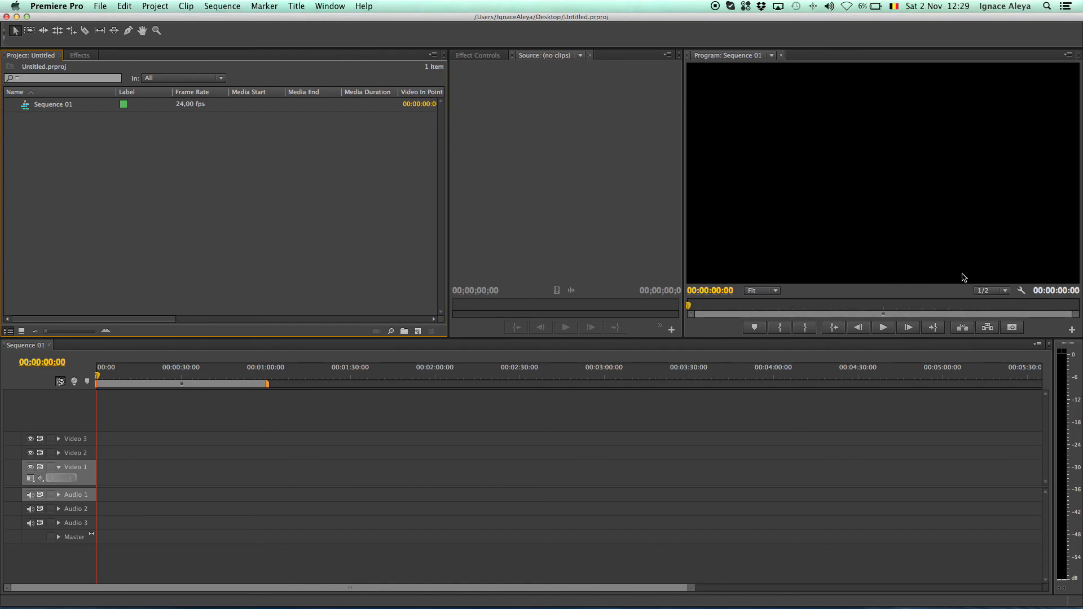
mouse_move(294, 179)
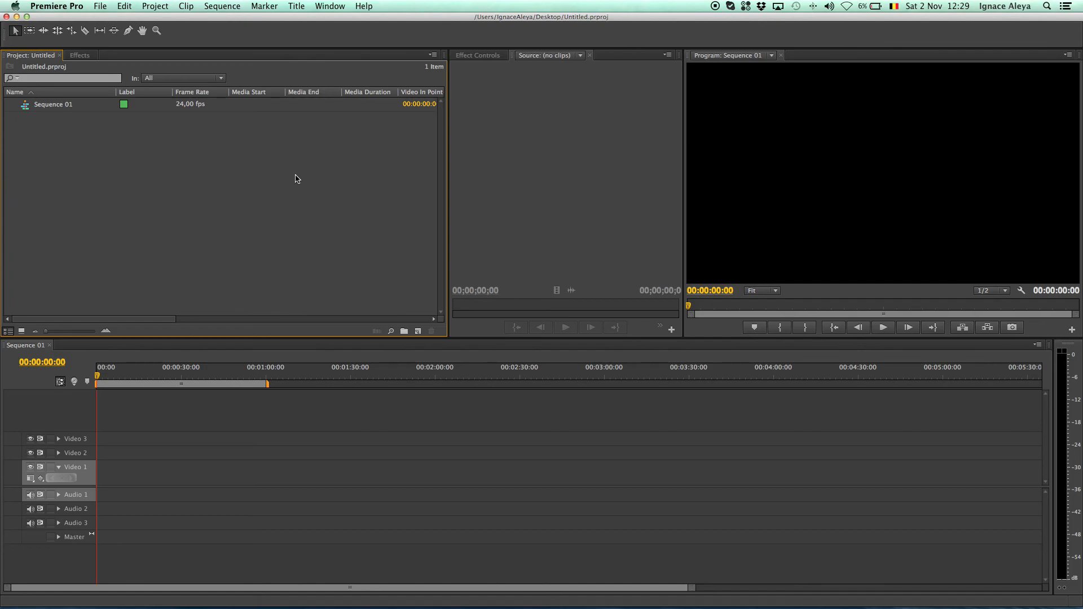
mouse_move(277, 182)
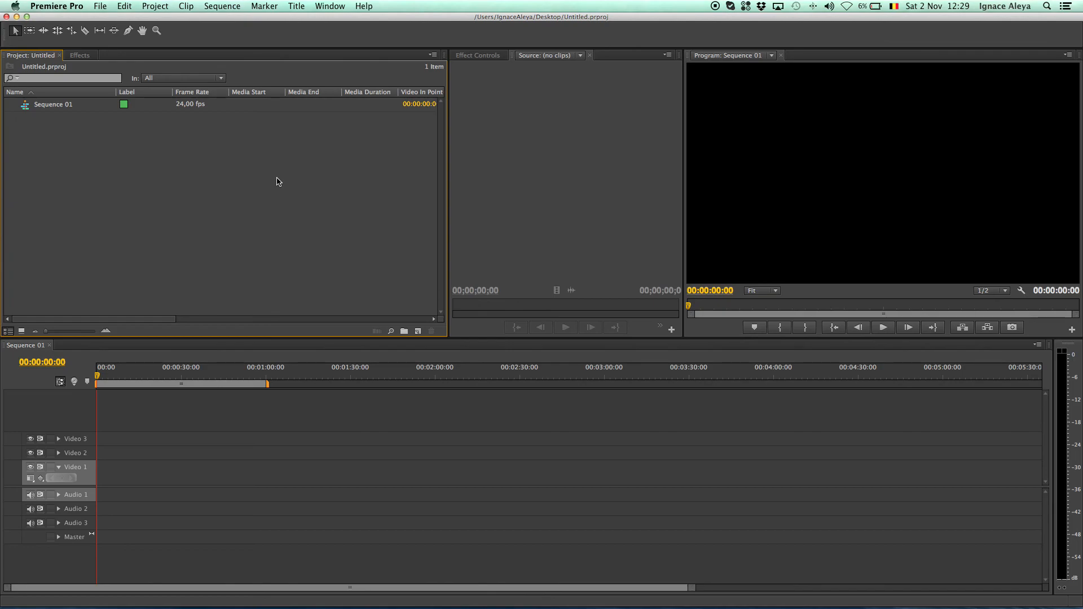
mouse_move(241, 165)
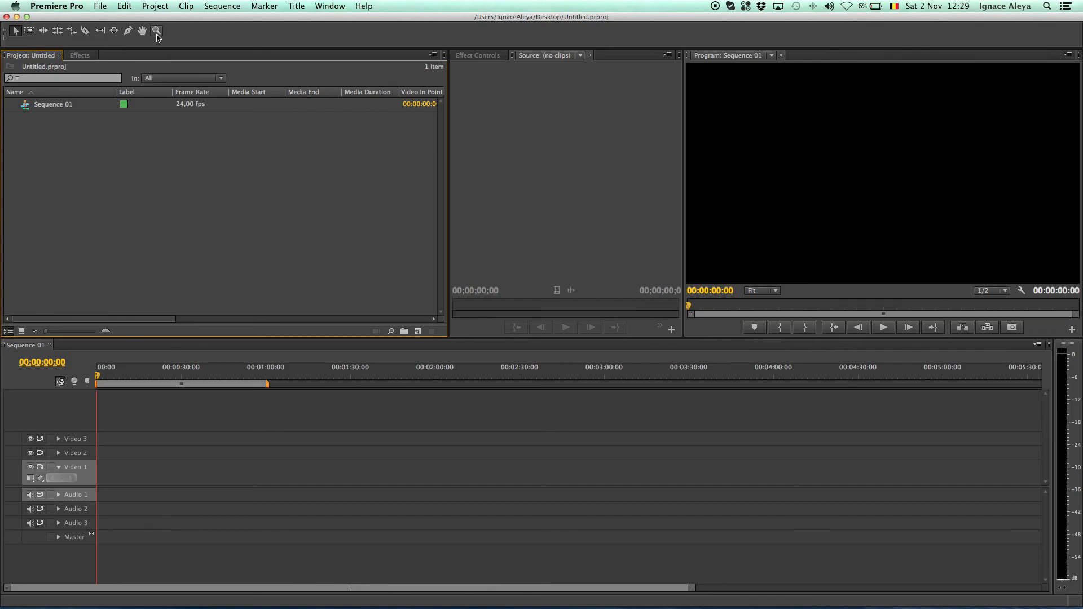
mouse_move(99, 30)
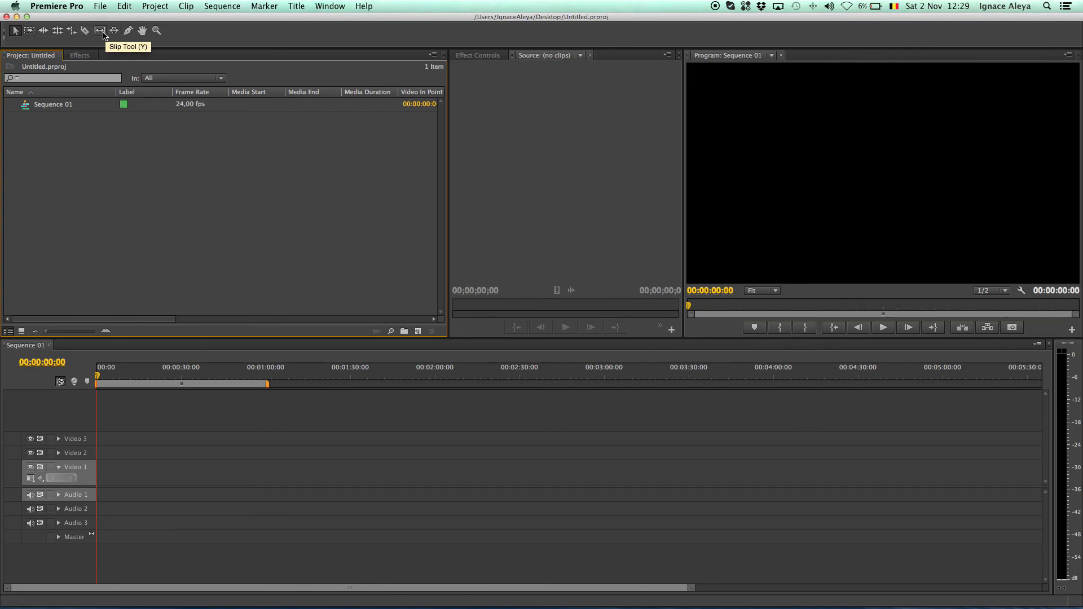
mouse_move(100, 43)
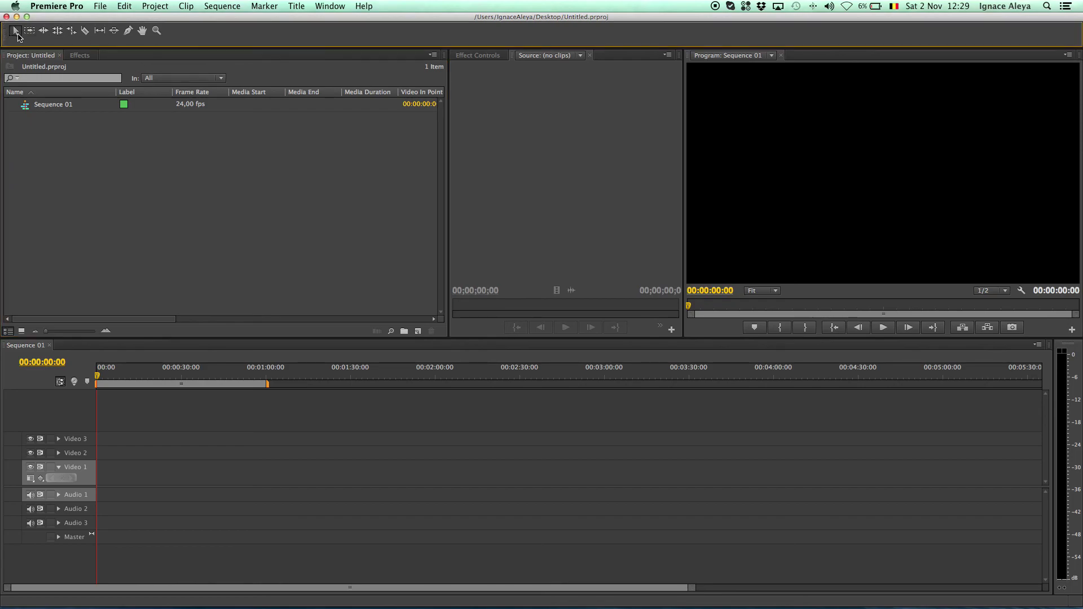
mouse_move(31, 30)
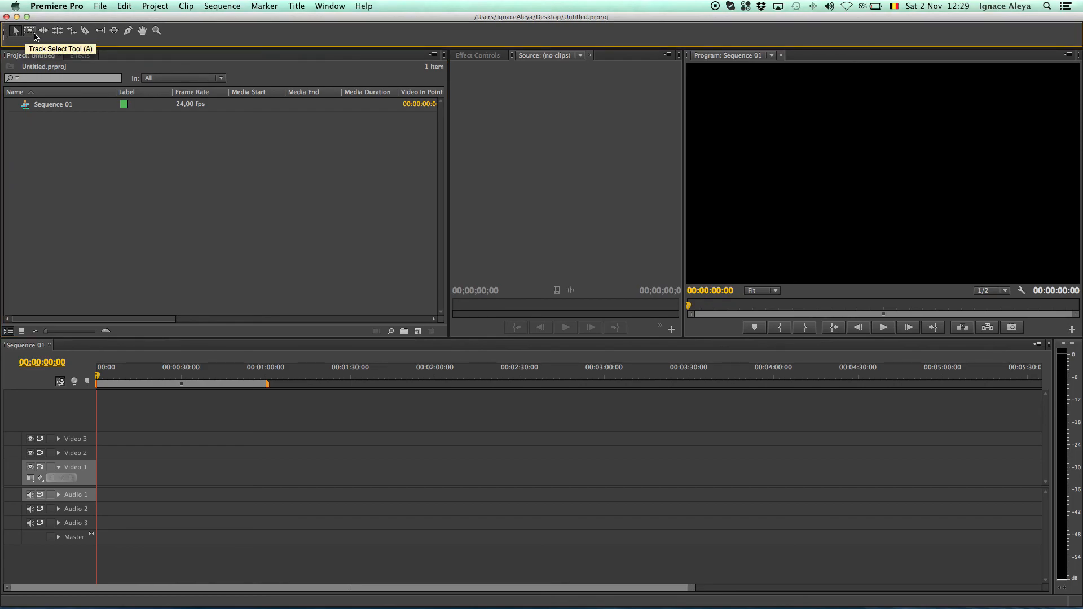
mouse_move(142, 30)
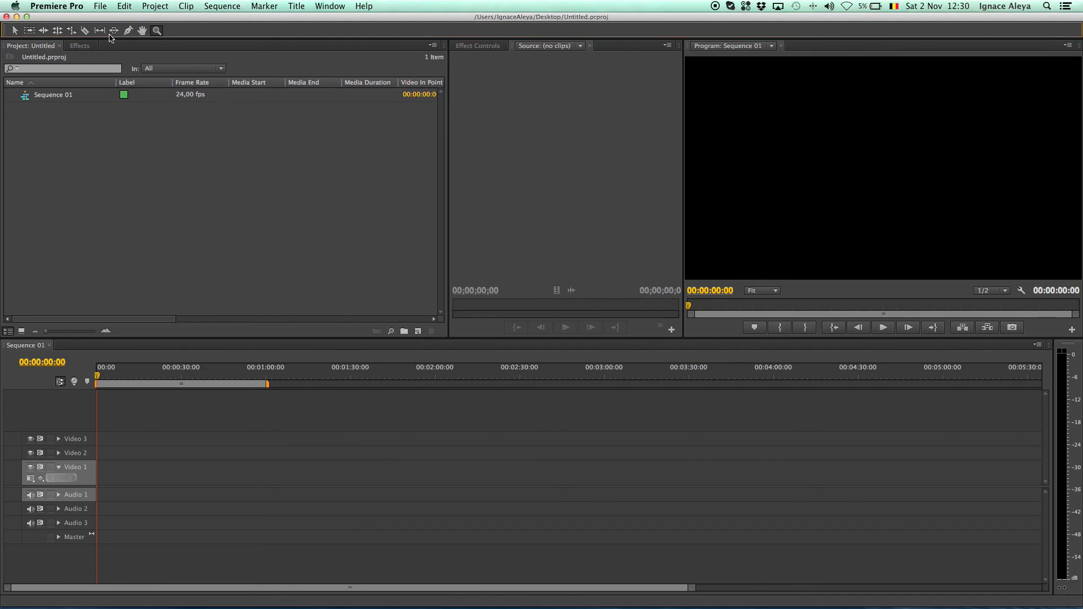
mouse_move(114, 30)
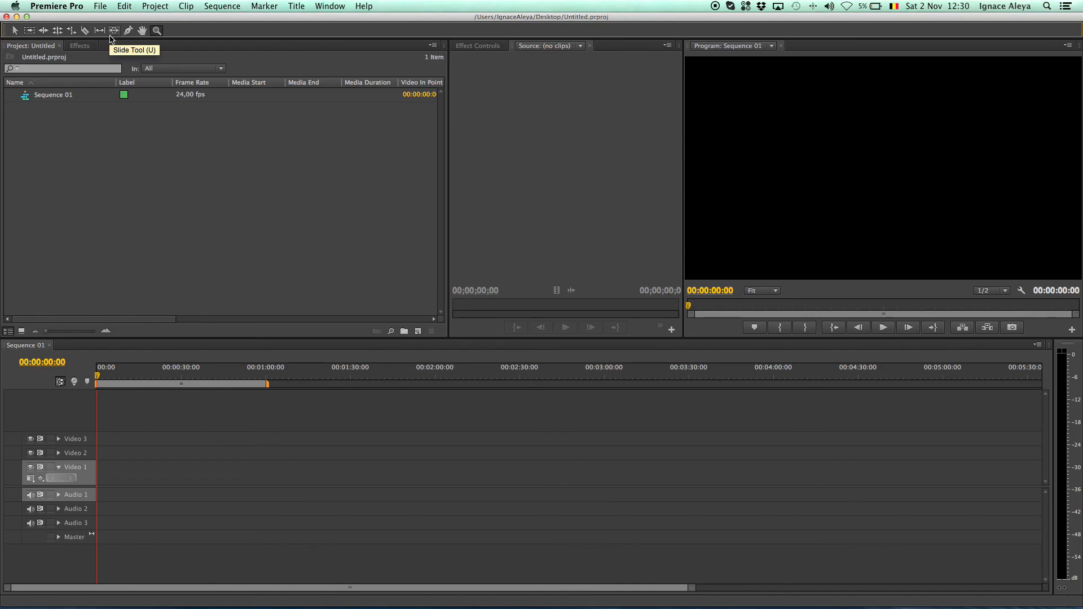
mouse_move(157, 29)
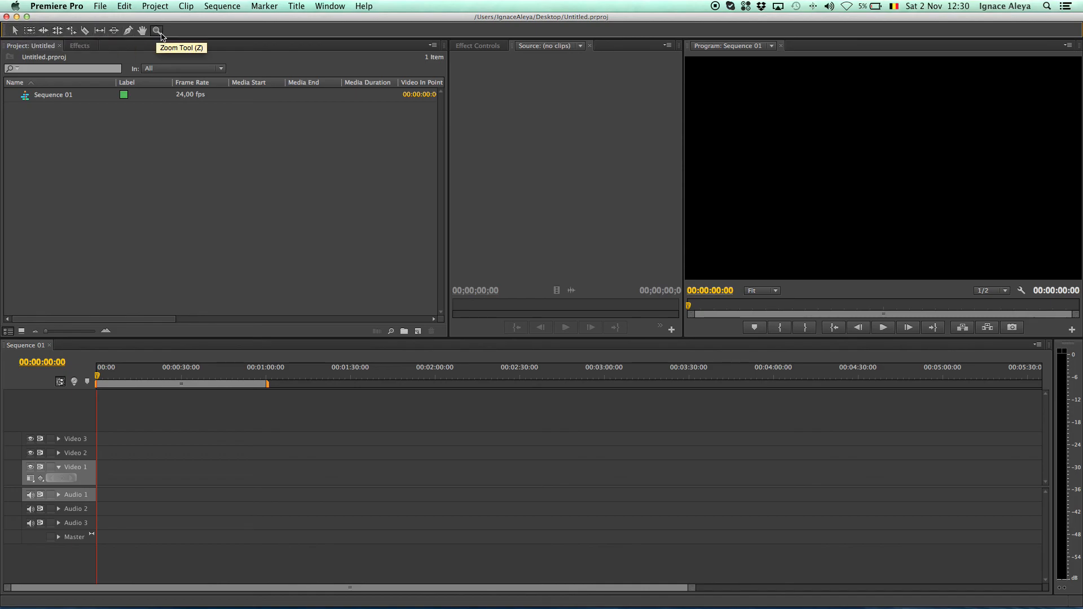
mouse_move(99, 31)
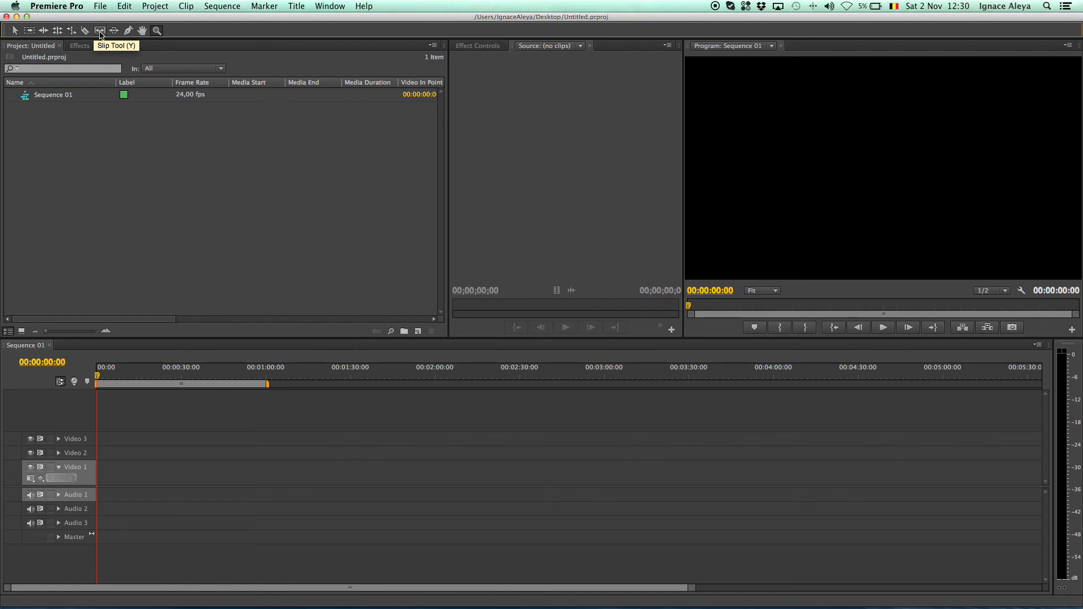
mouse_move(99, 30)
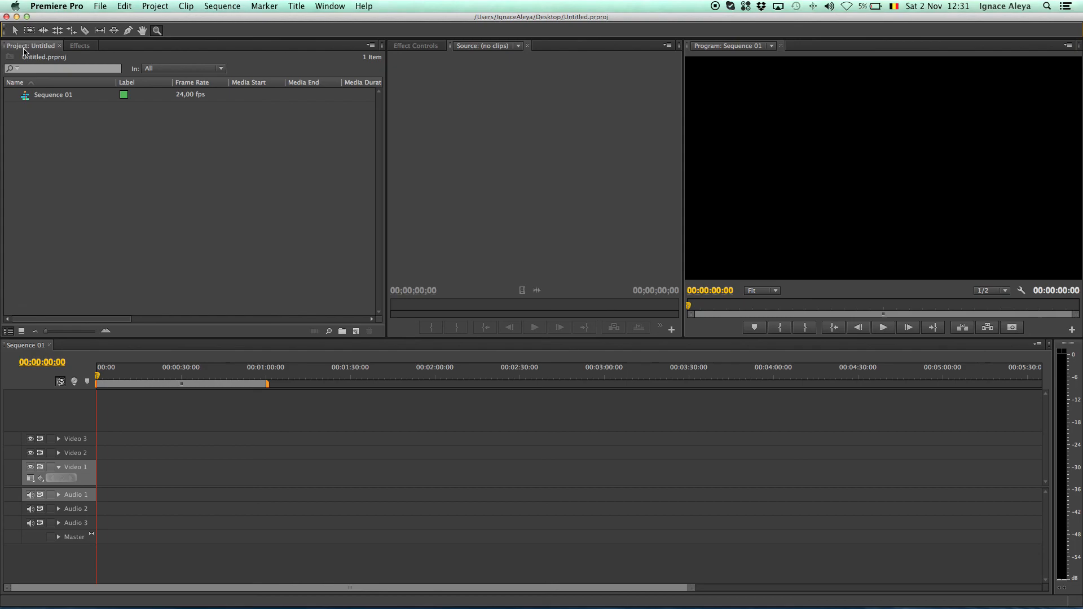
mouse_move(58, 212)
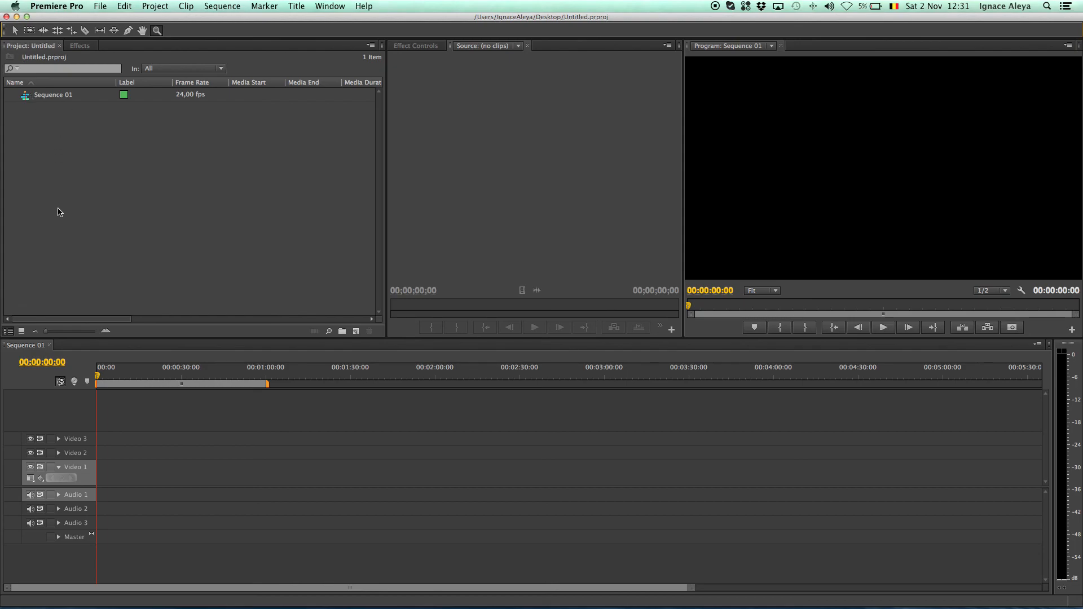
mouse_move(41, 103)
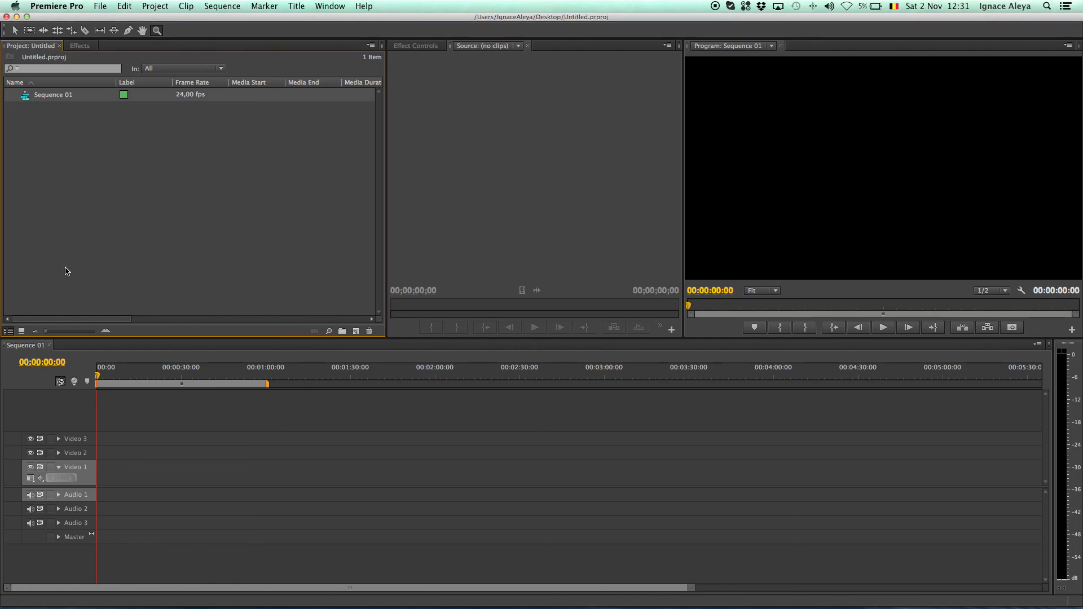
mouse_move(192, 400)
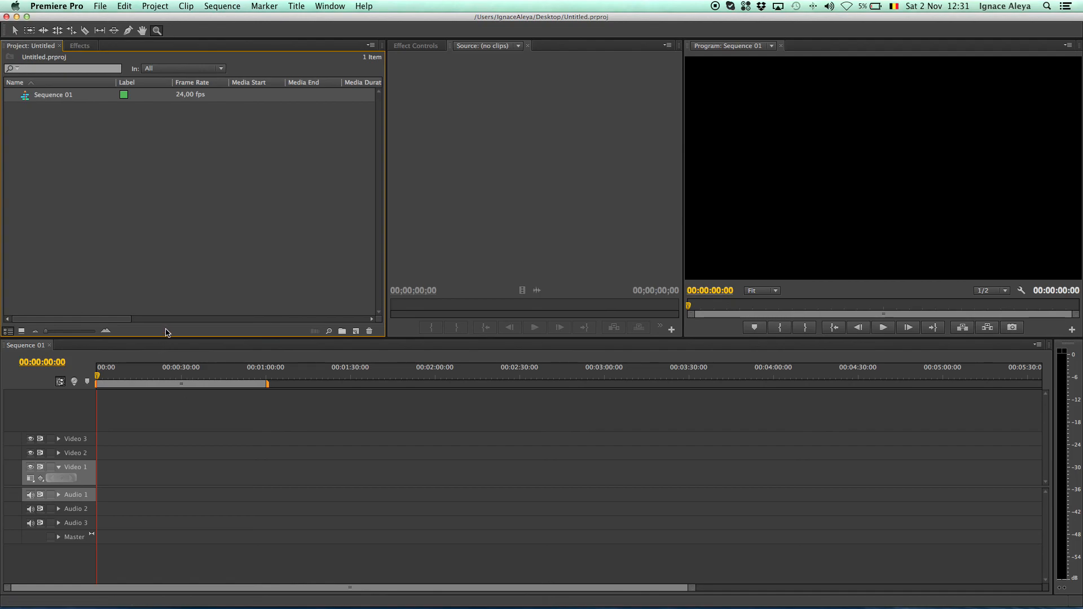
Switch the left group between Project and Effects, ending on the Effects panel's folders.
click(79, 45)
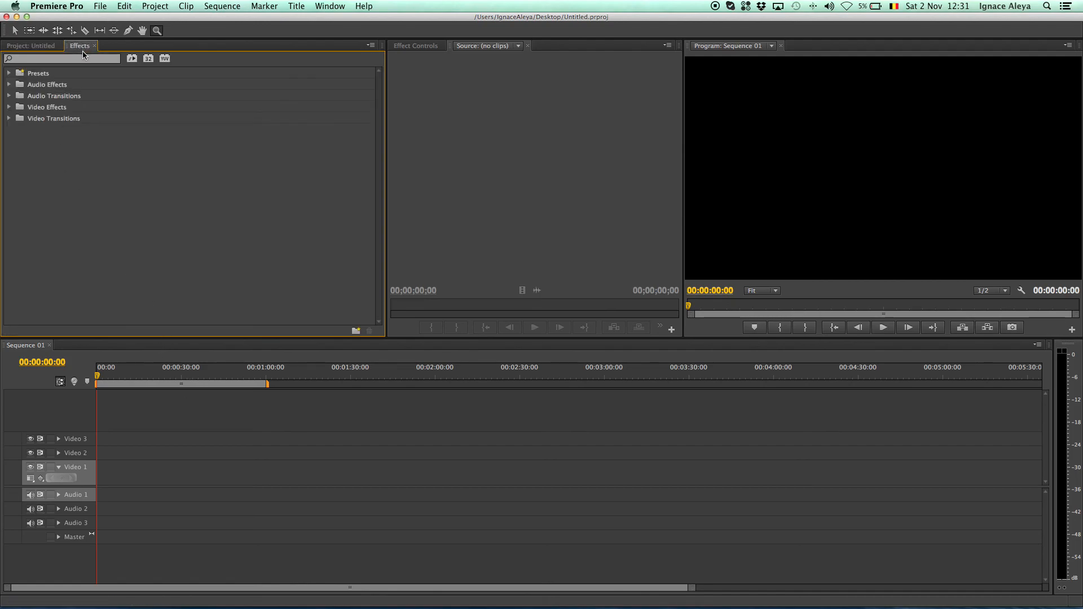
mouse_move(11, 122)
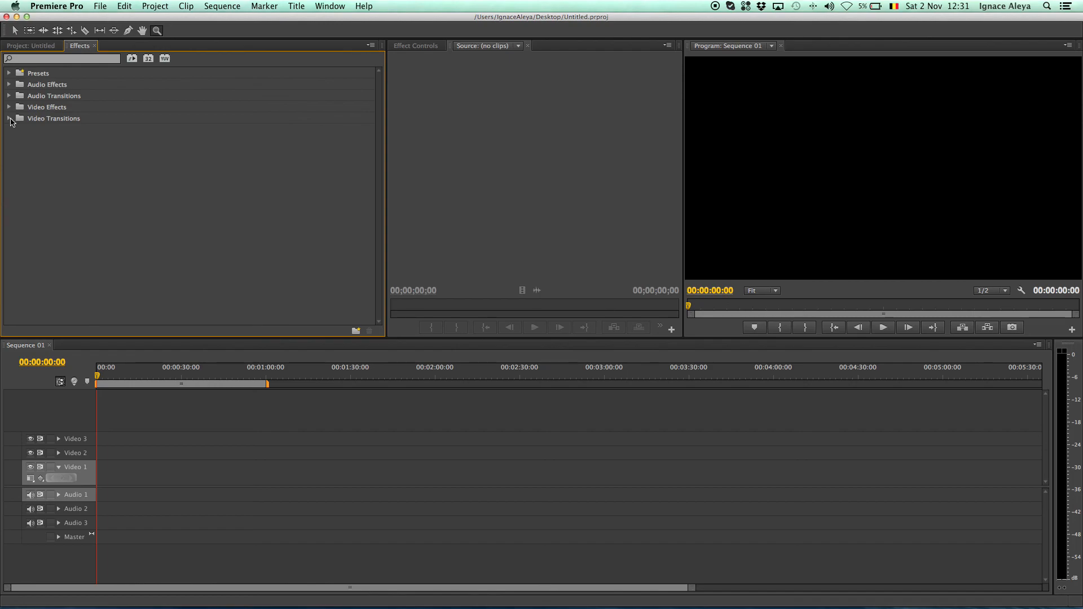
mouse_move(33, 112)
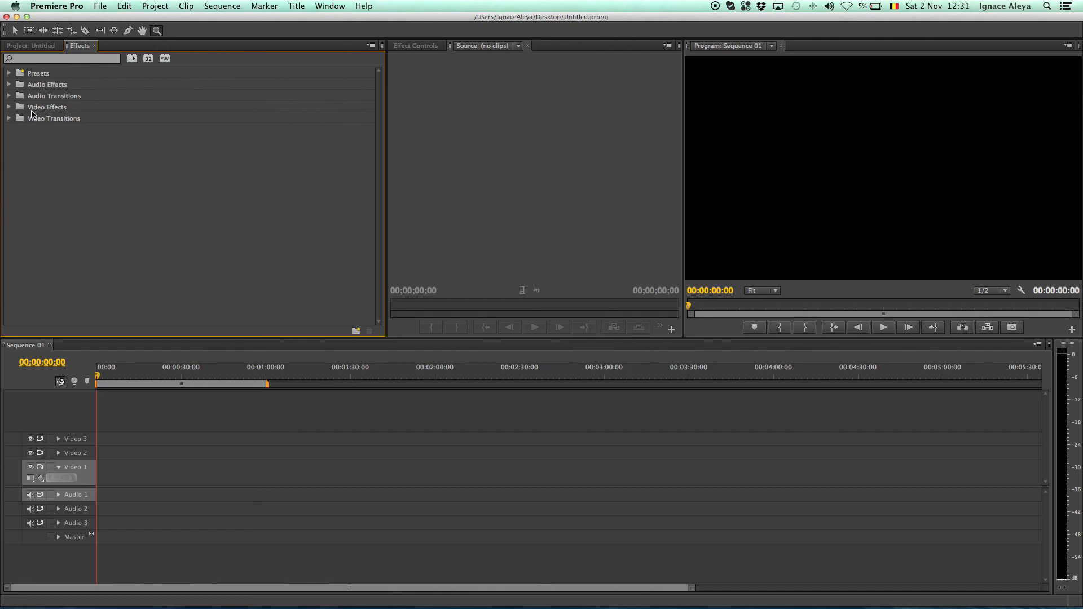
mouse_move(87, 117)
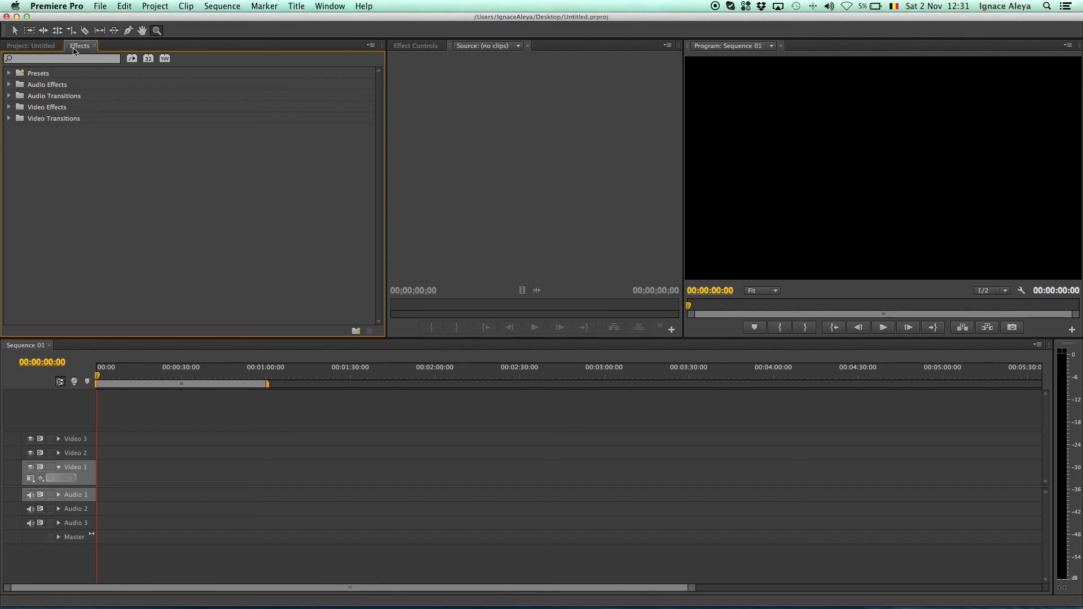
click(32, 45)
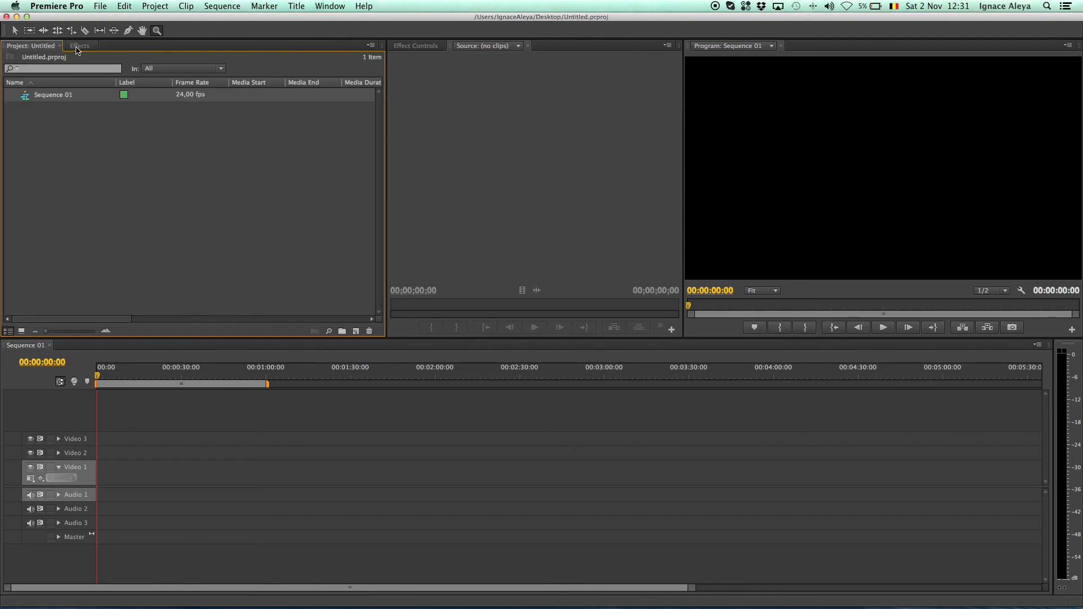
click(79, 45)
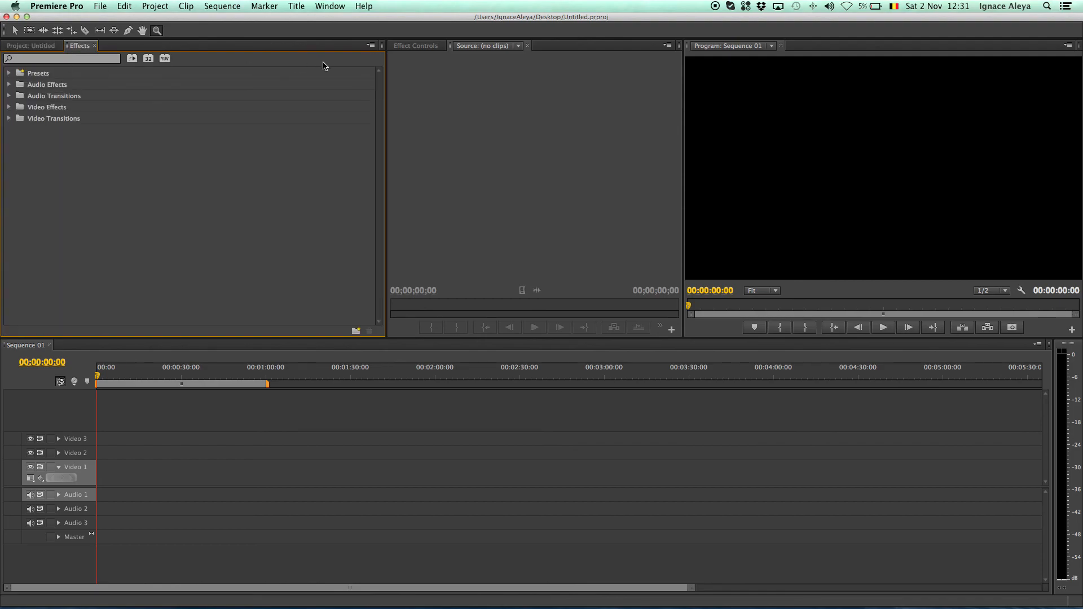
click(414, 45)
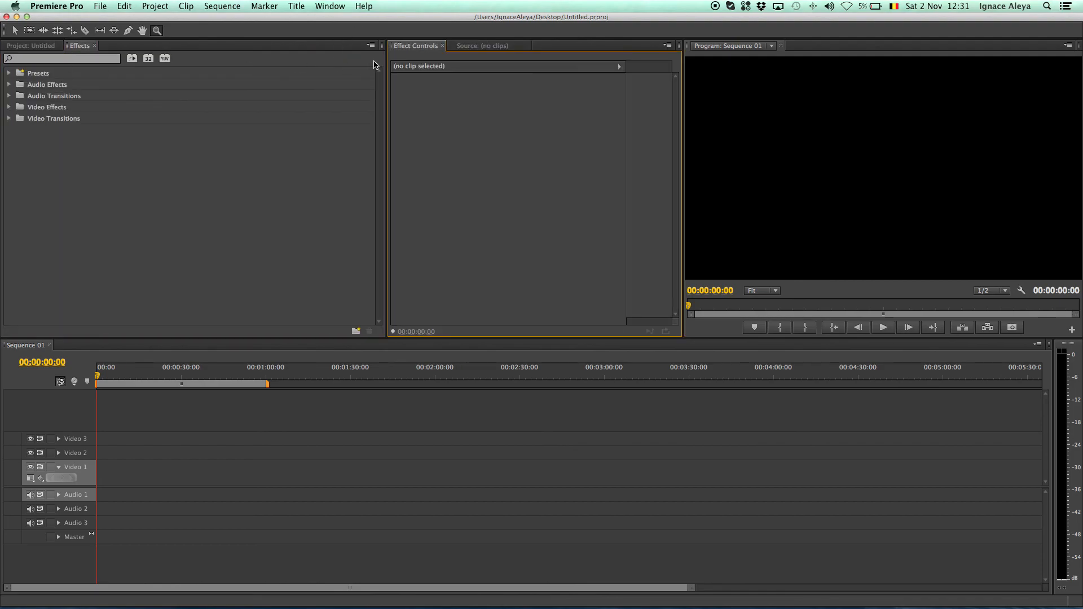
mouse_move(262, 466)
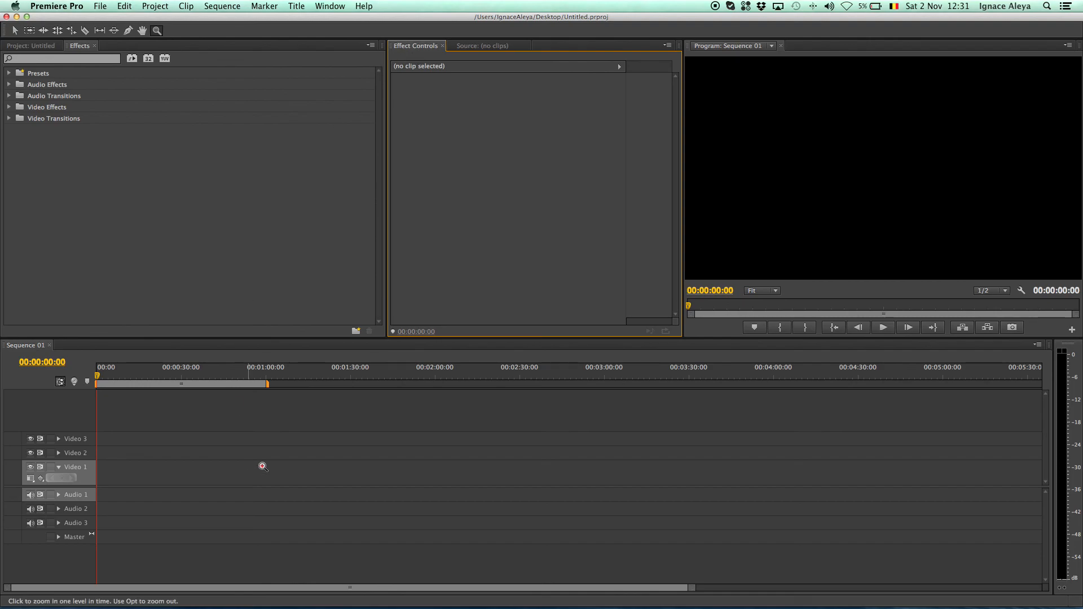
mouse_move(312, 459)
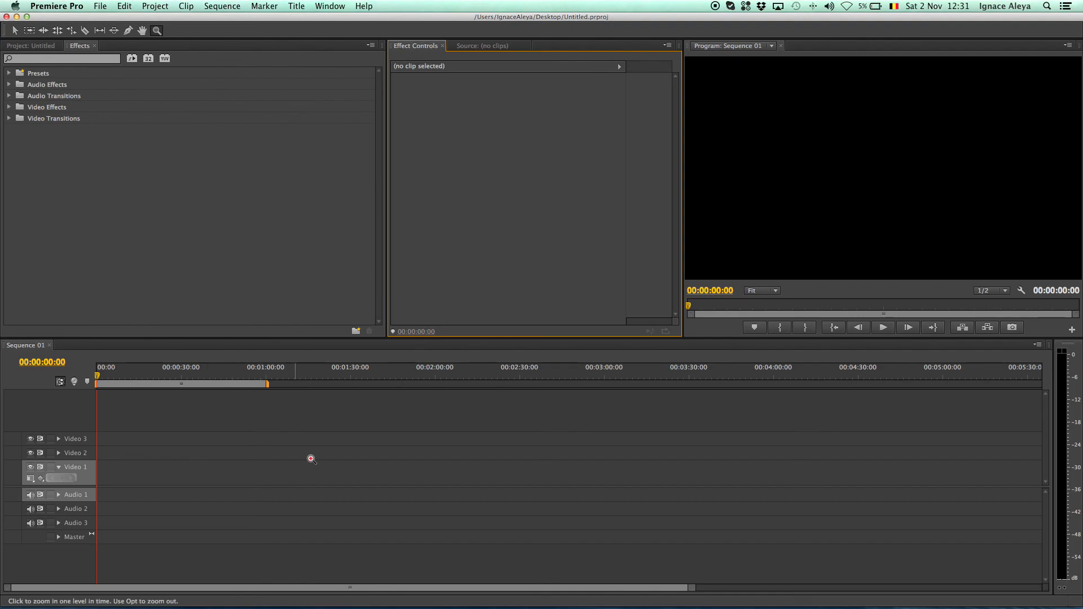
mouse_move(433, 124)
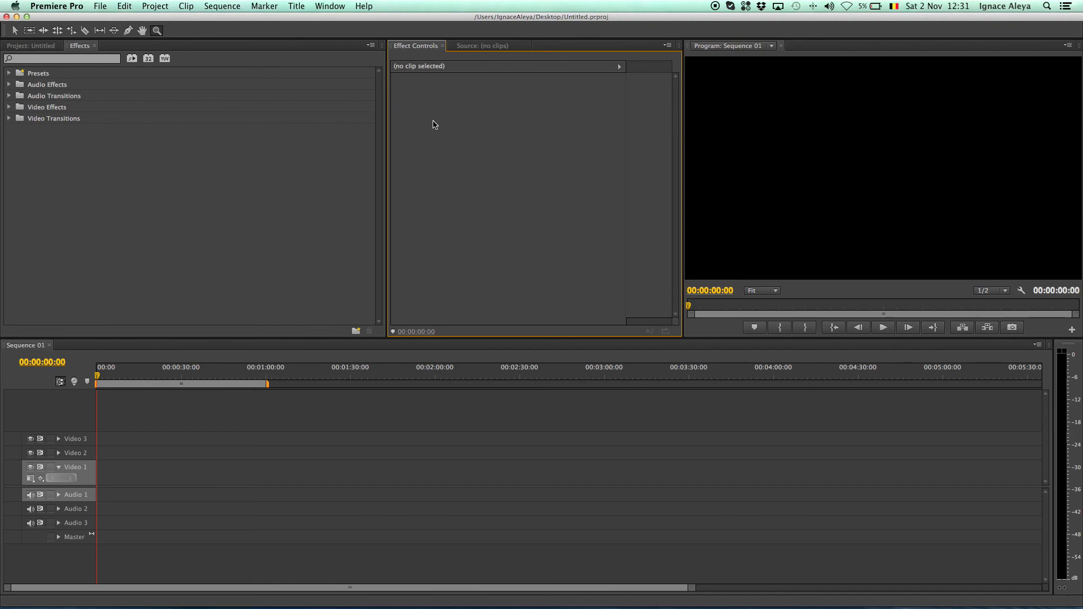
click(482, 45)
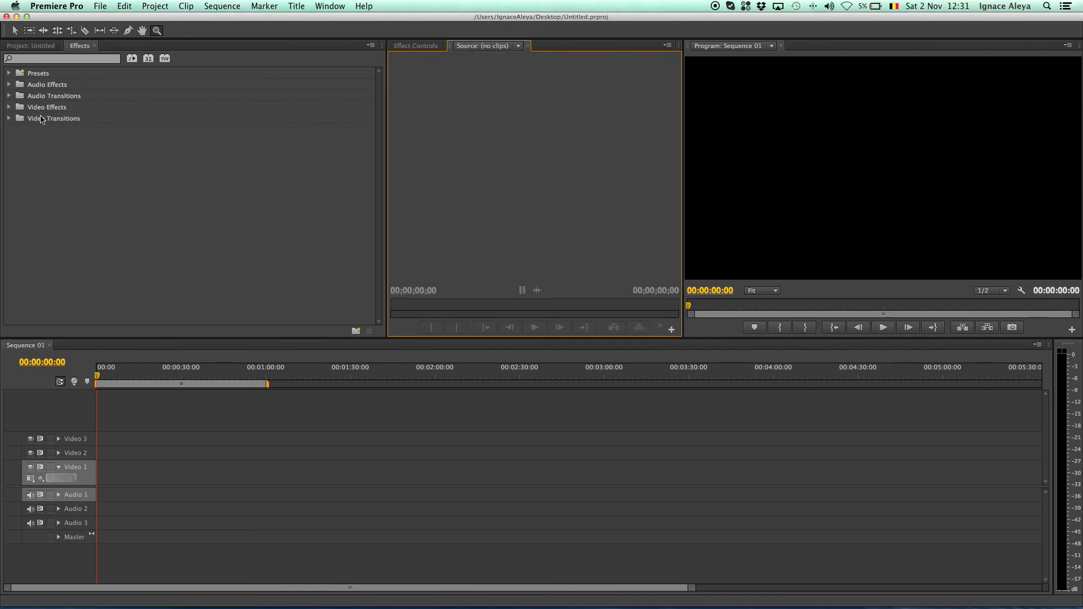
click(31, 45)
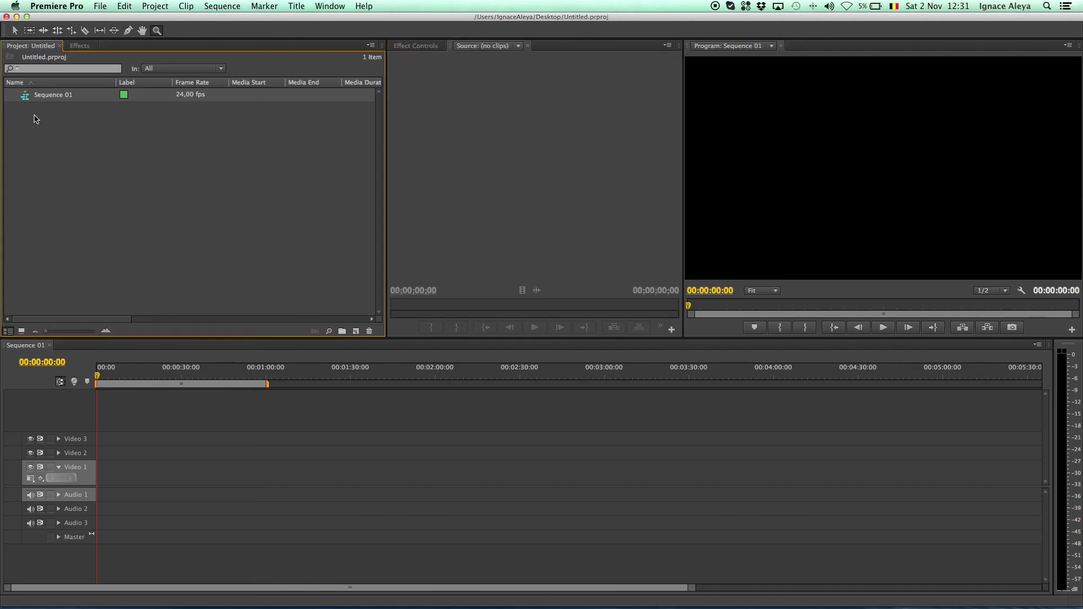
mouse_move(35, 143)
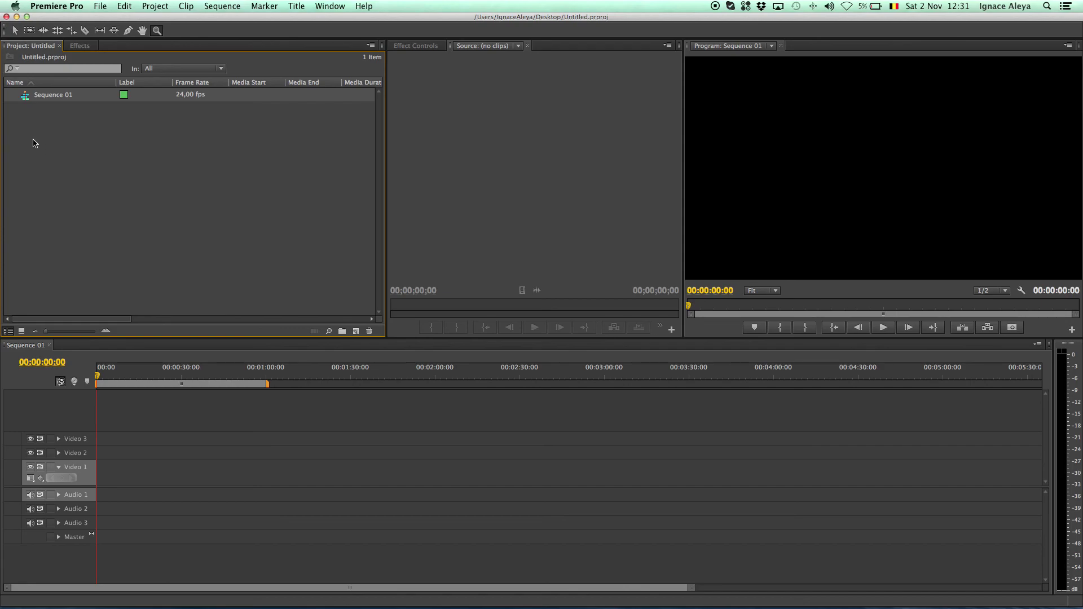
mouse_move(437, 130)
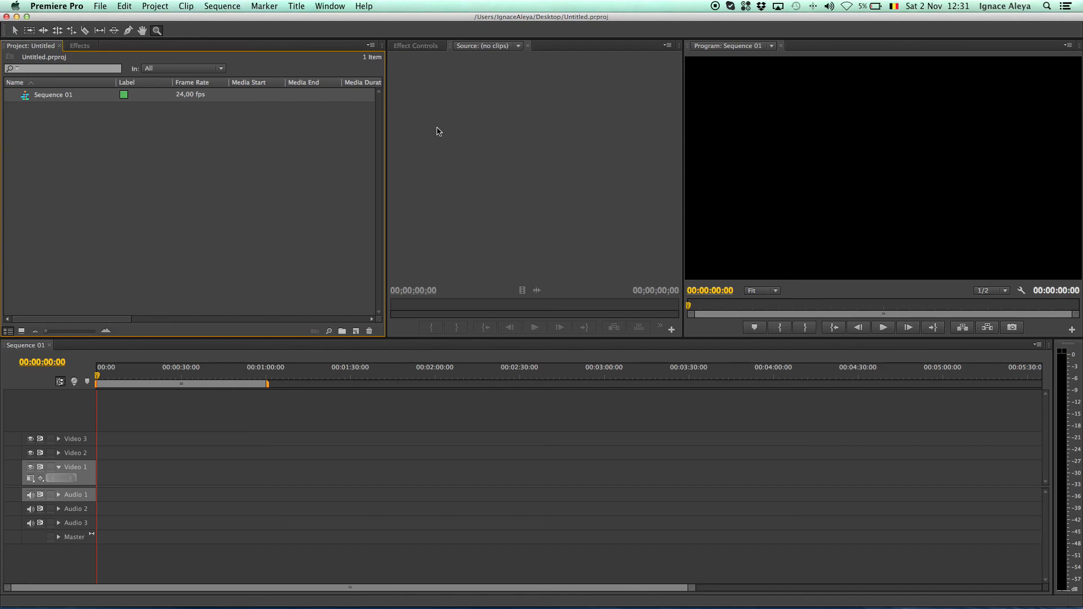
mouse_move(513, 136)
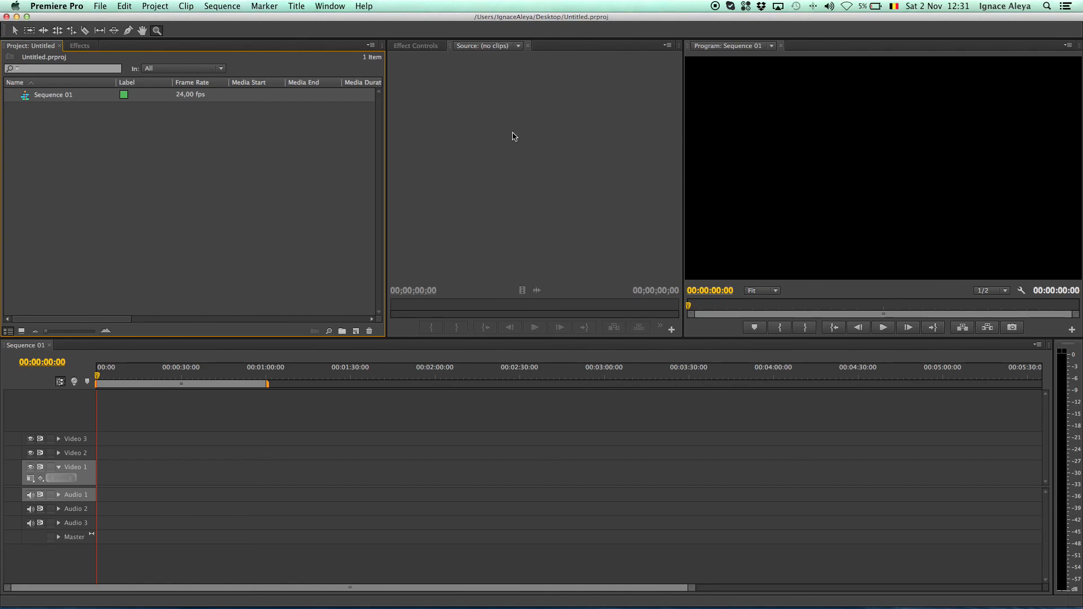
mouse_move(783, 130)
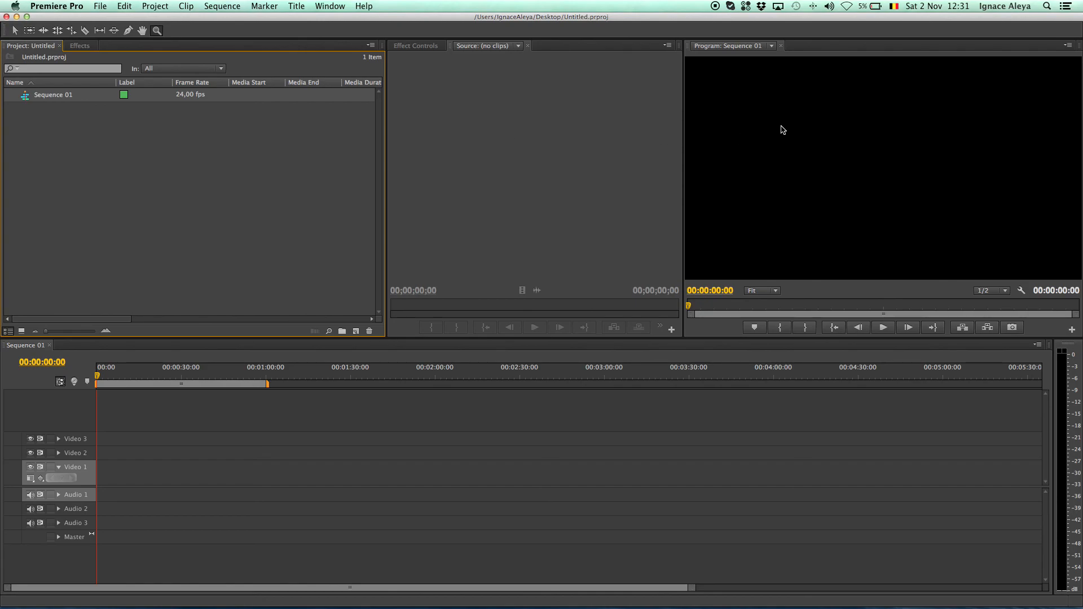
mouse_move(774, 229)
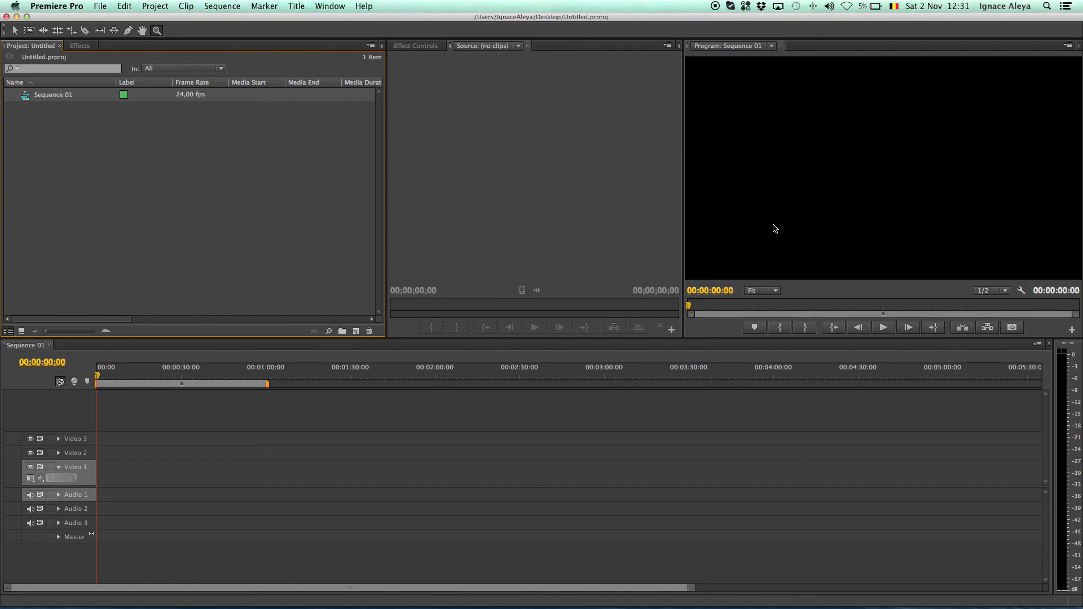
mouse_move(790, 181)
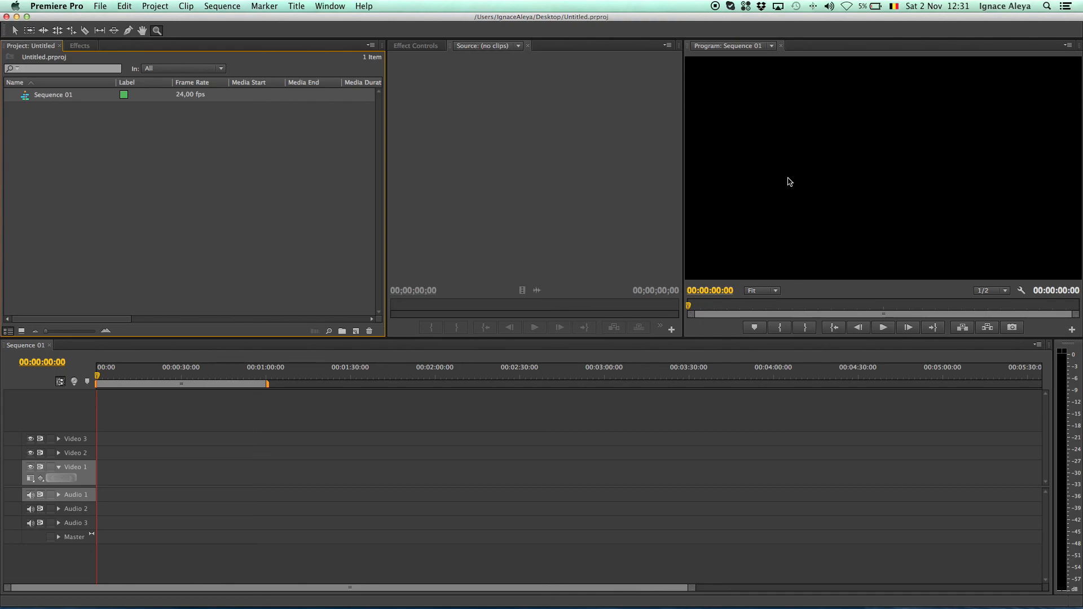
mouse_move(502, 557)
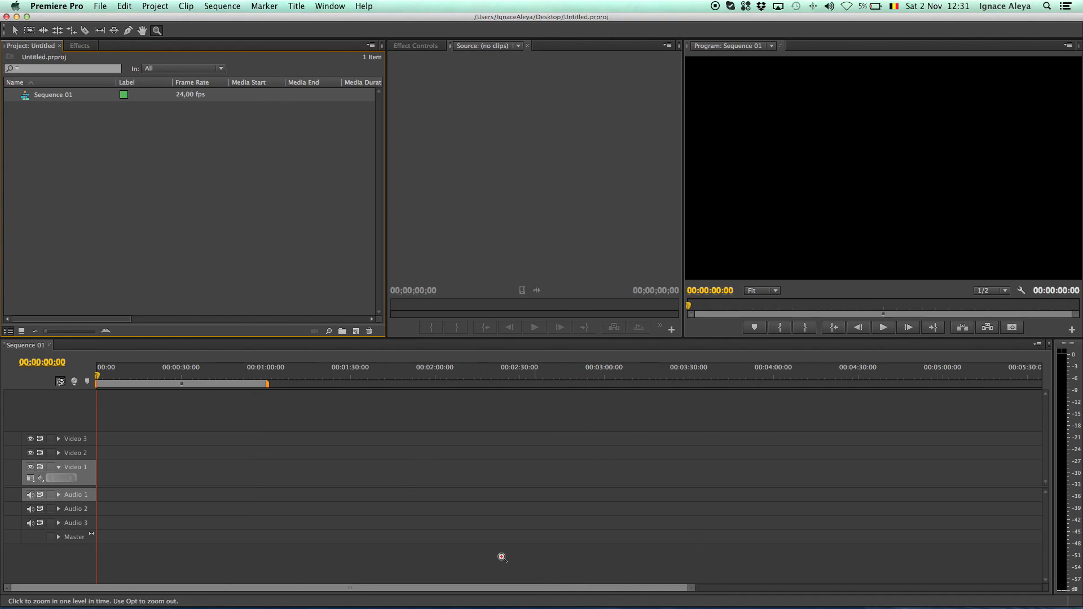
mouse_move(463, 525)
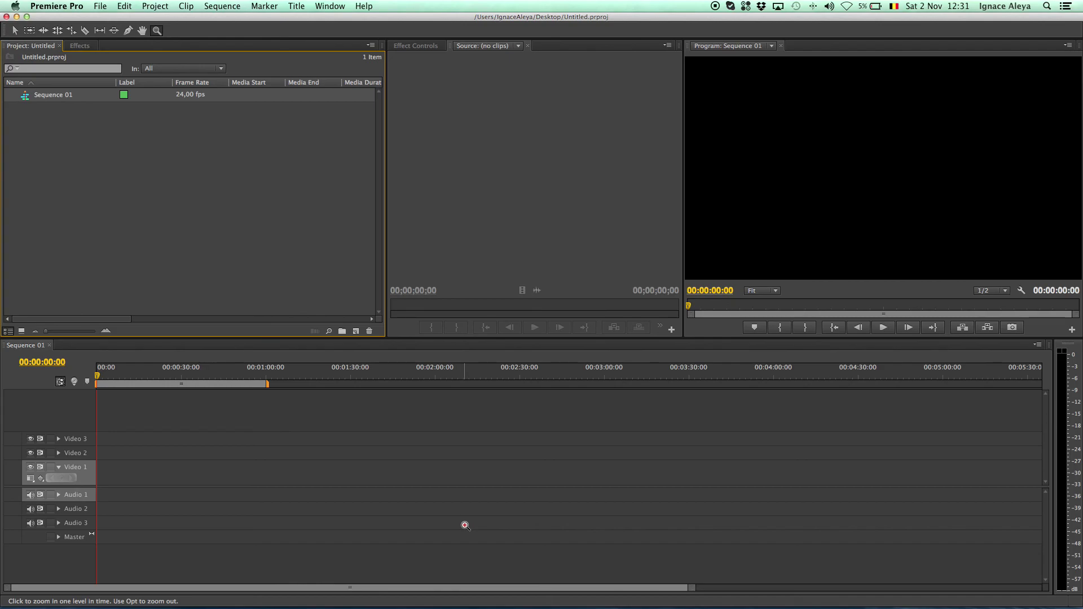
mouse_move(480, 108)
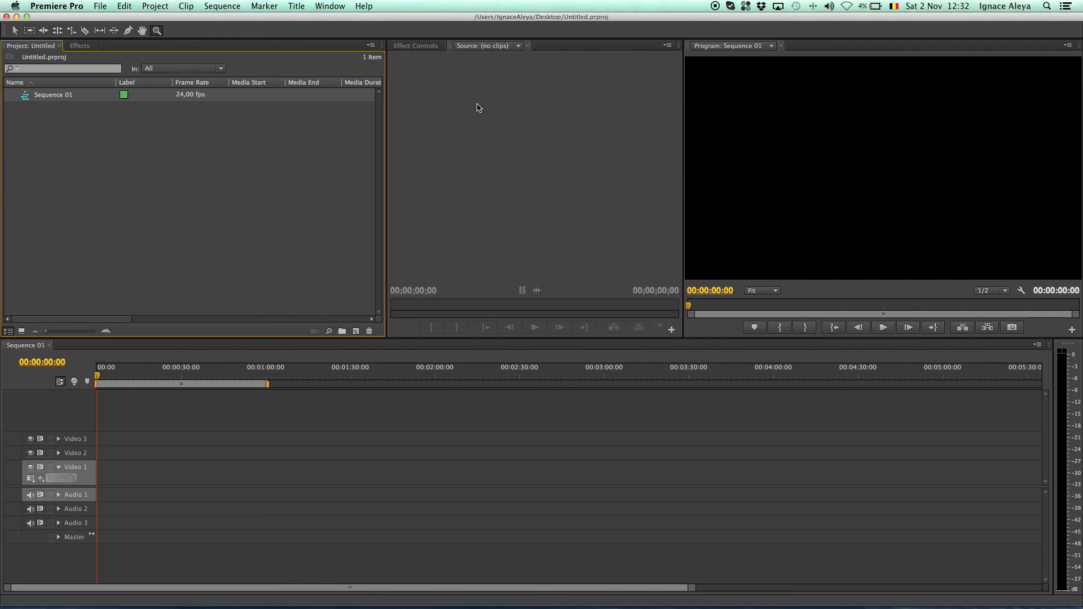
mouse_move(428, 169)
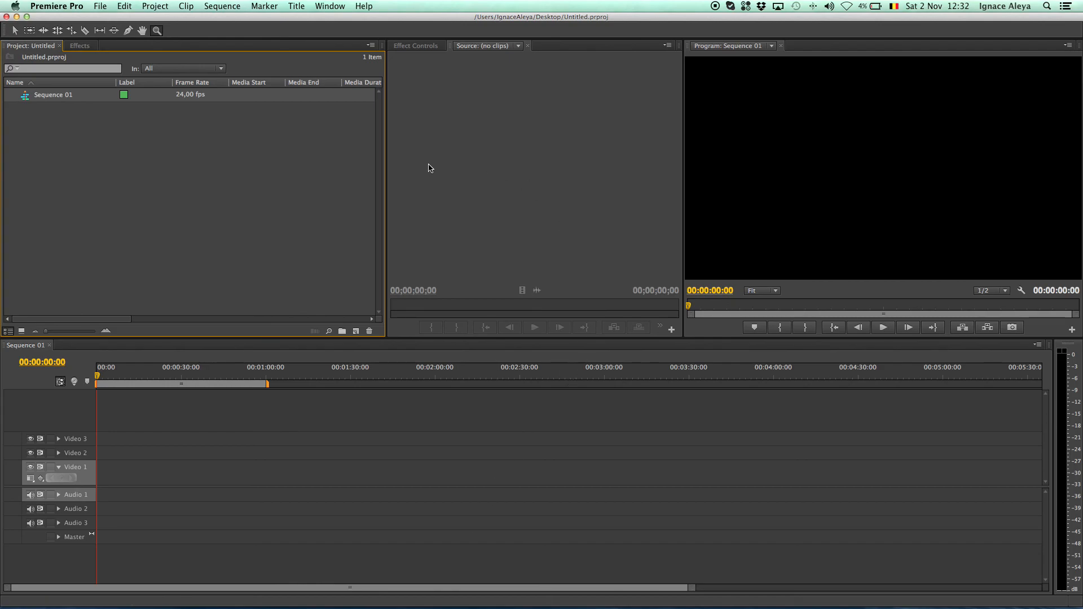
mouse_move(802, 176)
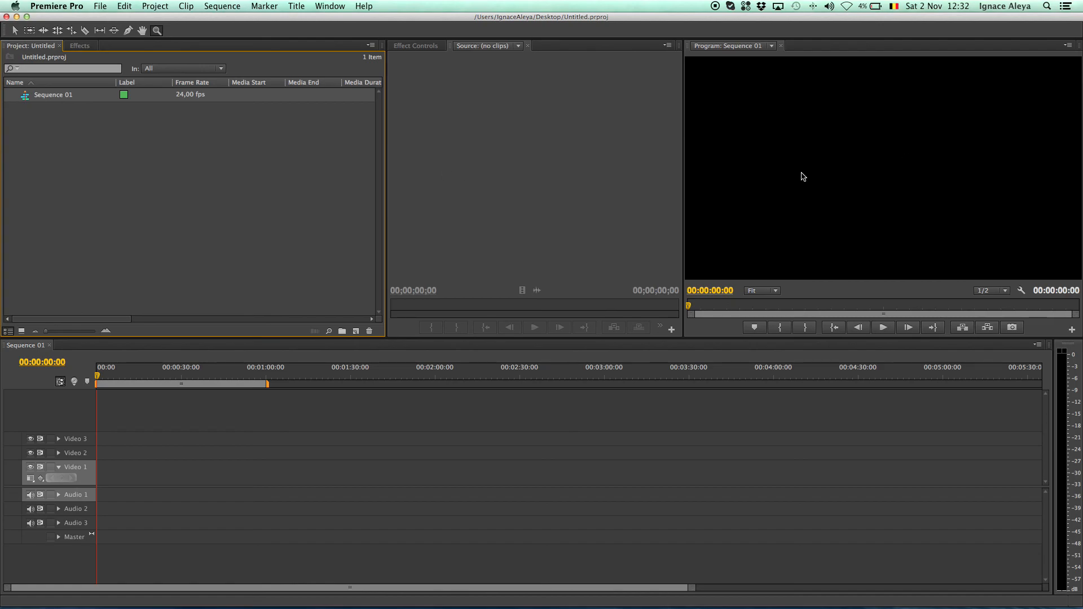
mouse_move(891, 220)
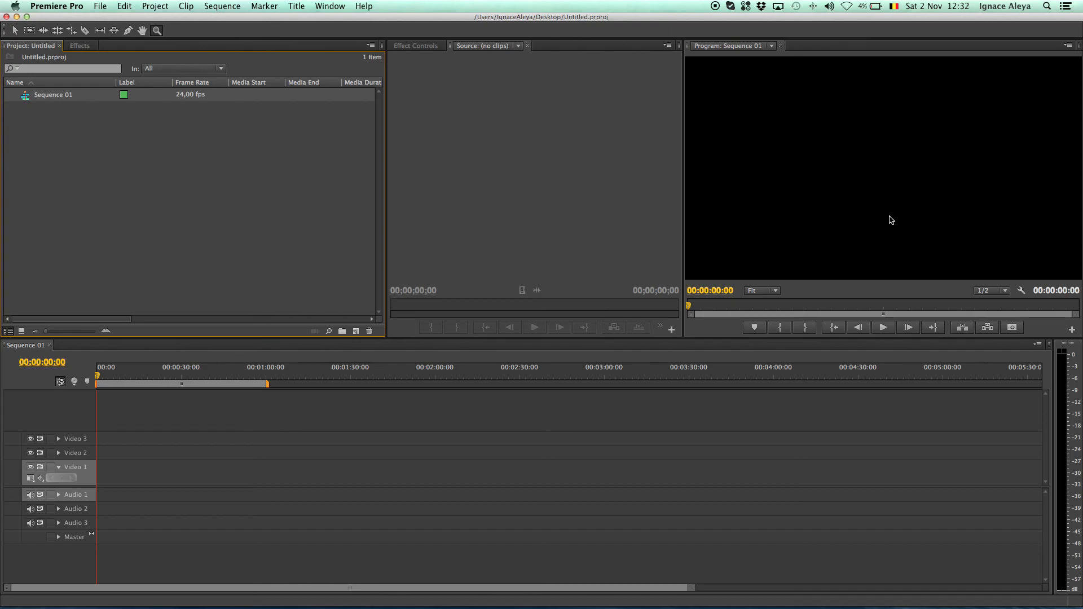
mouse_move(897, 334)
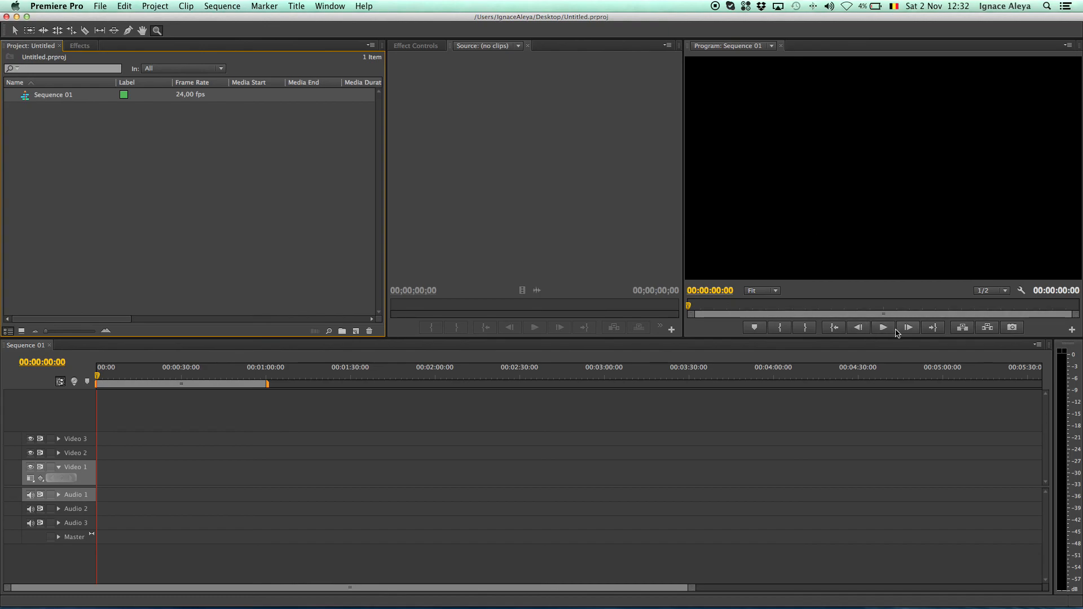
mouse_move(907, 327)
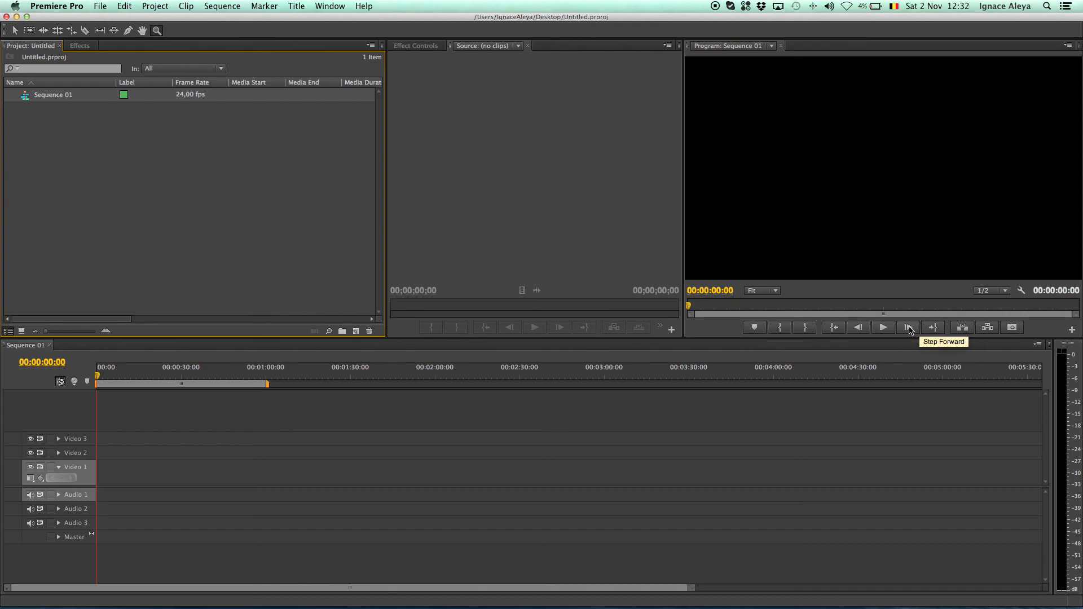
mouse_move(834, 327)
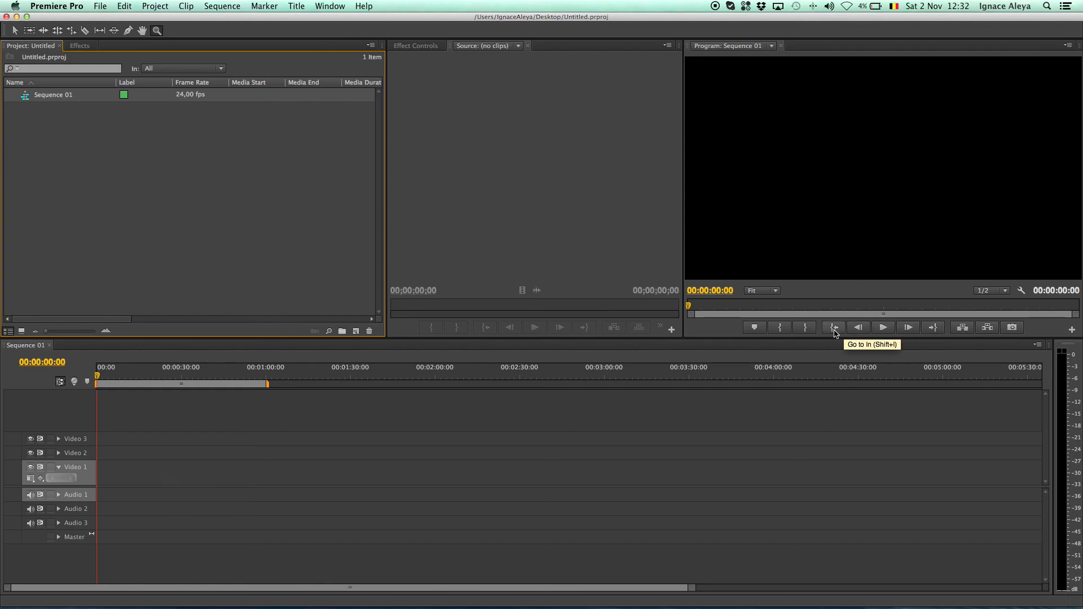
mouse_move(869, 367)
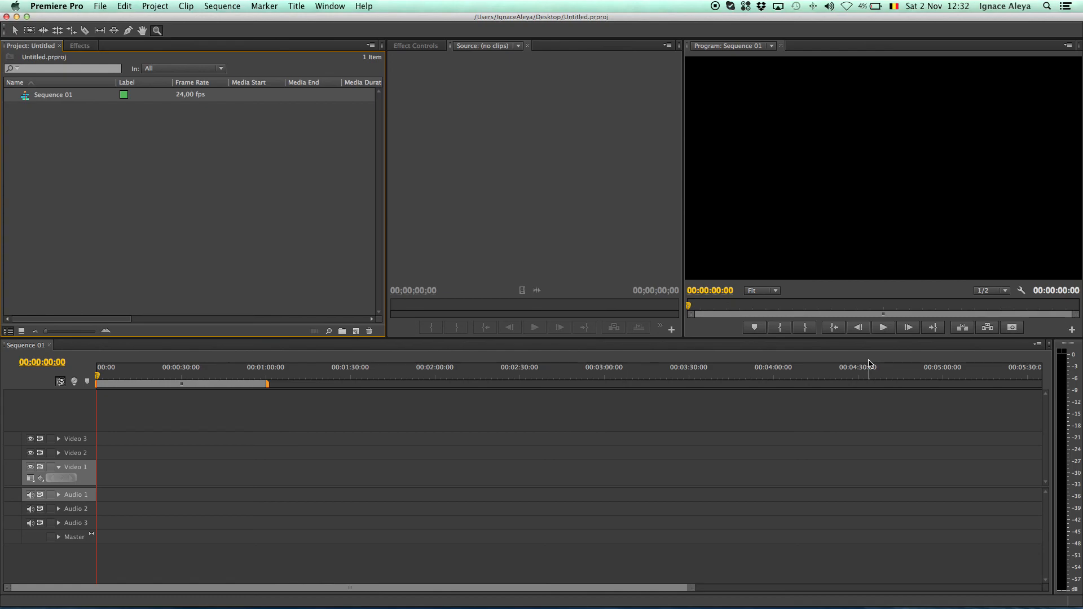
mouse_move(851, 365)
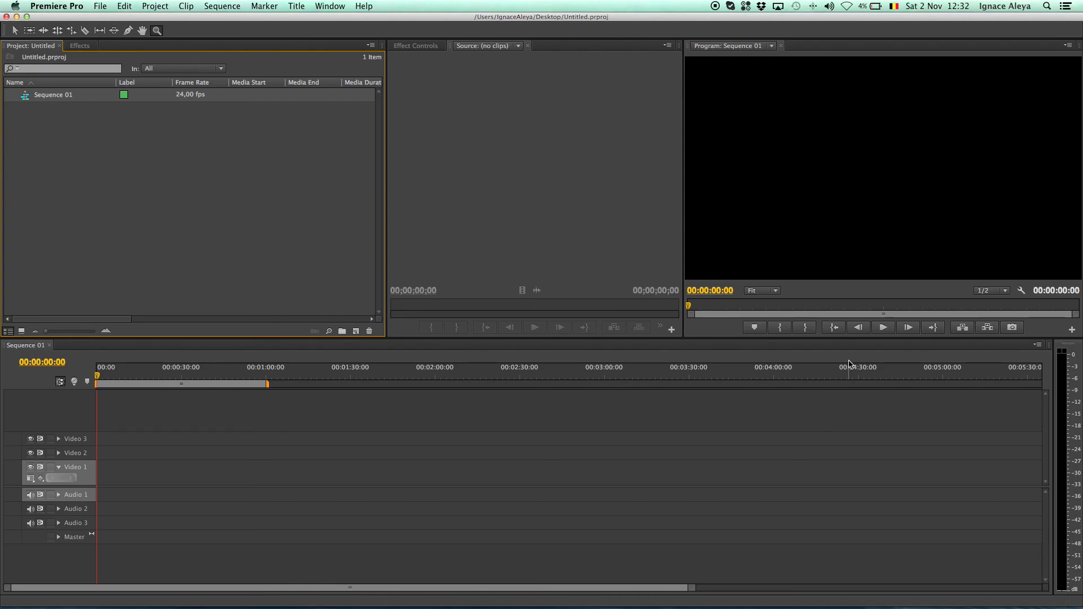
mouse_move(831, 364)
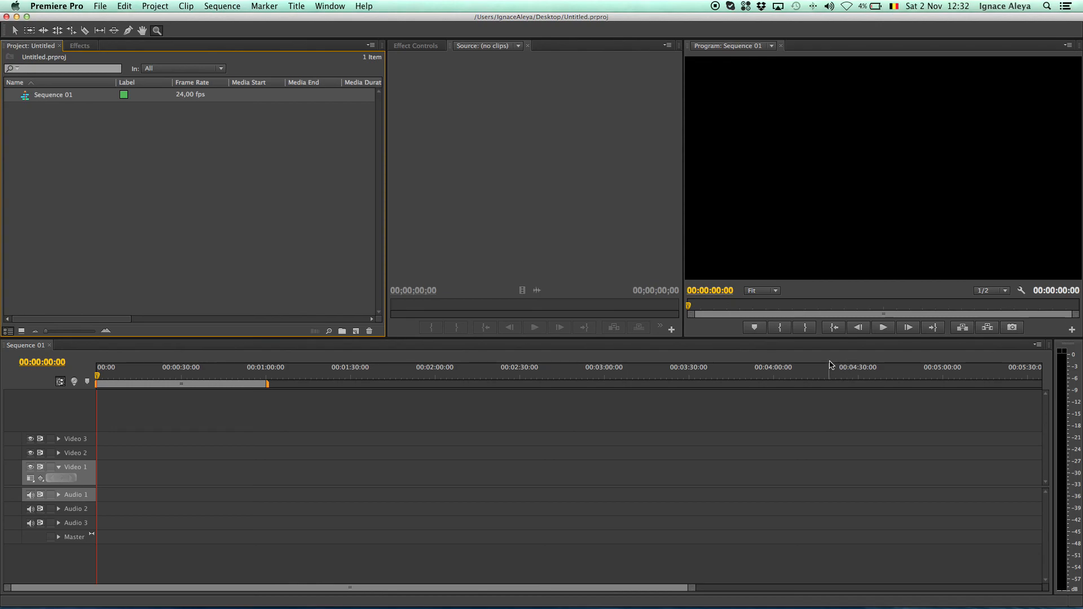
mouse_move(85, 377)
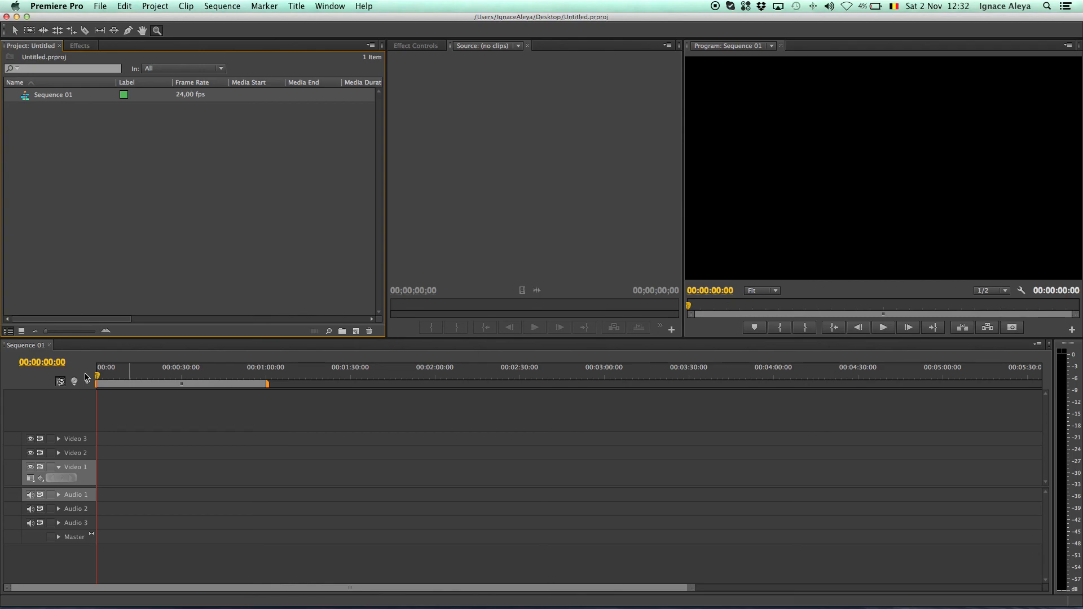
mouse_move(51, 348)
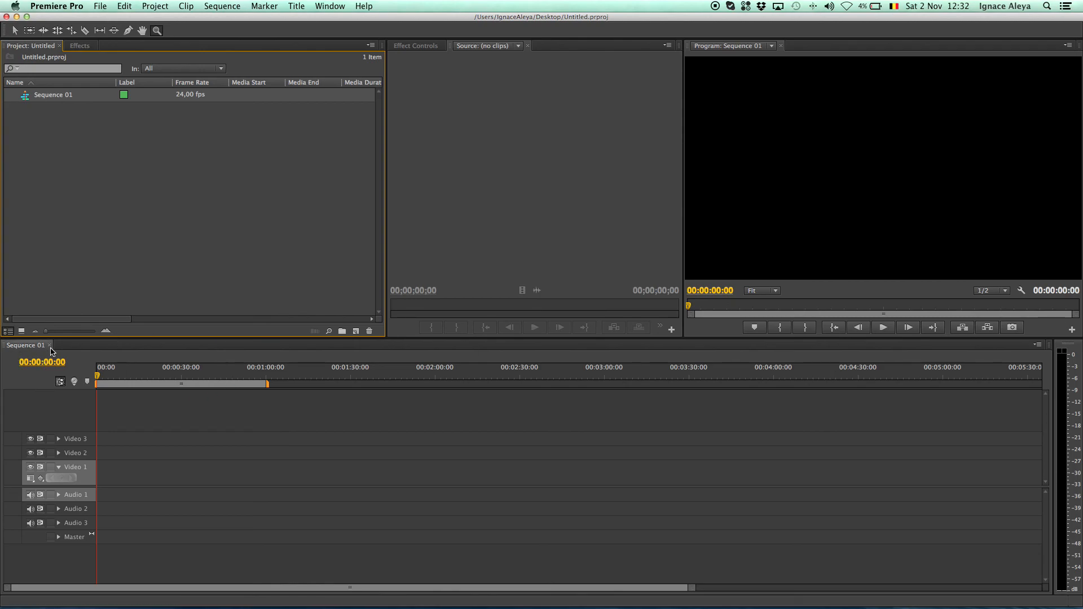
mouse_move(94, 204)
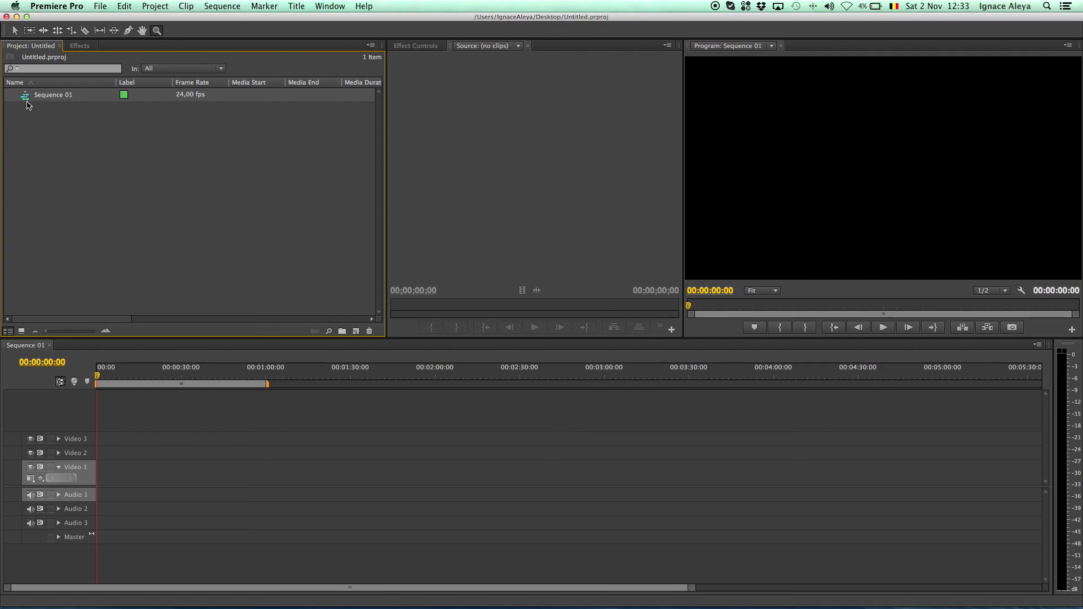
mouse_move(62, 178)
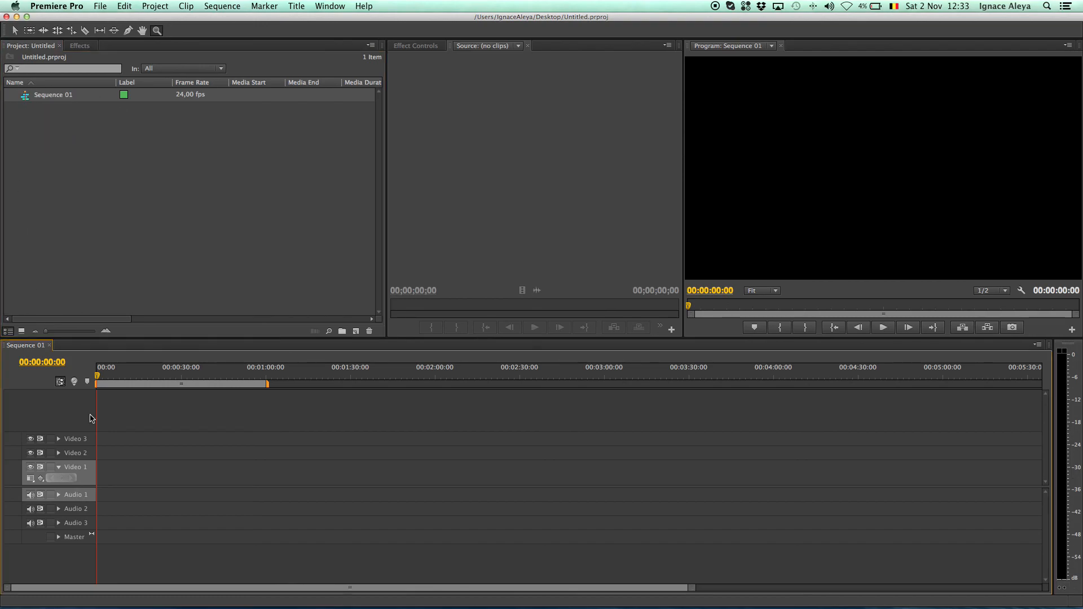
mouse_move(109, 269)
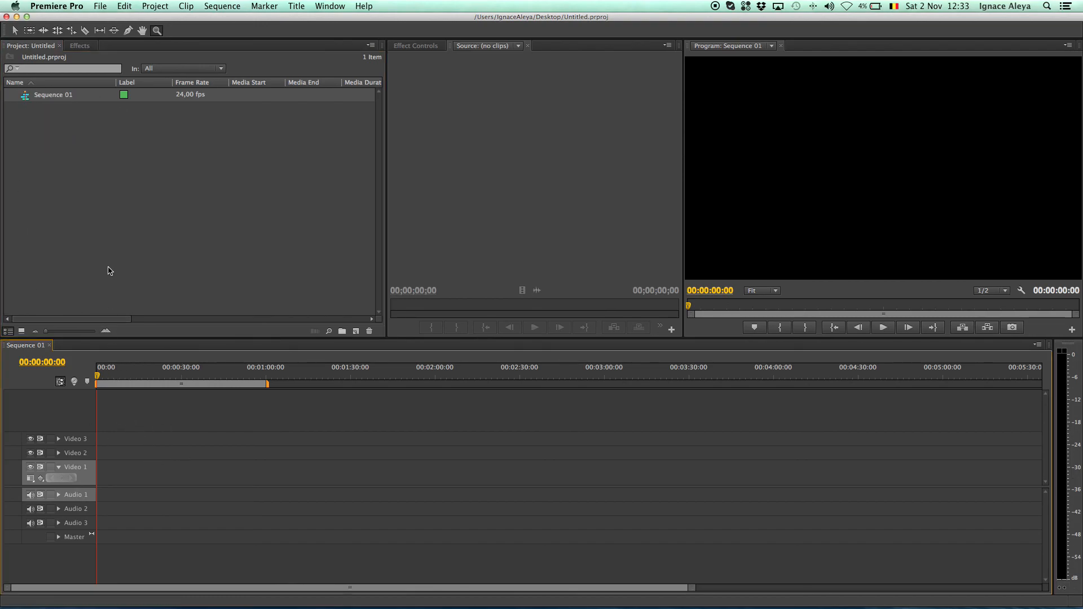
mouse_move(88, 185)
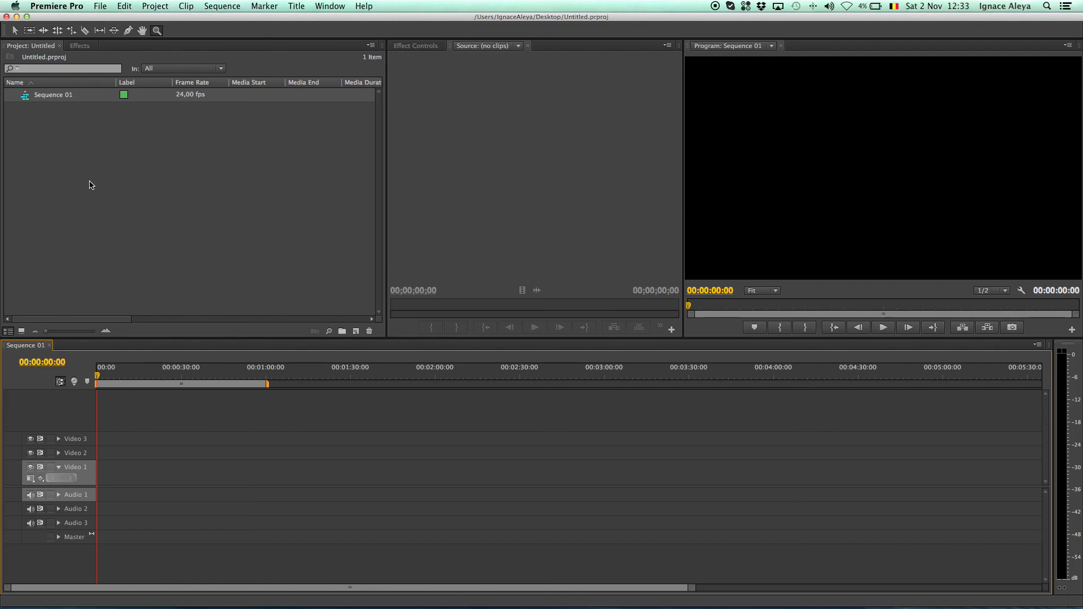
mouse_move(165, 374)
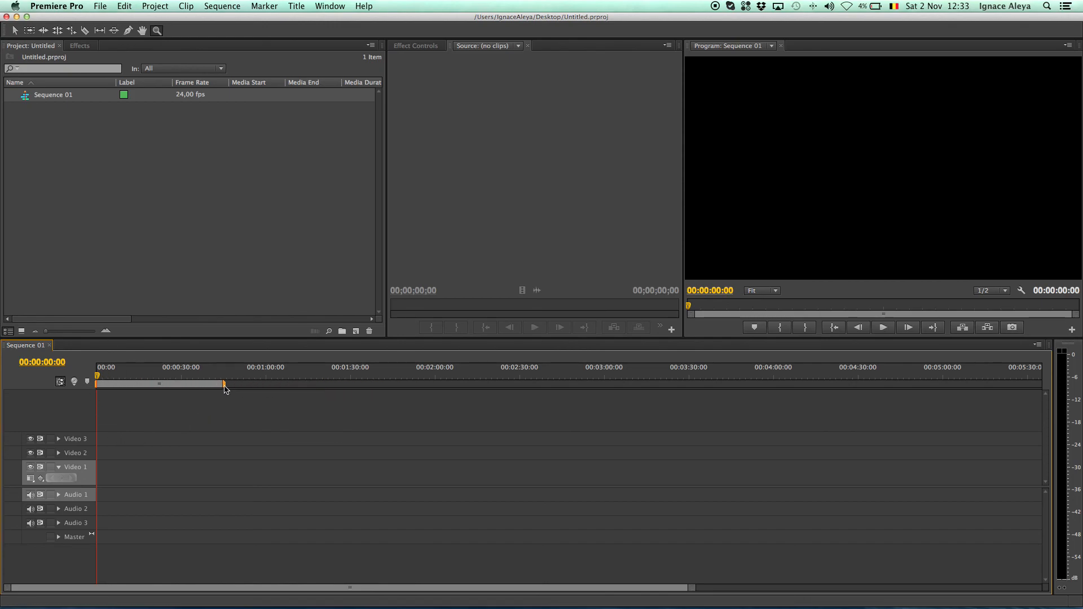
mouse_move(101, 386)
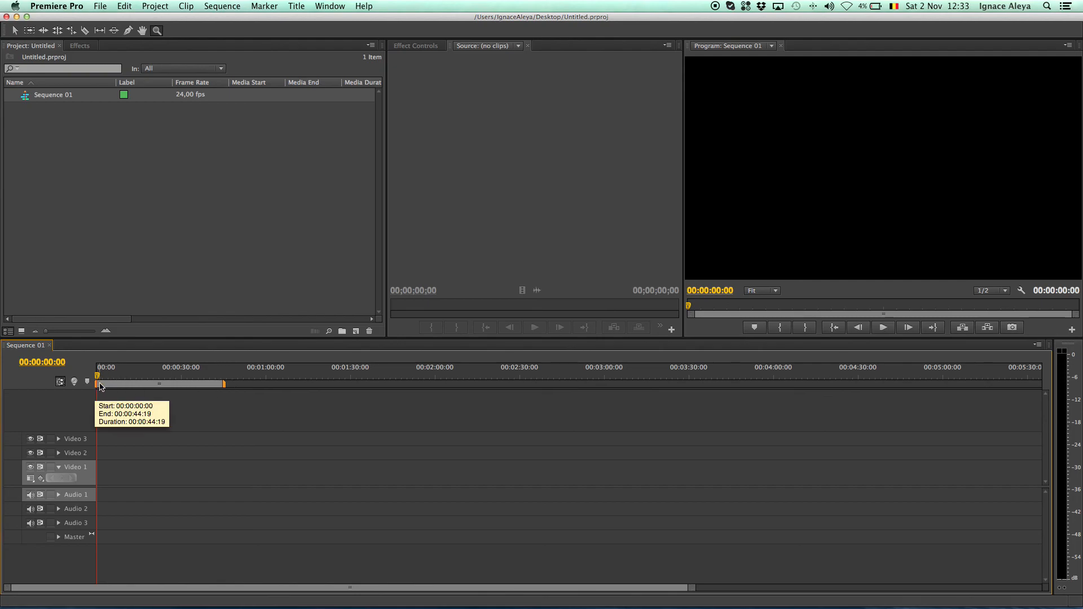
mouse_move(225, 385)
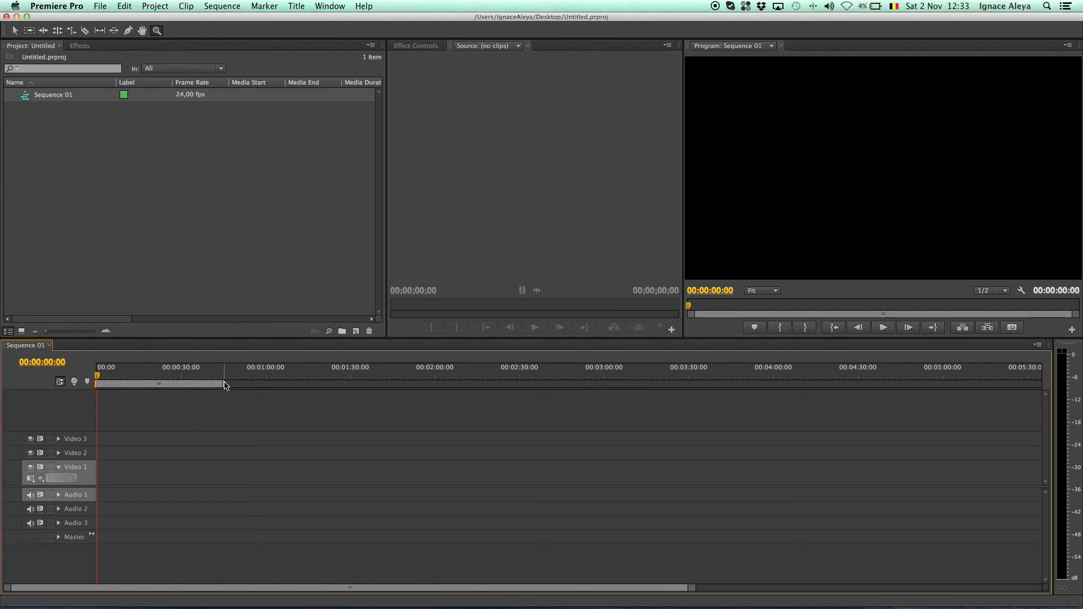
mouse_move(225, 383)
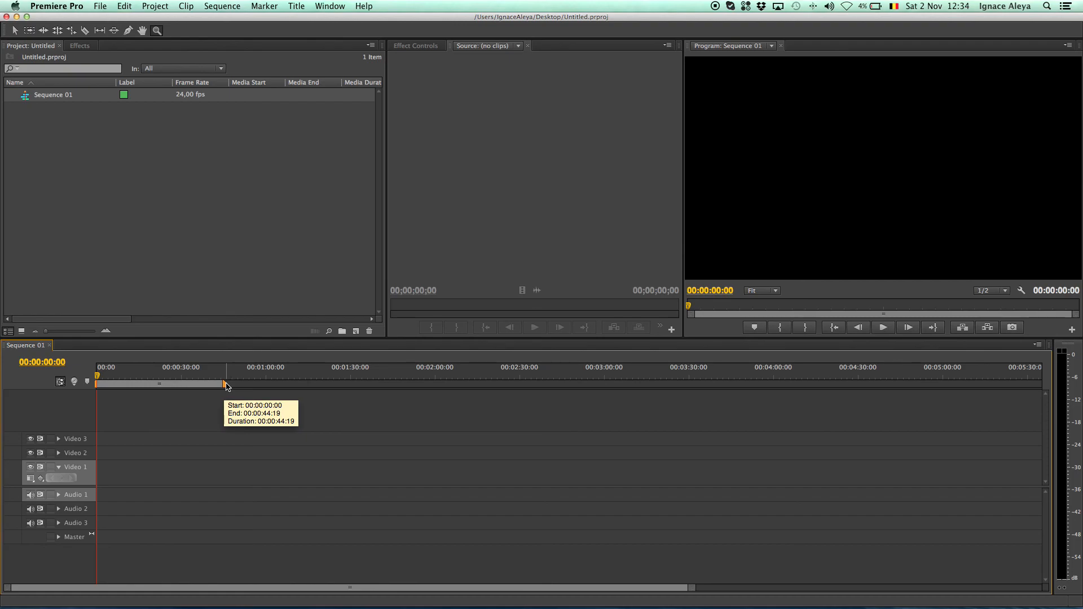
mouse_move(166, 401)
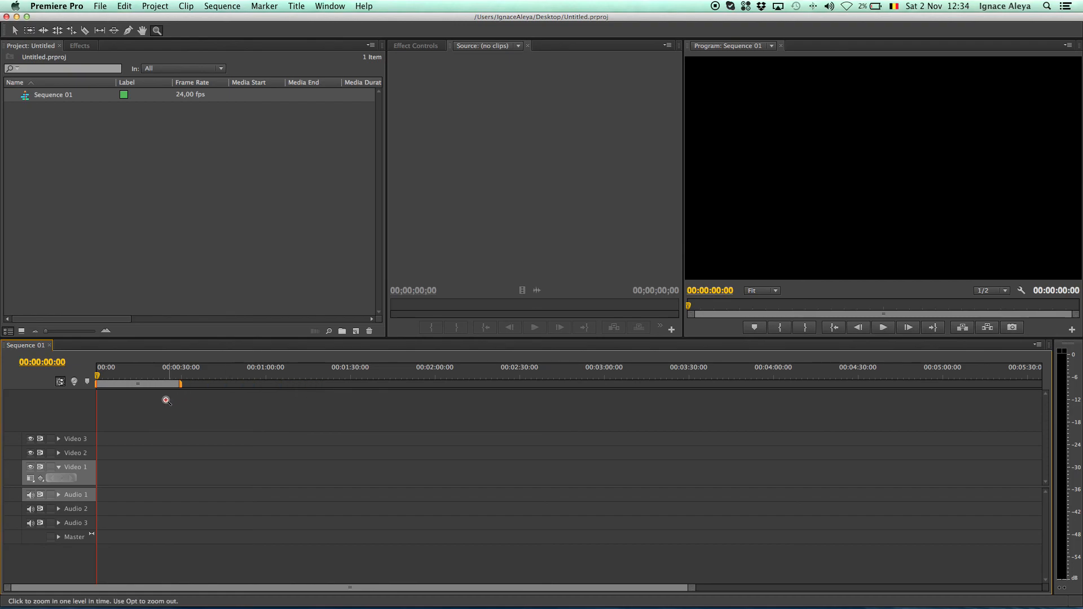
mouse_move(231, 394)
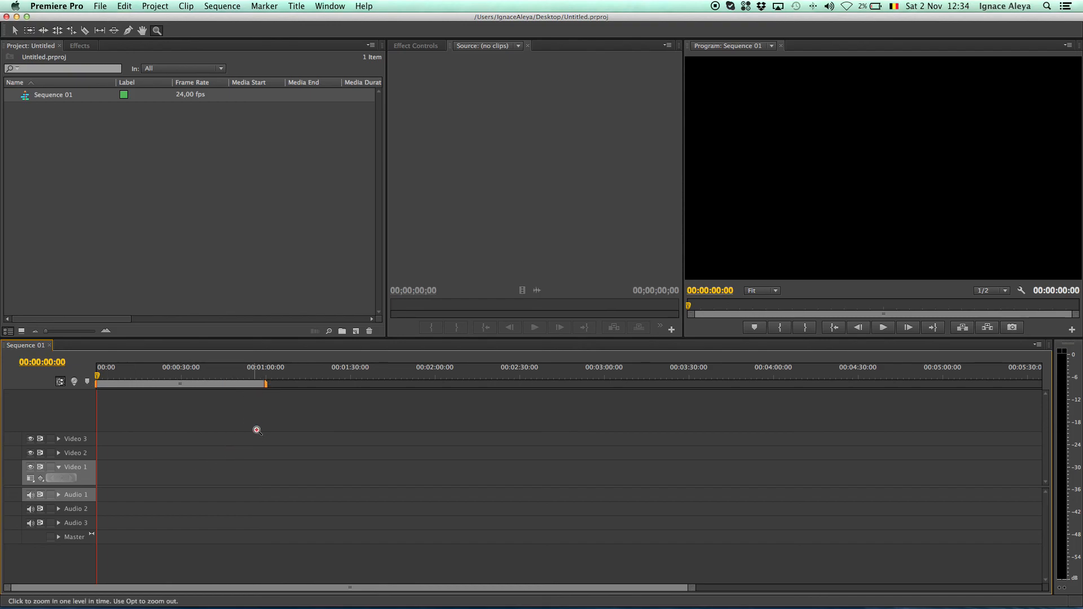
mouse_move(257, 438)
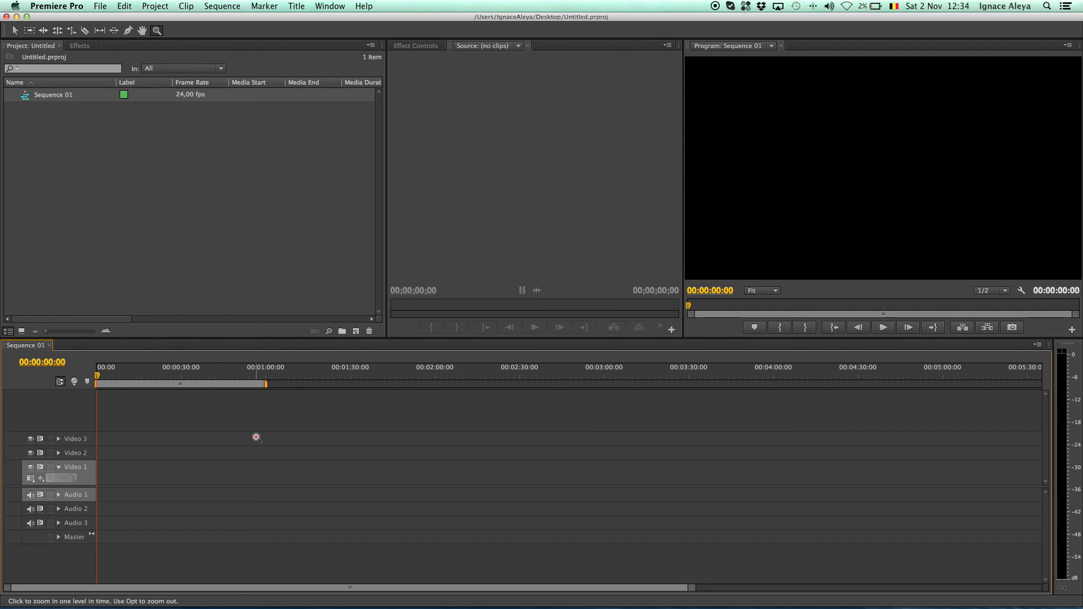
mouse_move(91, 441)
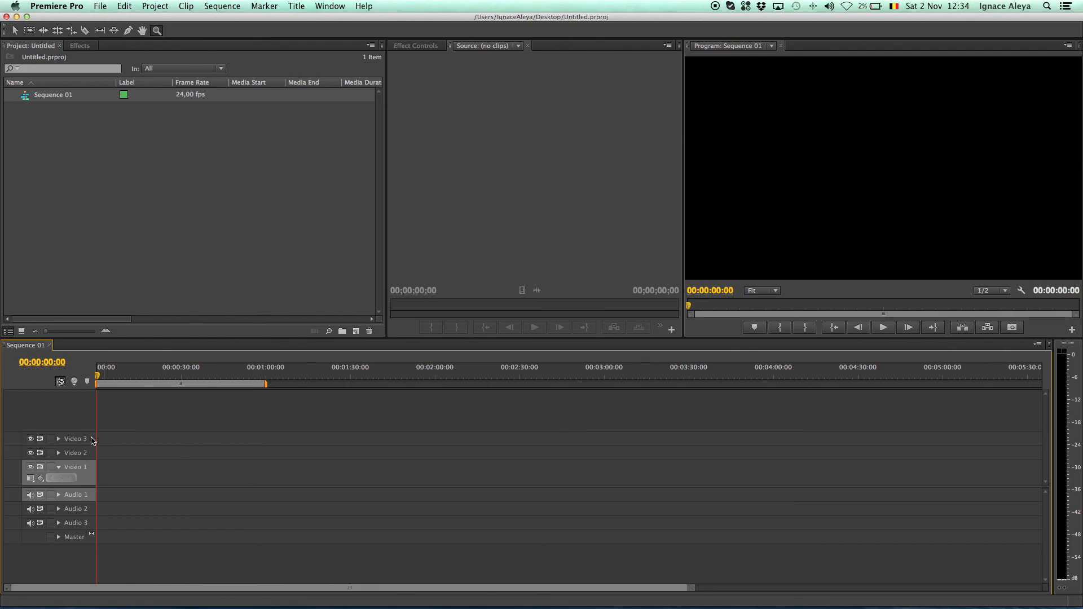
mouse_move(210, 464)
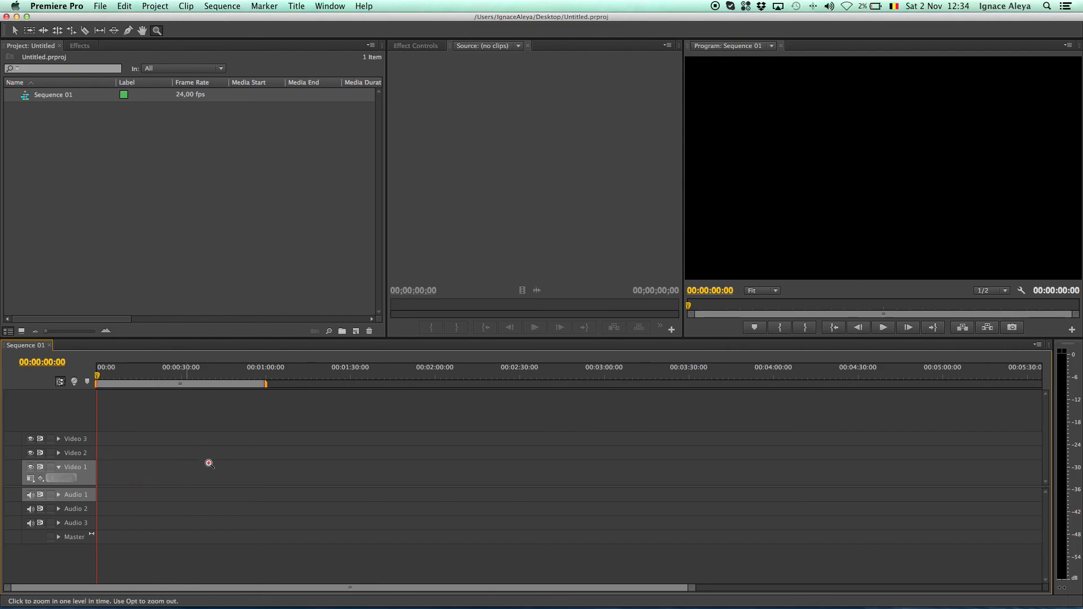
mouse_move(59, 504)
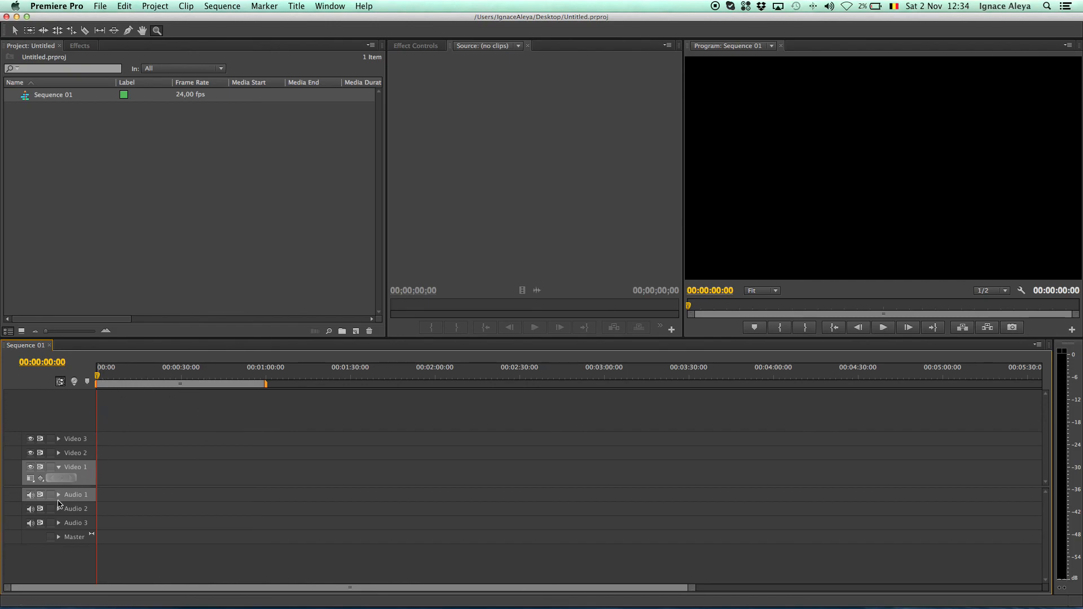
mouse_move(110, 505)
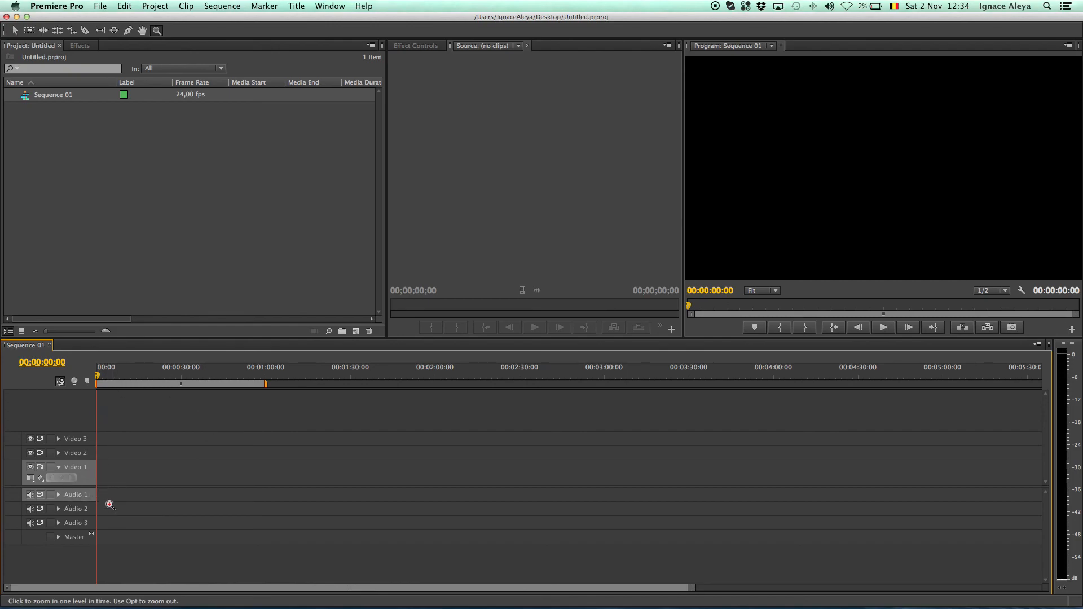
mouse_move(134, 474)
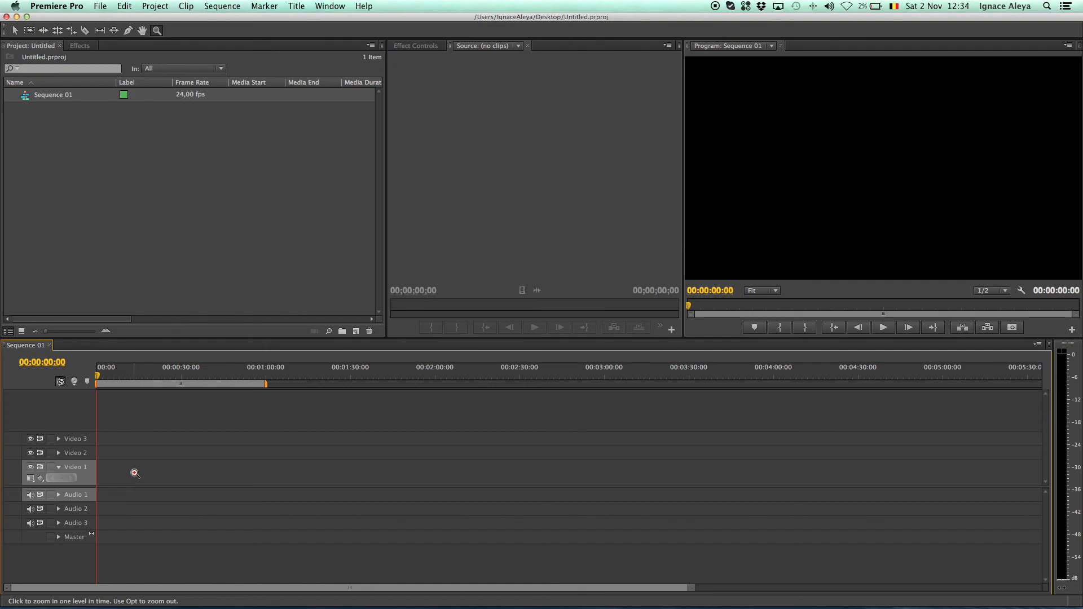
mouse_move(691, 590)
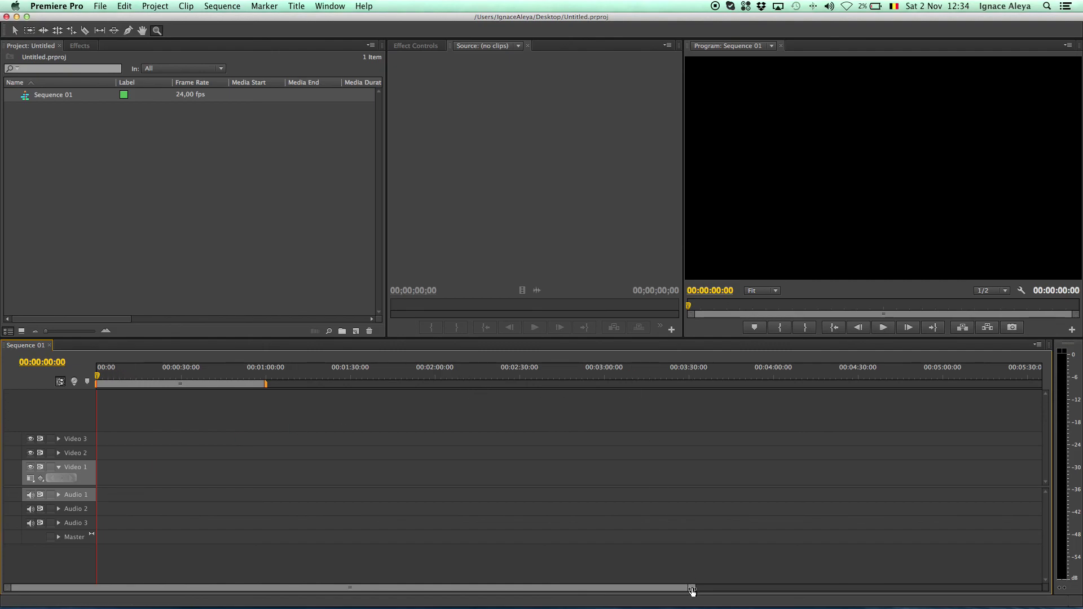
Zoom the Sequence 01 timeline so about the first 1:45 spans the tracks.
click(670, 562)
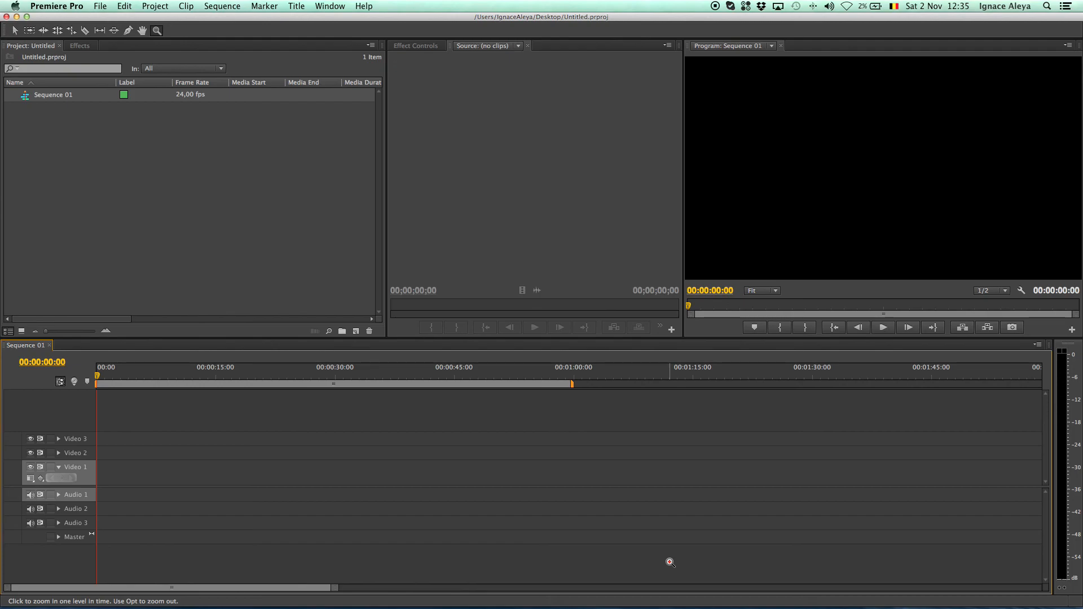
mouse_move(652, 502)
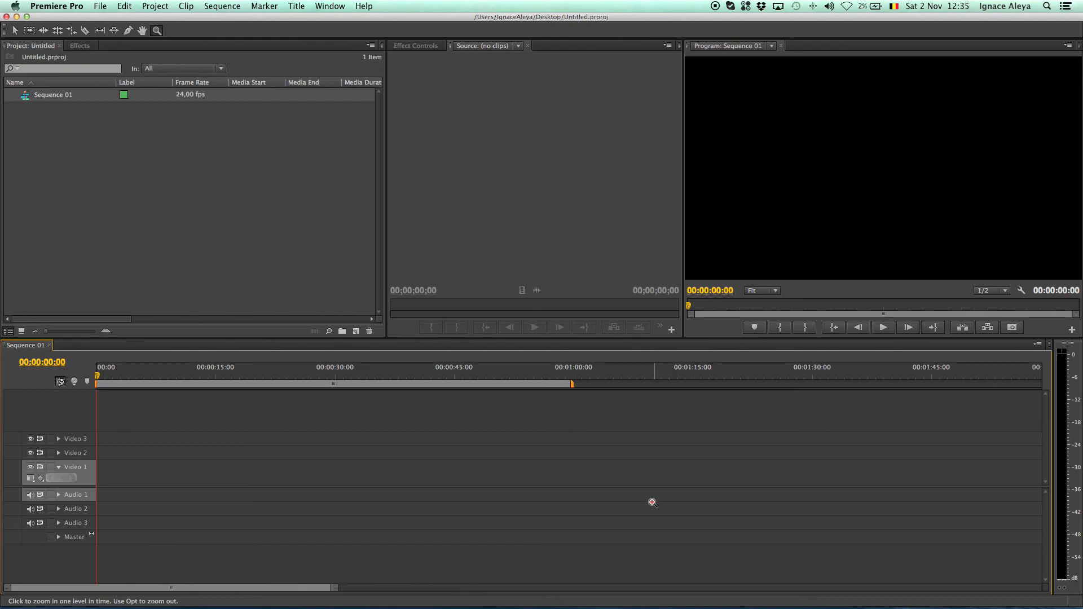
mouse_move(645, 481)
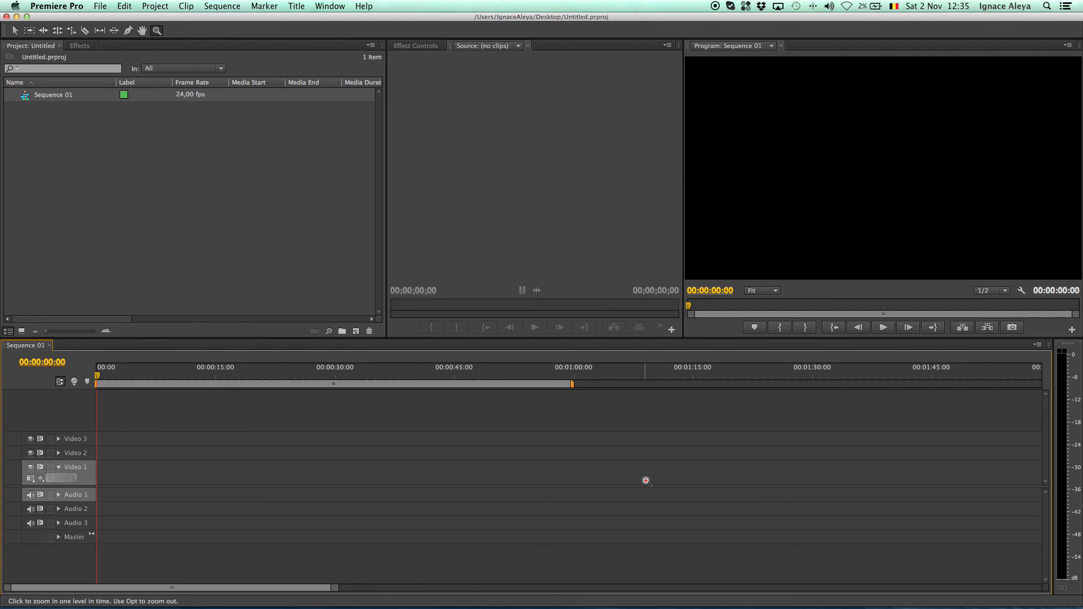